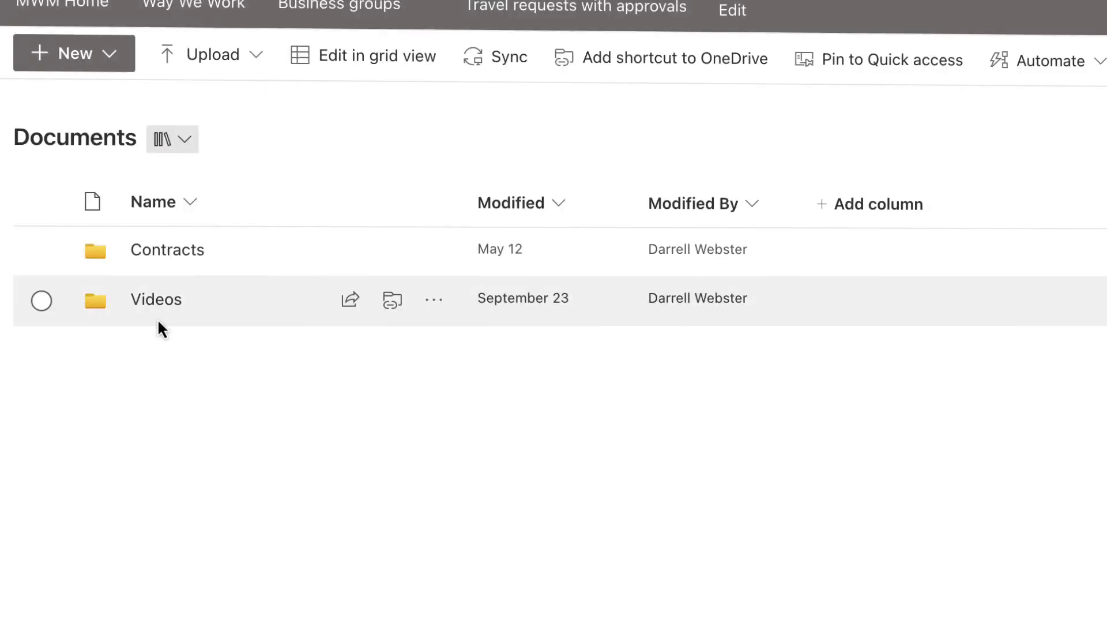
Return from the Documents library to the MWM Home page via site navigation.
left_click(156, 298)
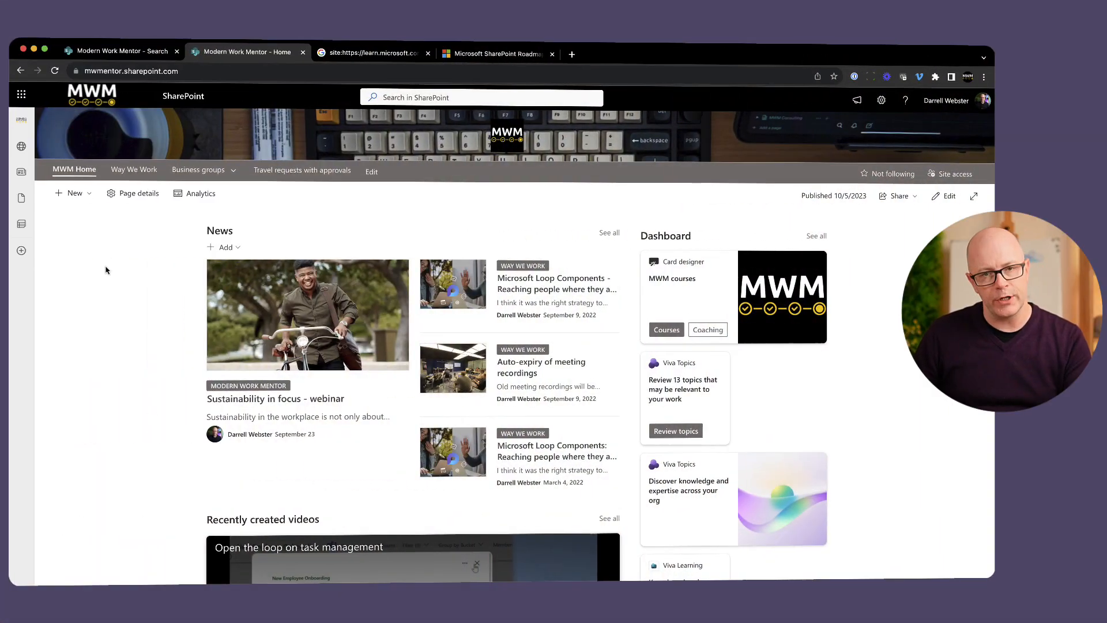
Load 'OneDrive browse files by meetings' from the second thumbnail page into the theater player.
scroll("down", 3)
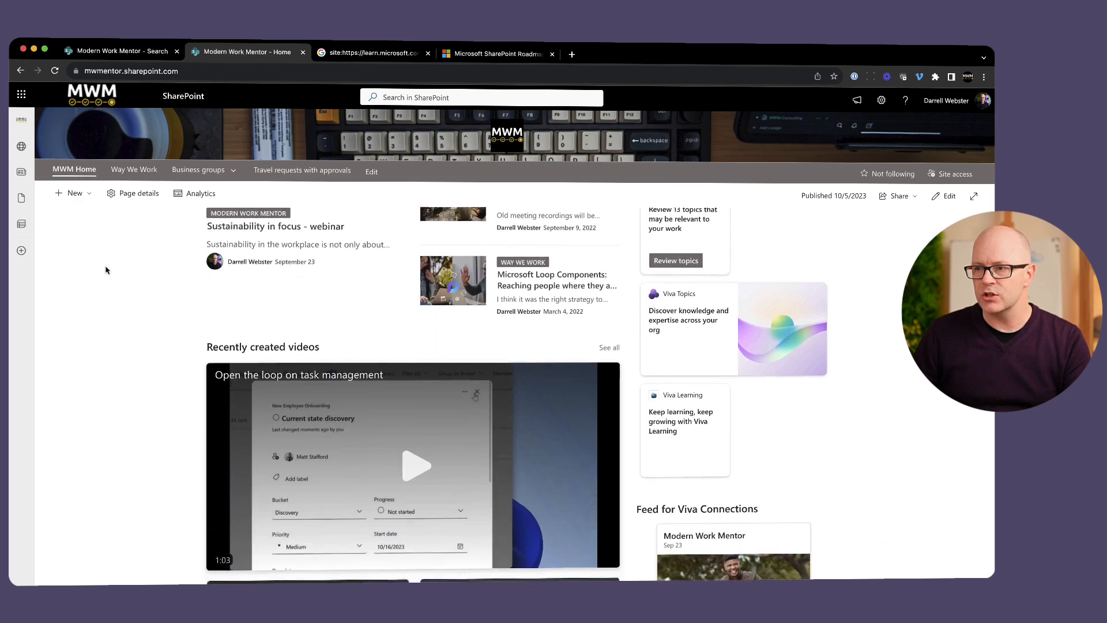
scroll("down", 3)
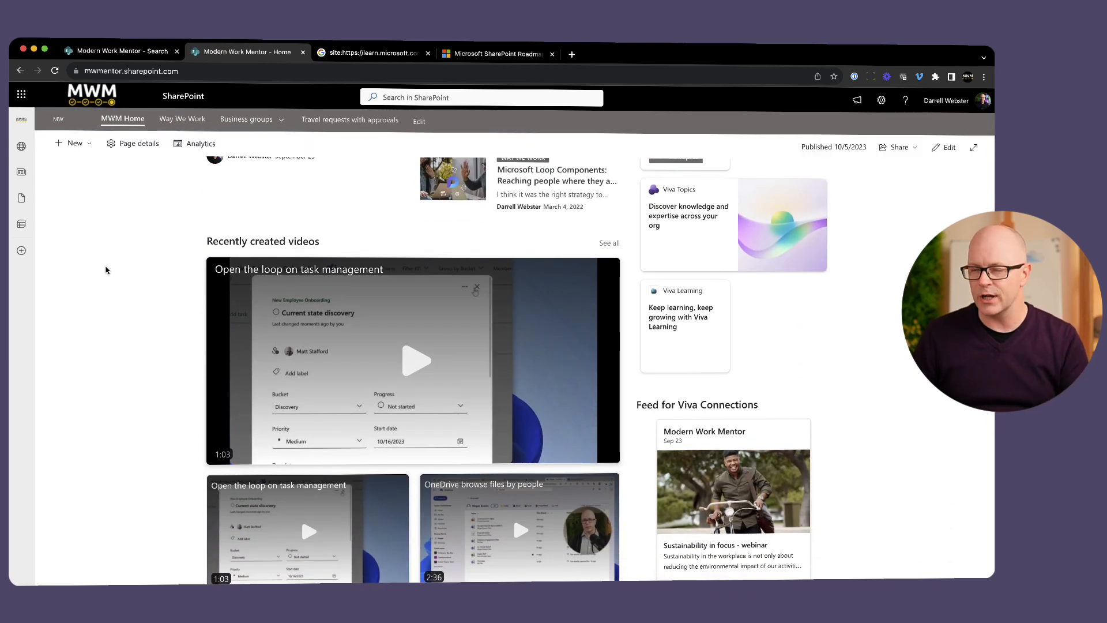
scroll("down", 3)
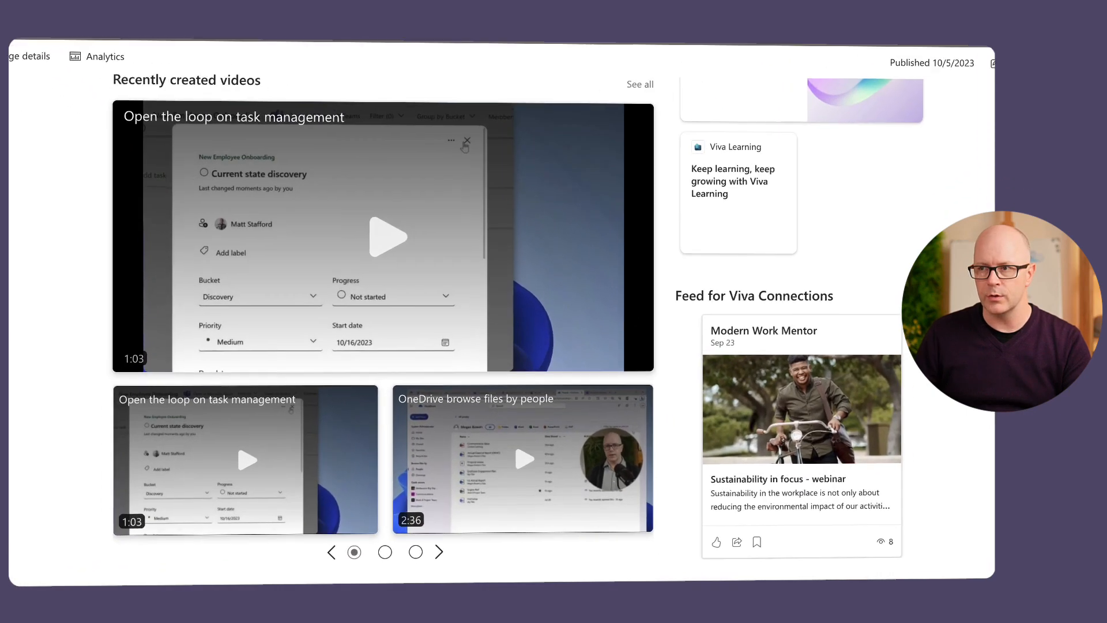
scroll("up", 3)
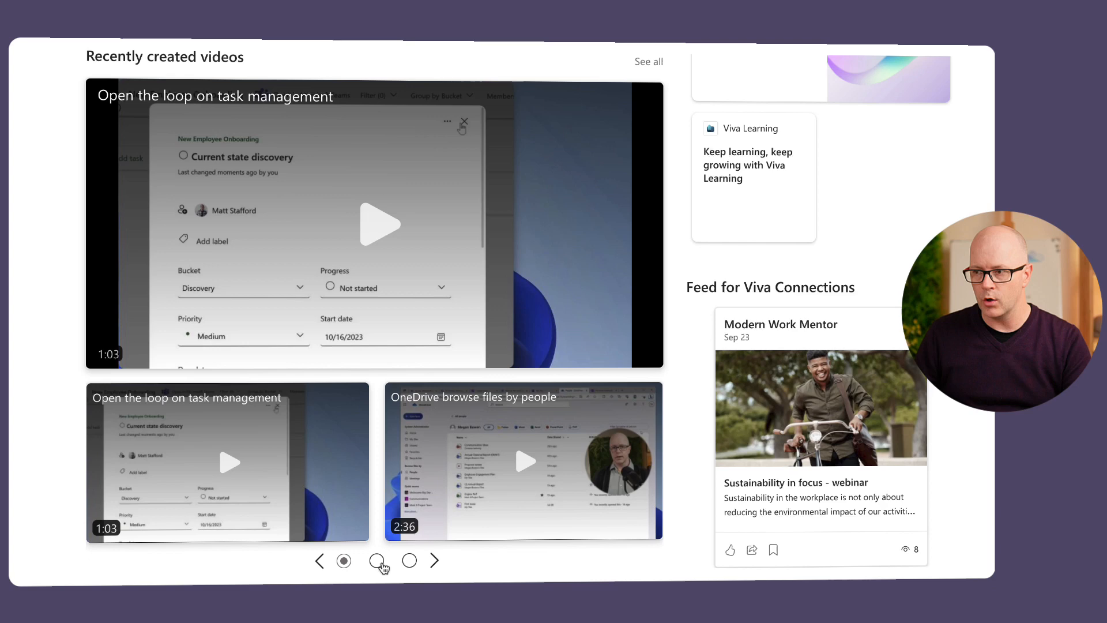
left_click(376, 560)
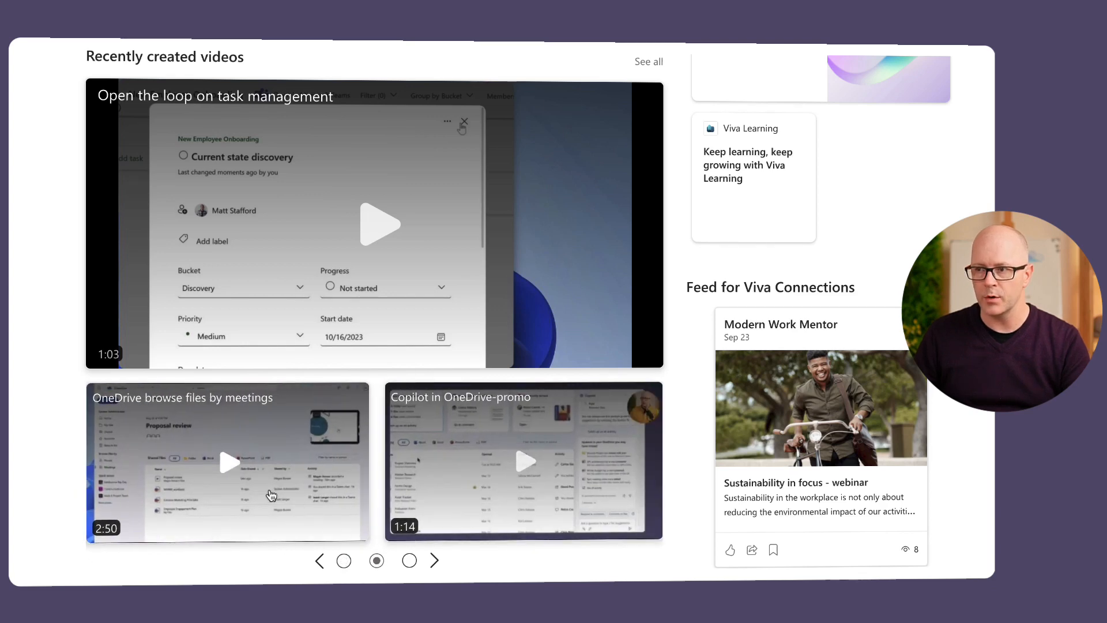
left_click(227, 463)
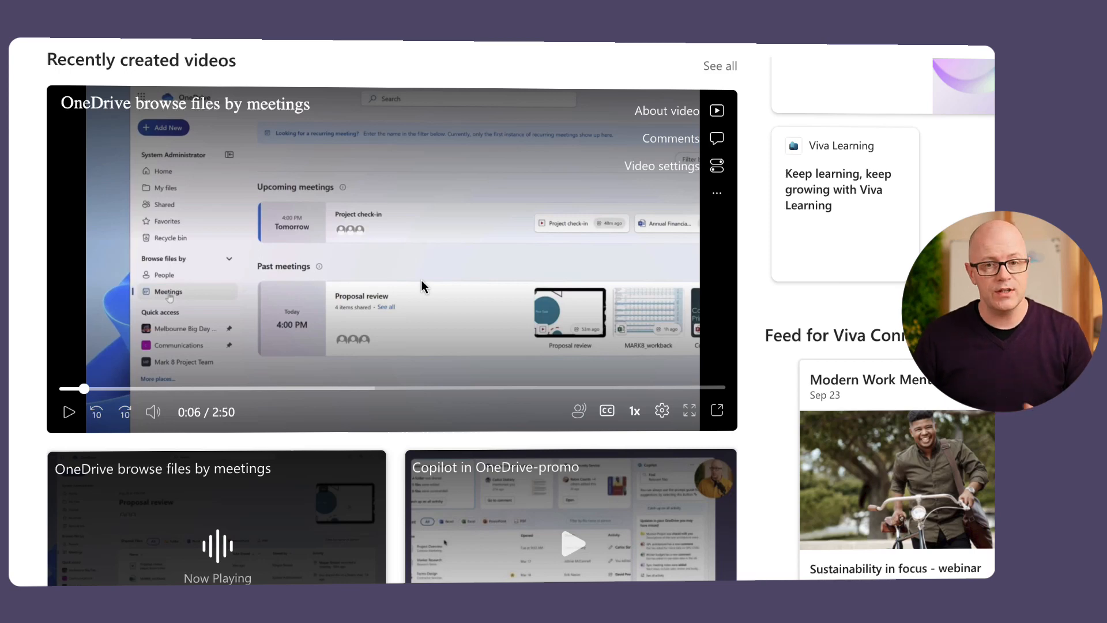
mouse_move(525, 210)
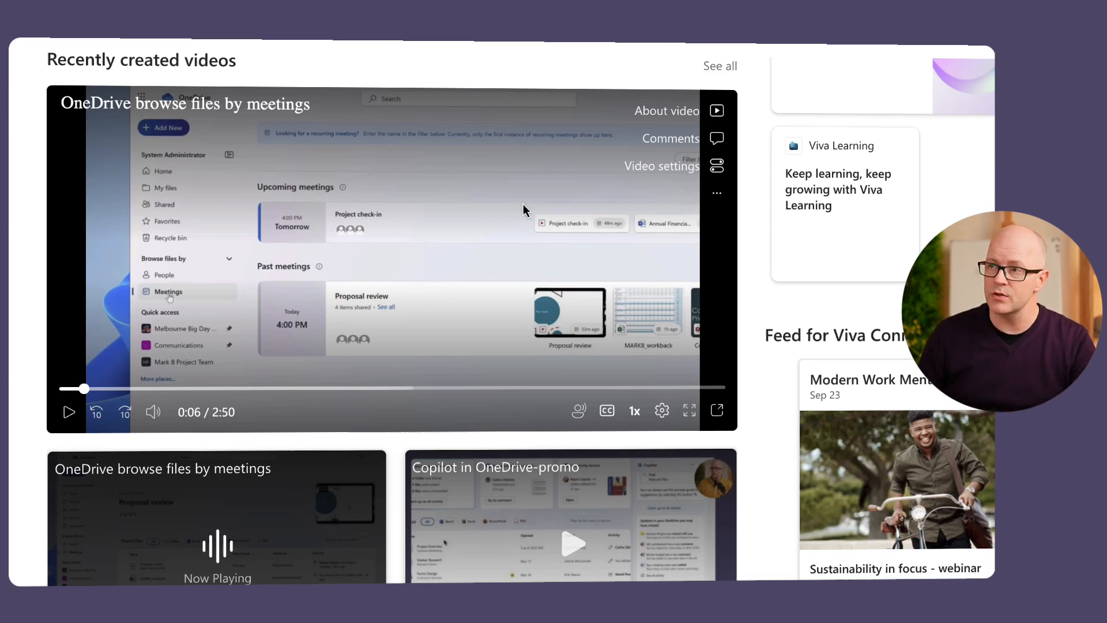
mouse_move(627, 136)
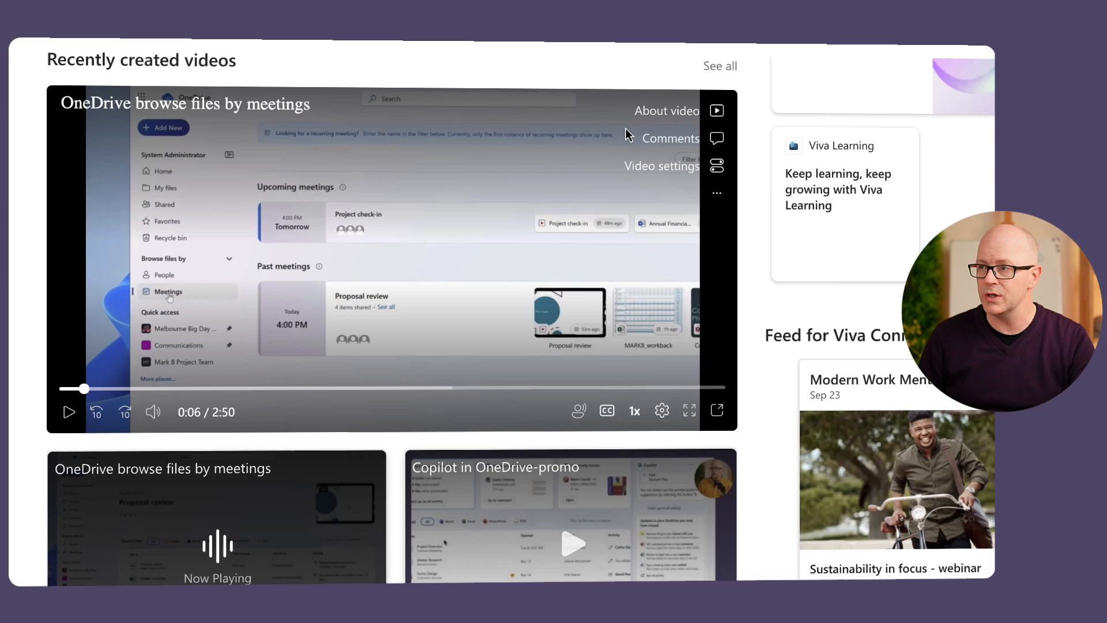
mouse_move(716, 165)
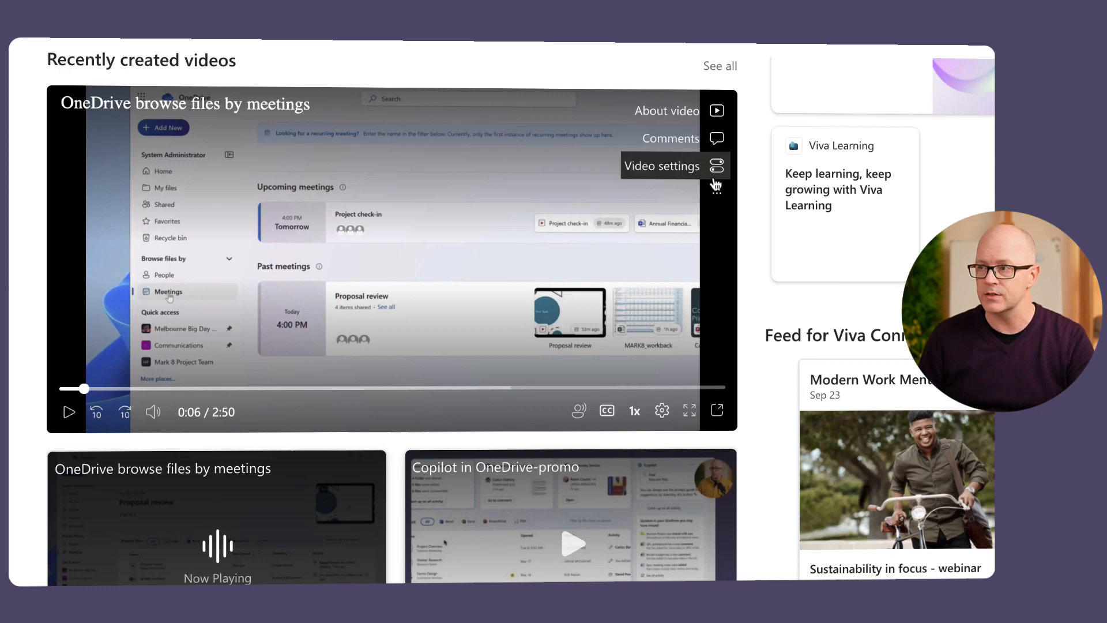
mouse_move(674, 235)
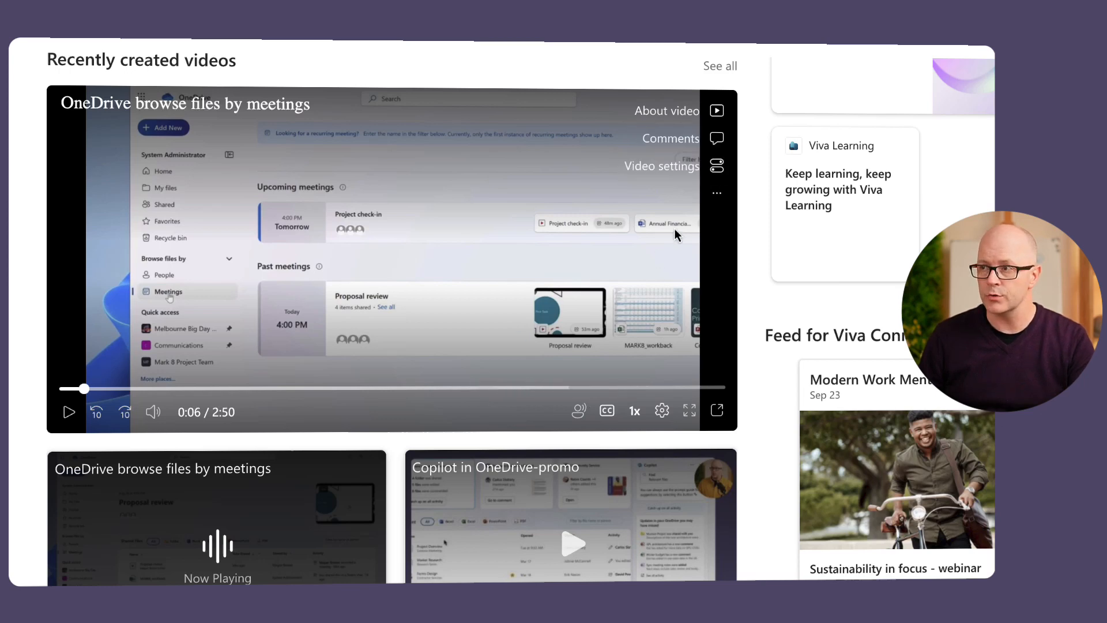
Review the playing video's settings panel and dismiss it.
left_click(716, 165)
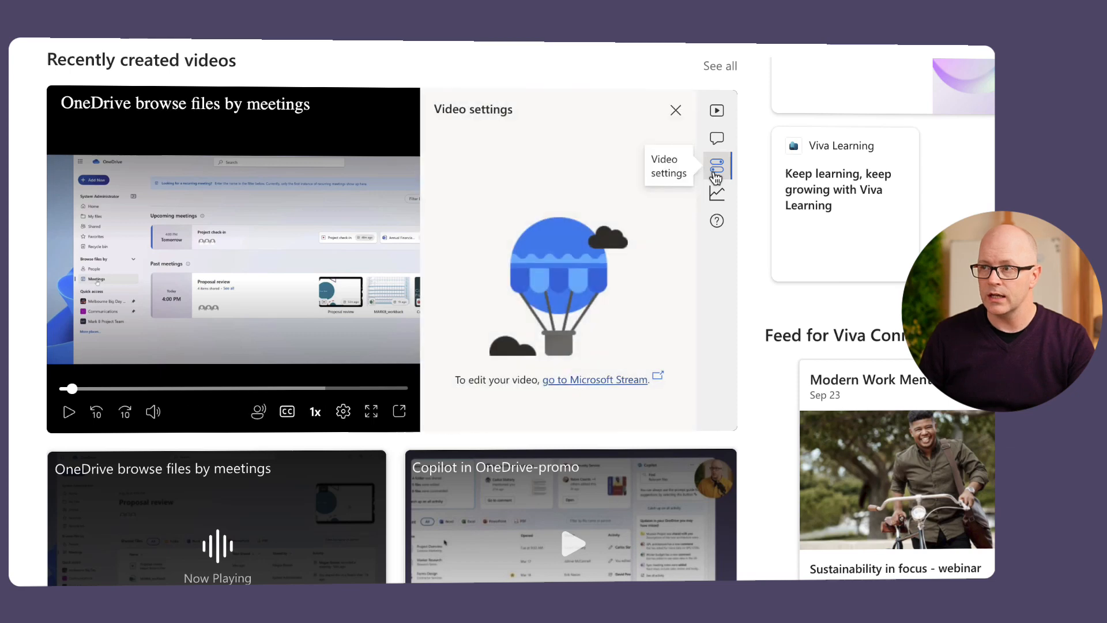
mouse_move(602, 214)
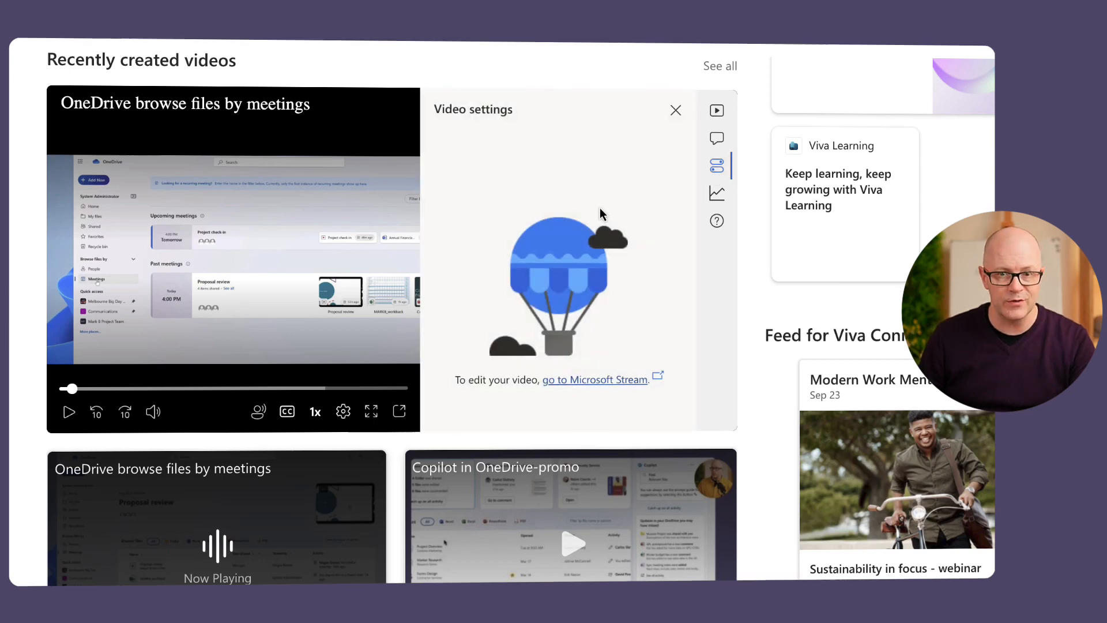
mouse_move(674, 110)
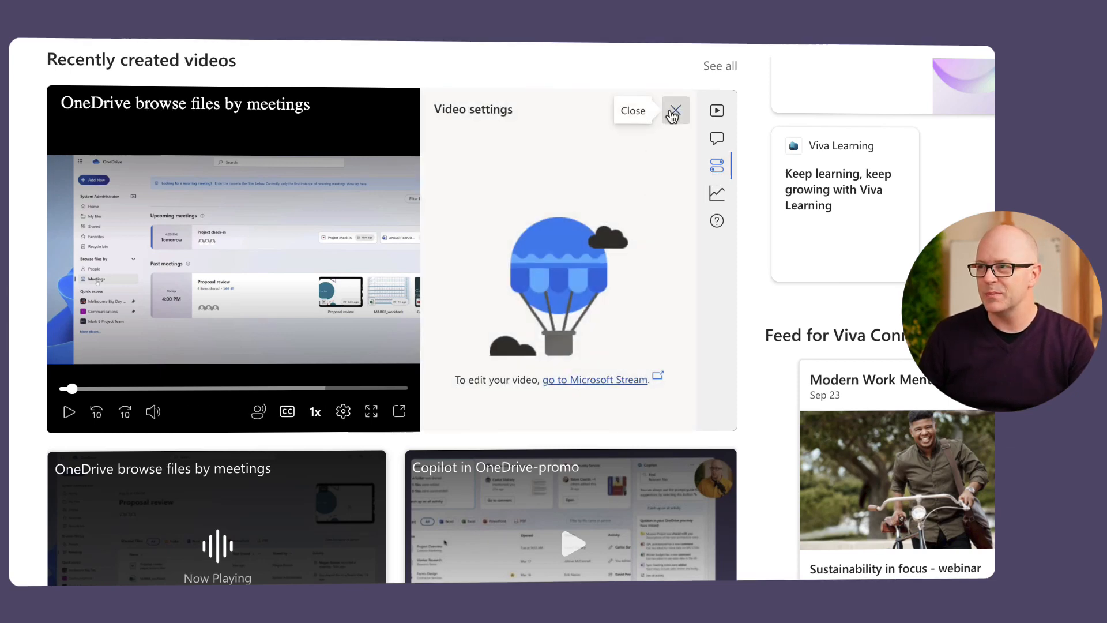
left_click(674, 111)
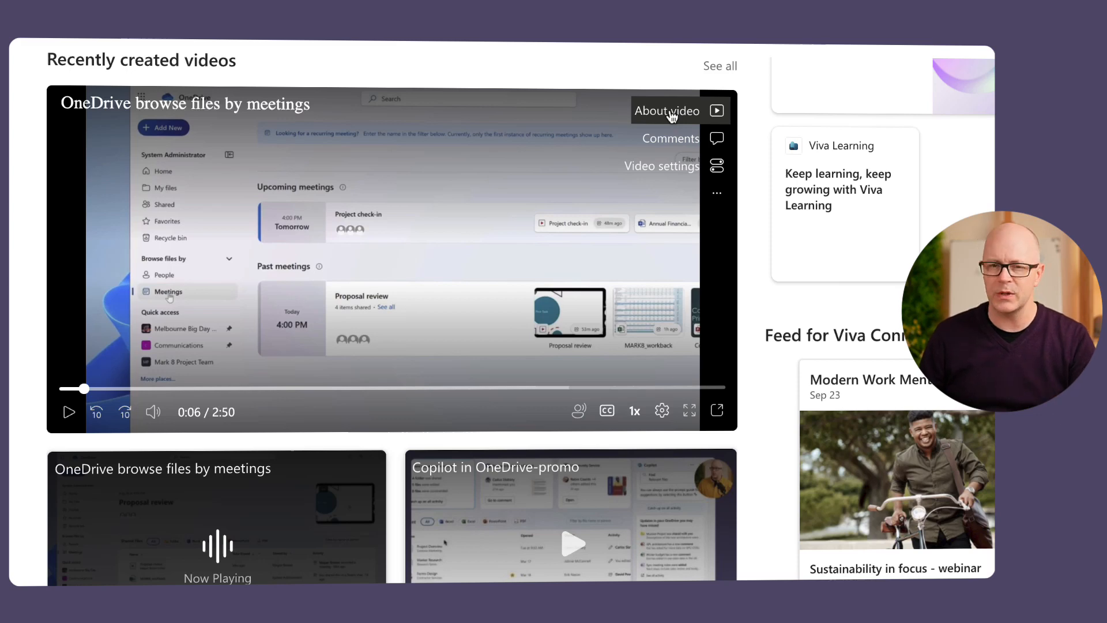
mouse_move(516, 193)
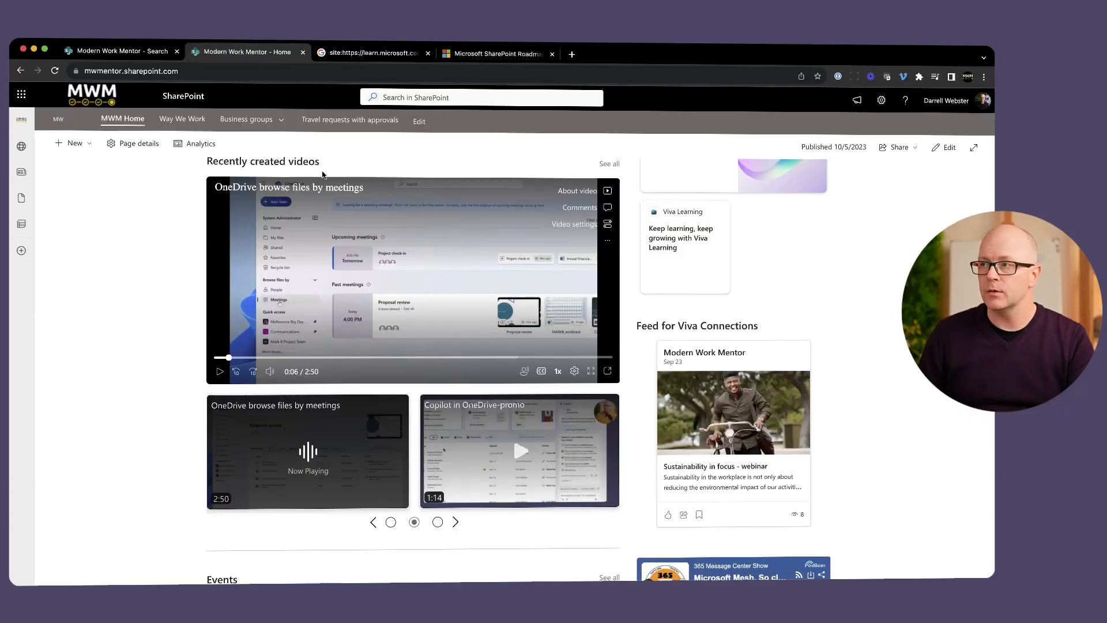
Put the home page into edit mode and browse the web part toolbox between sections.
left_click(946, 146)
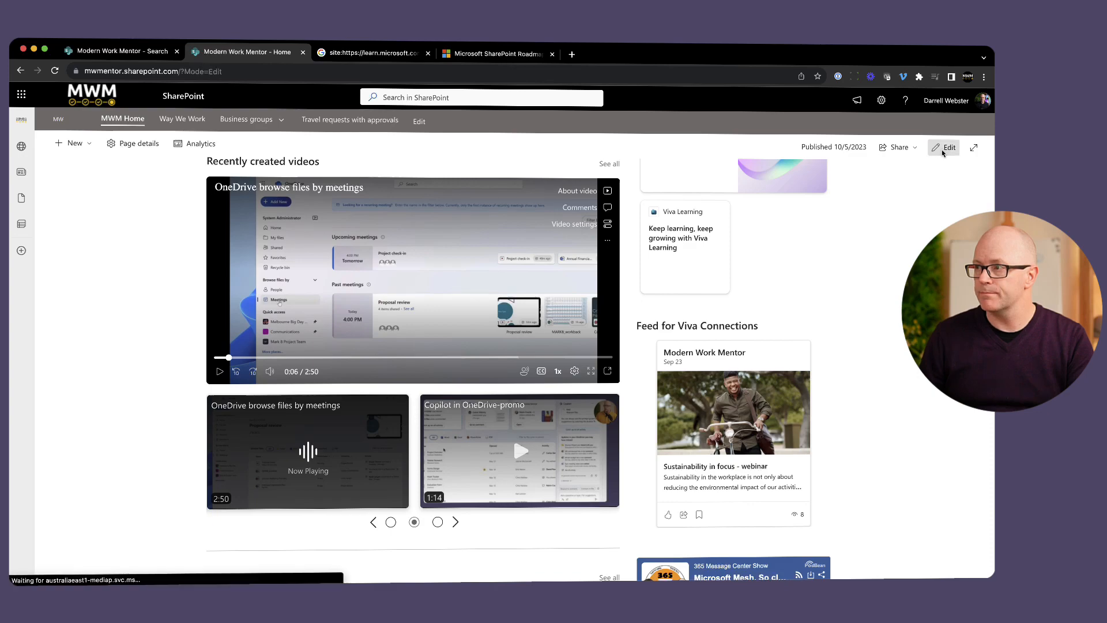
left_click(947, 146)
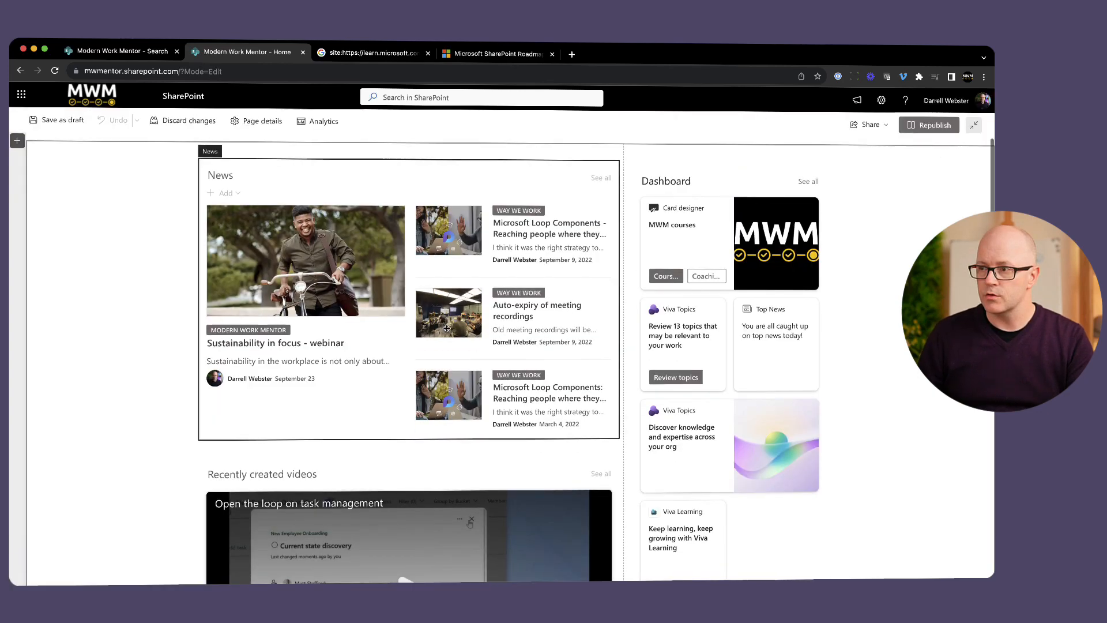
scroll("down", 3)
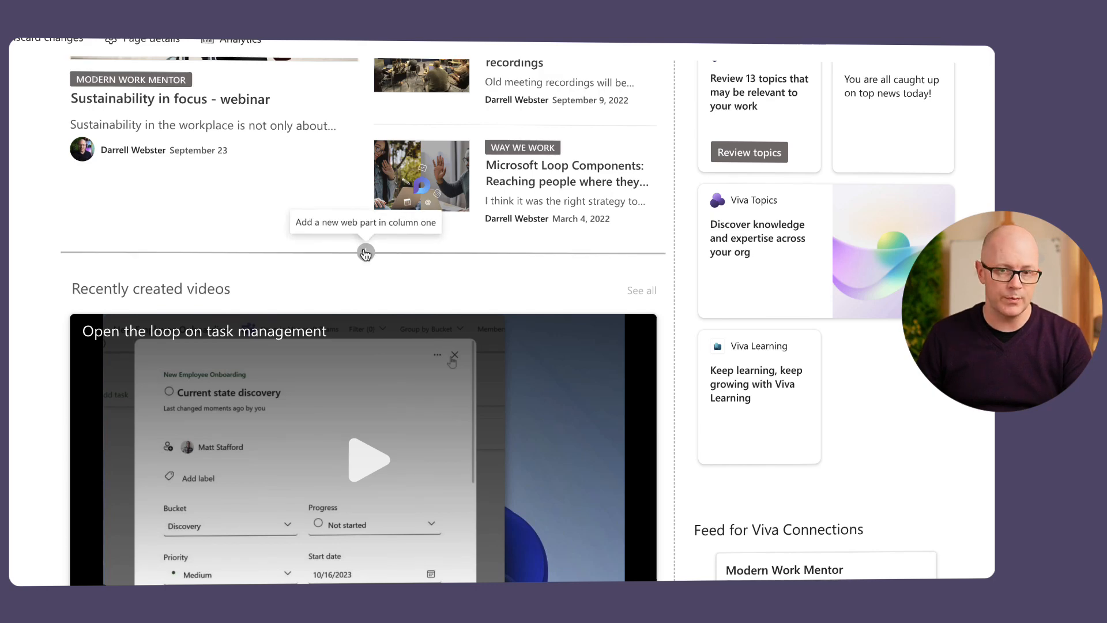
left_click(365, 253)
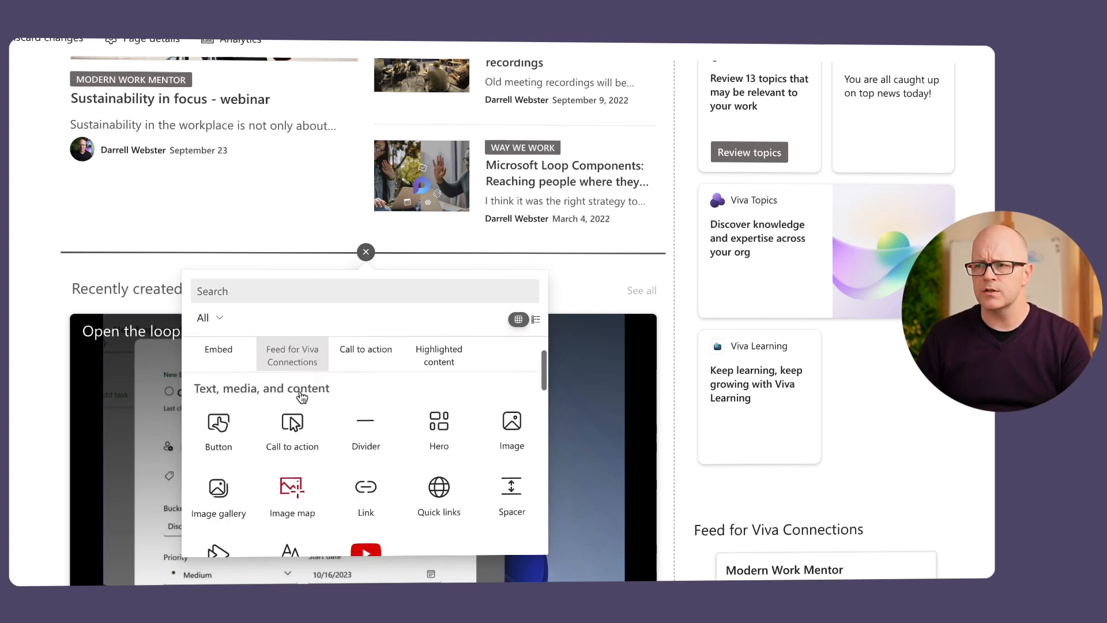
scroll("down", 3)
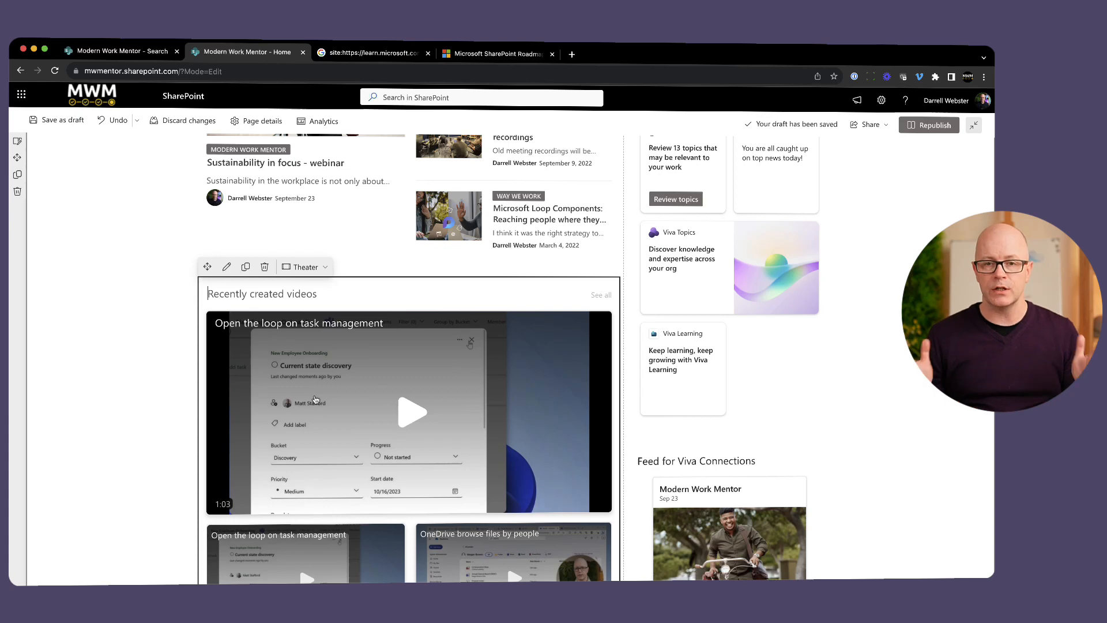
mouse_move(320, 366)
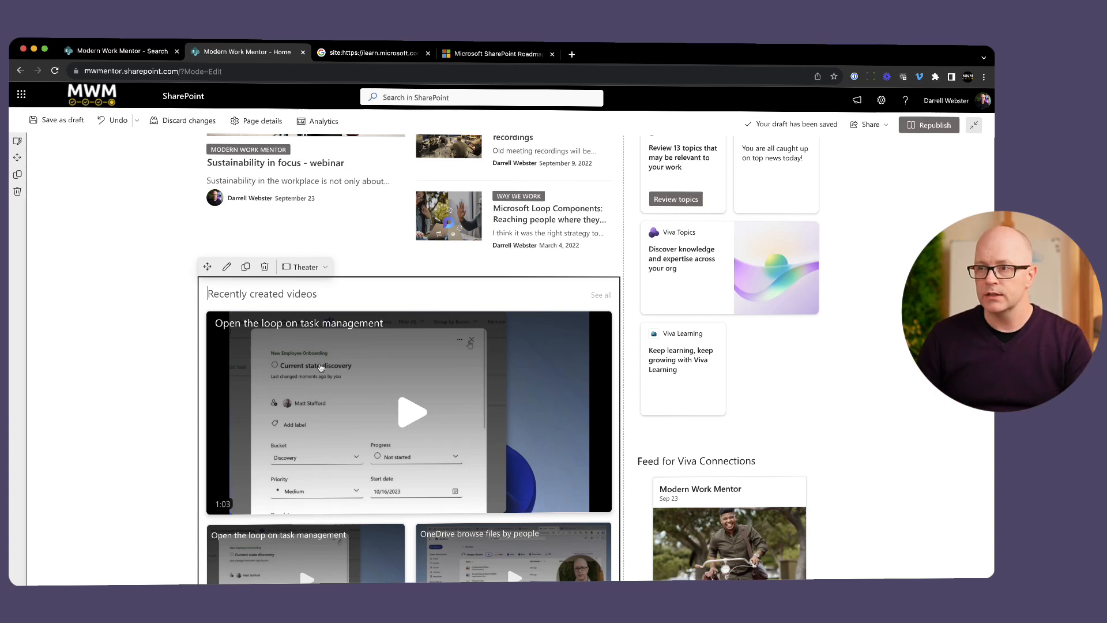
mouse_move(242, 284)
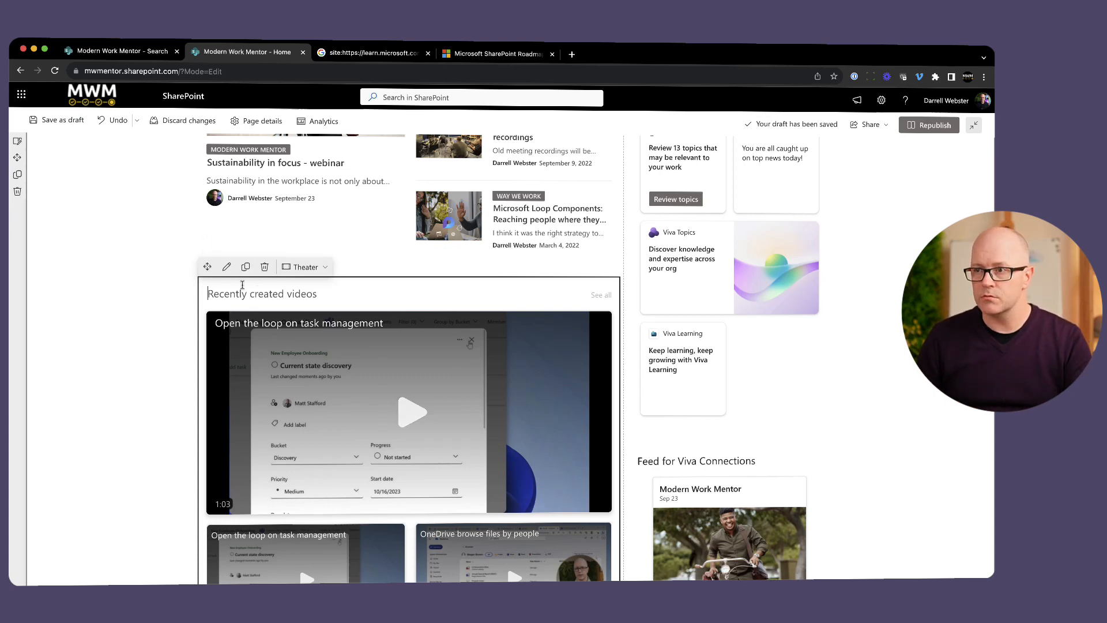
Configure the Stream web part, keeping 'Videos on this site' as its source.
left_click(226, 266)
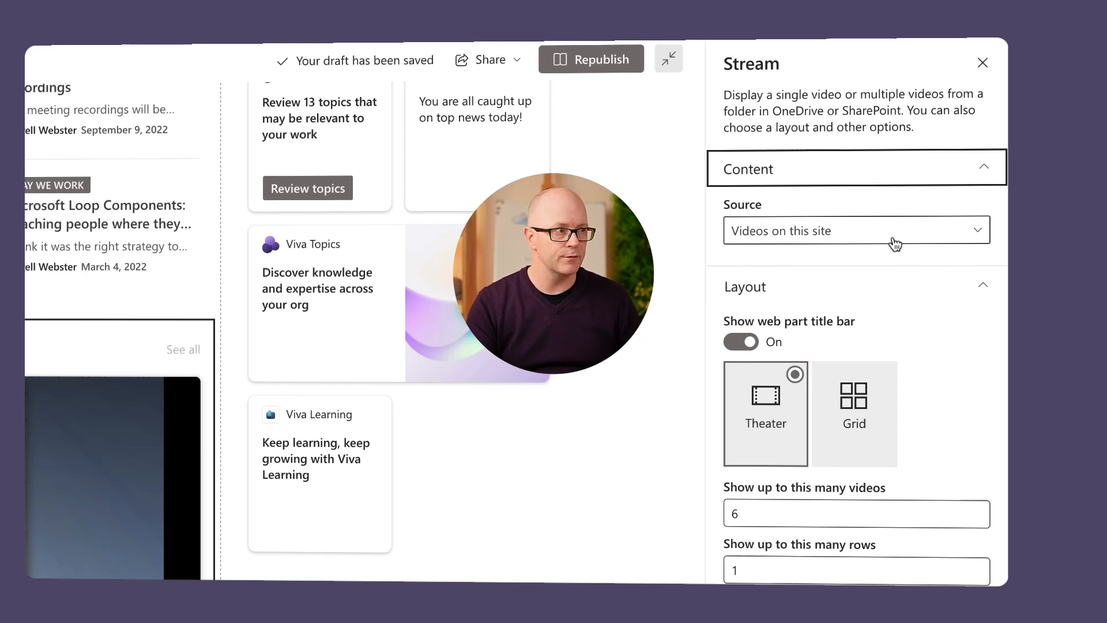
left_click(854, 230)
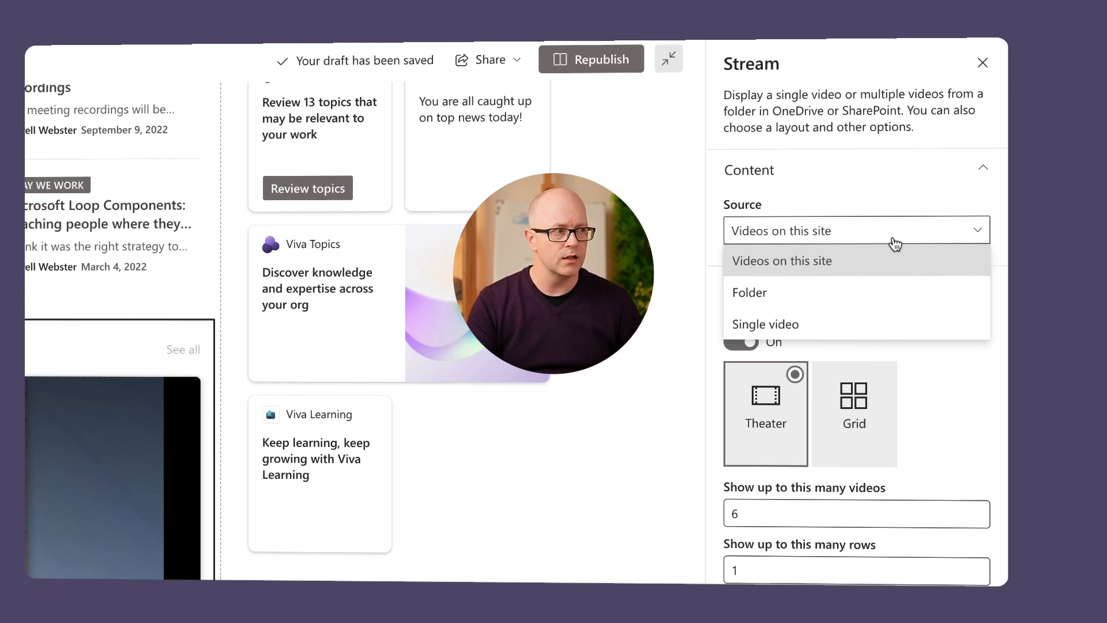
mouse_move(796, 298)
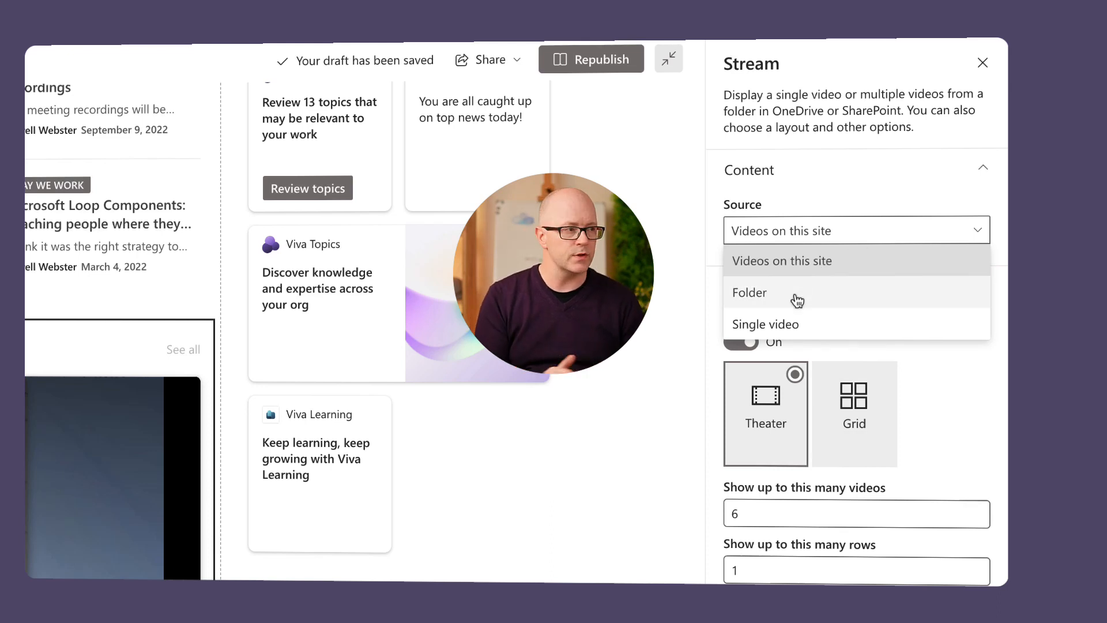
mouse_move(791, 327)
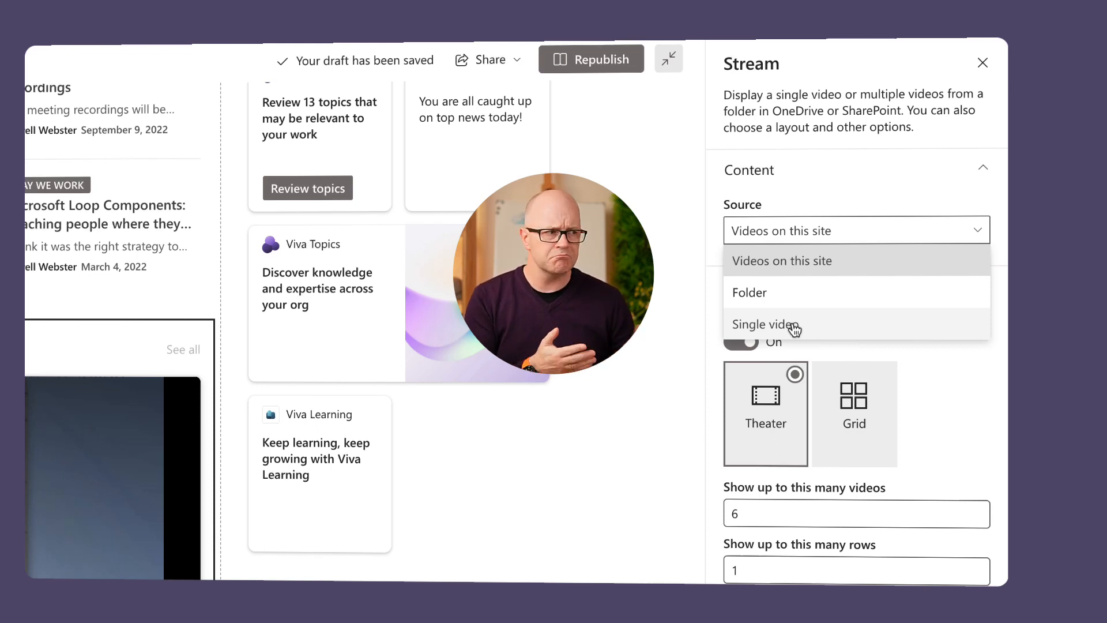
mouse_move(850, 227)
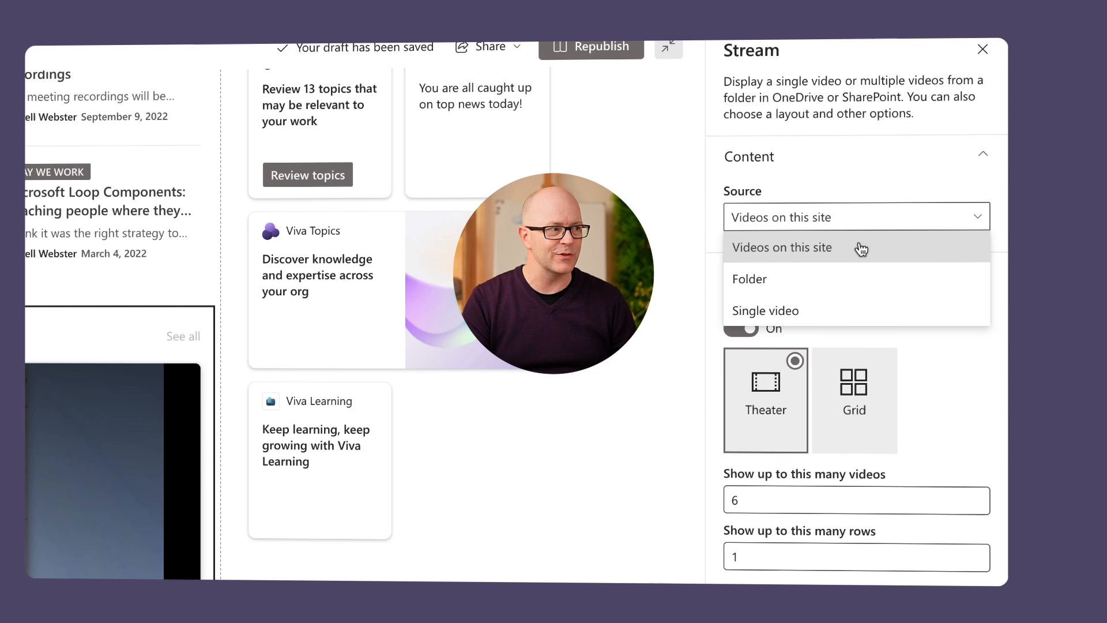
scroll("down", 3)
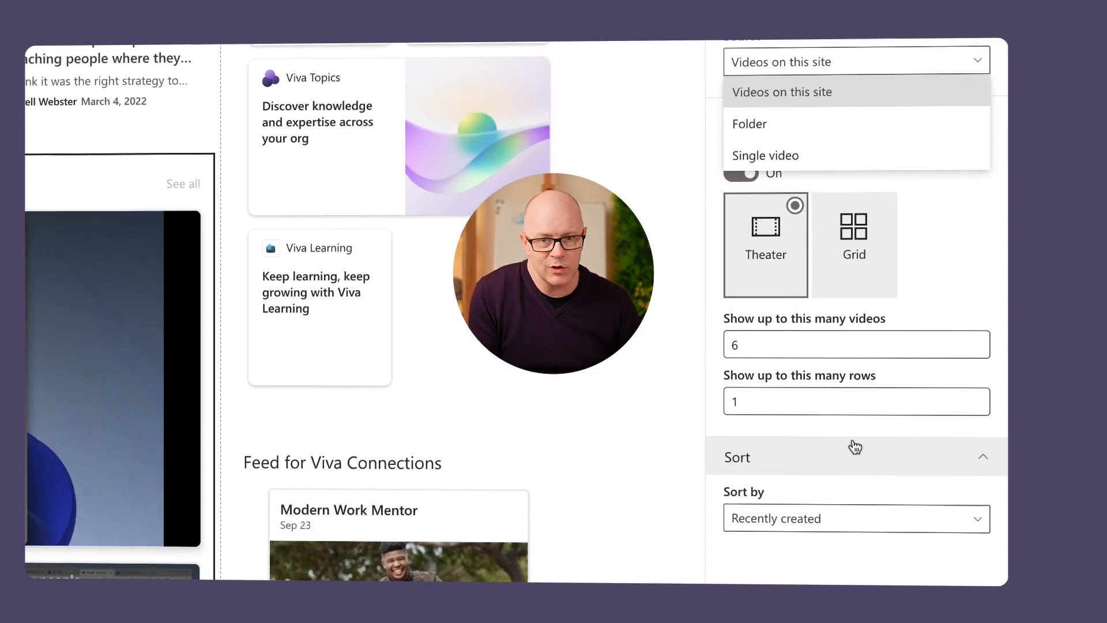
mouse_move(954, 277)
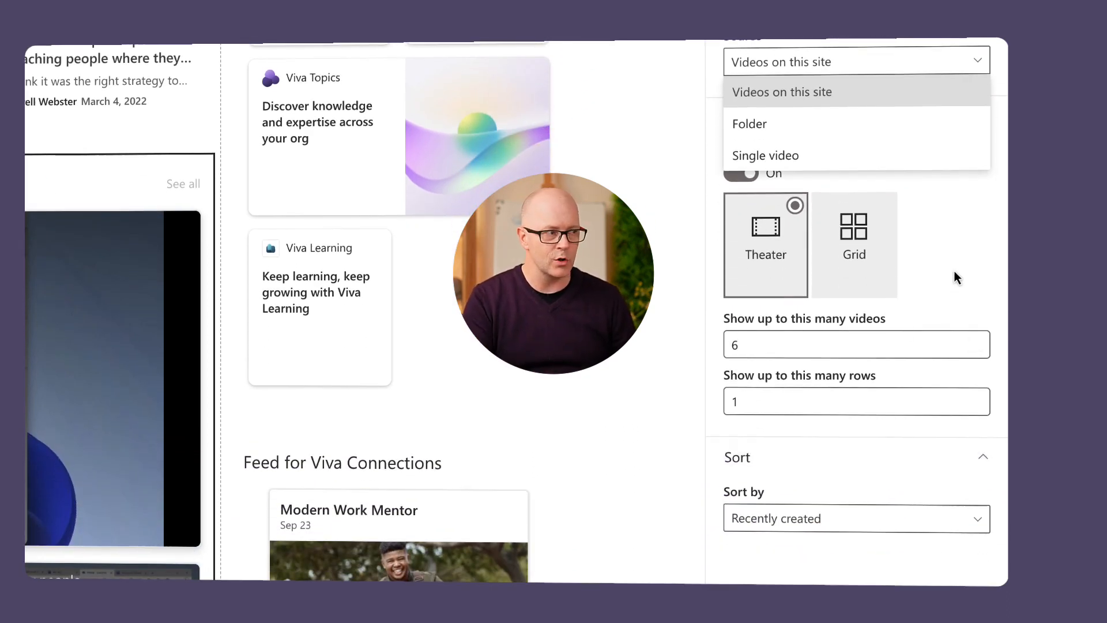
left_click(781, 91)
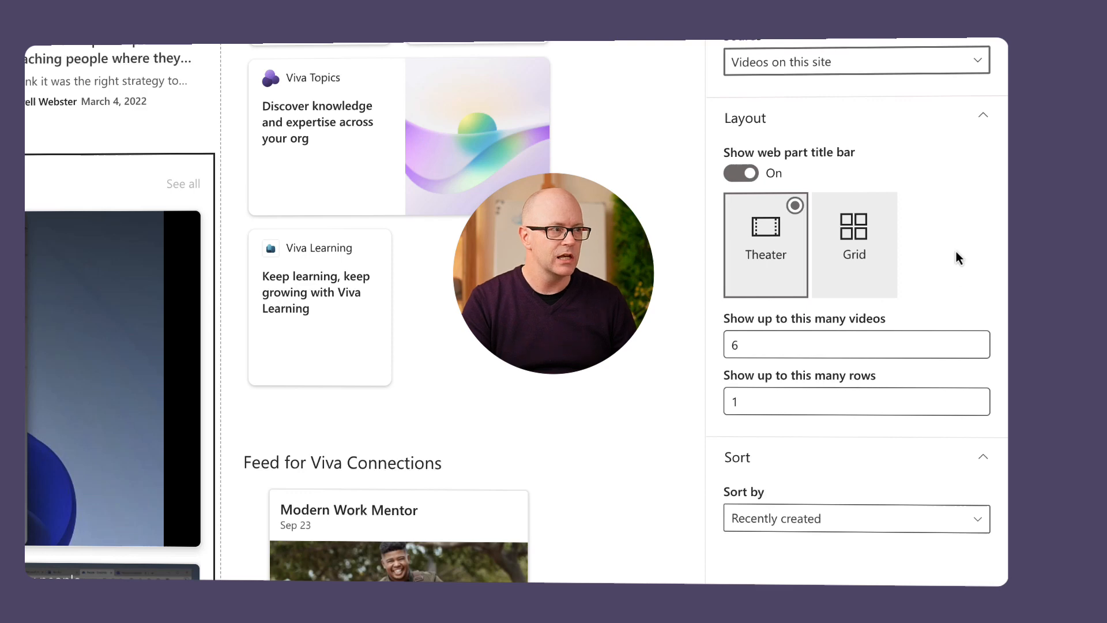
mouse_move(843, 133)
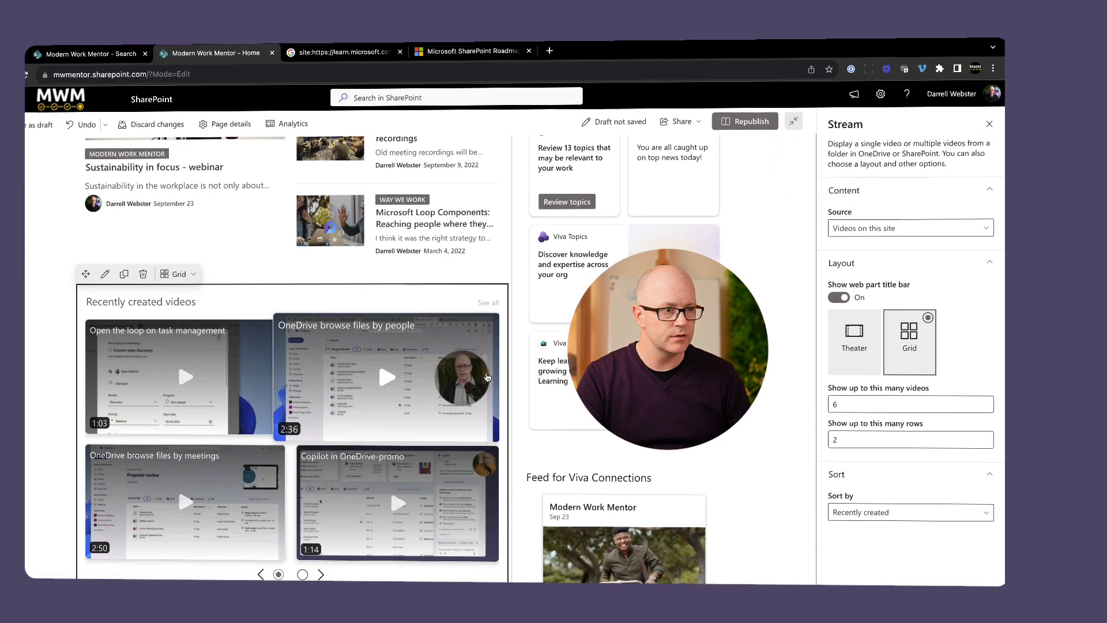
Save the draft and page the video grid to its second page and back to the first.
scroll("down", 3)
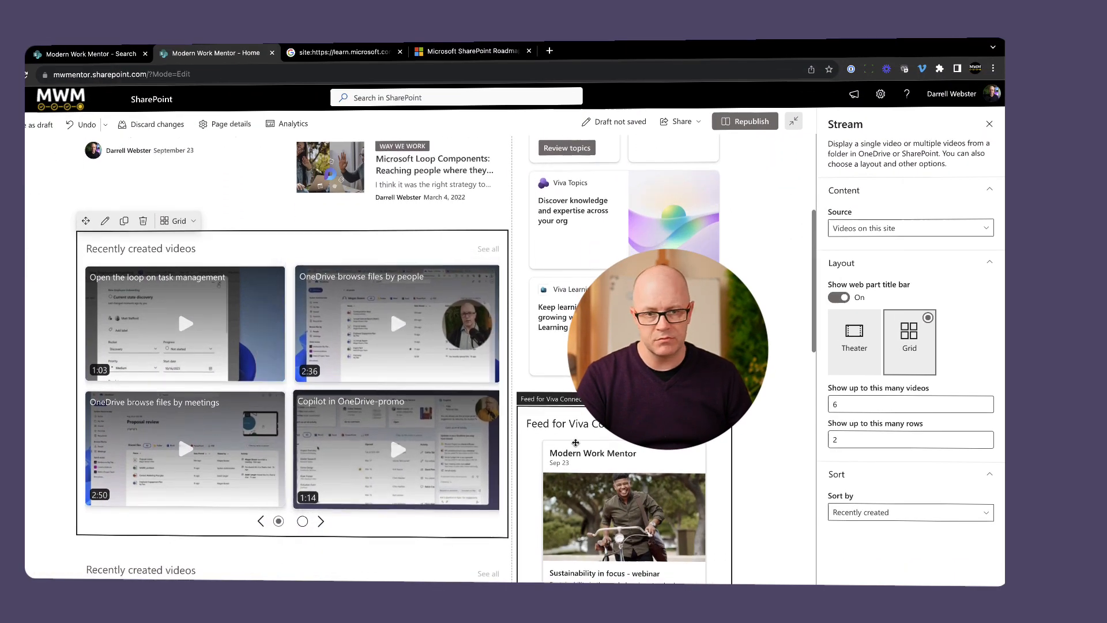
left_click(906, 404)
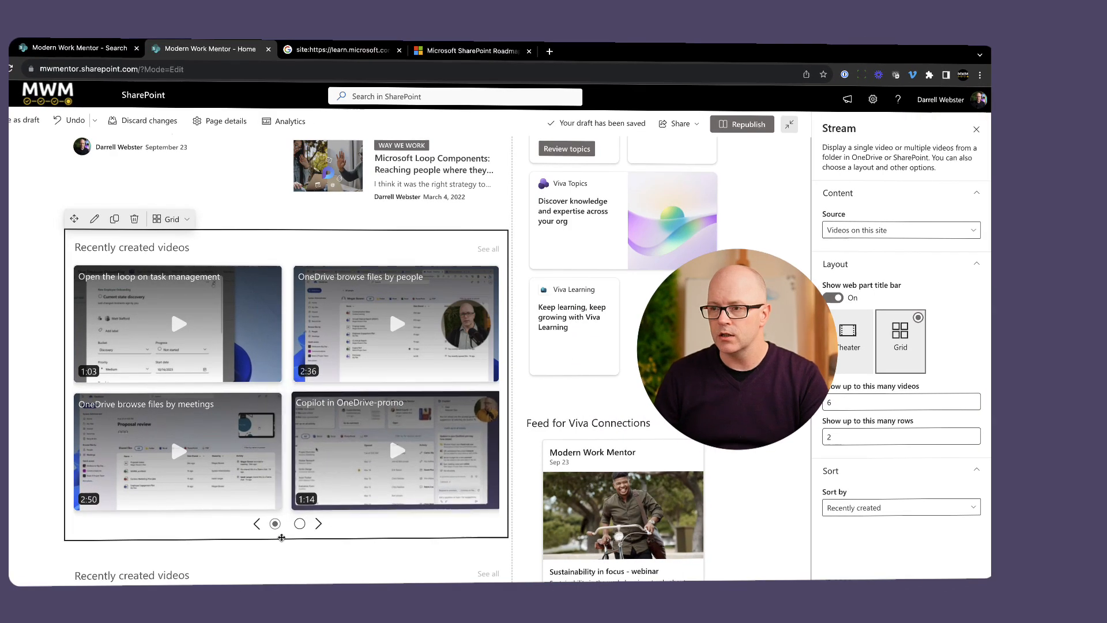
left_click(301, 523)
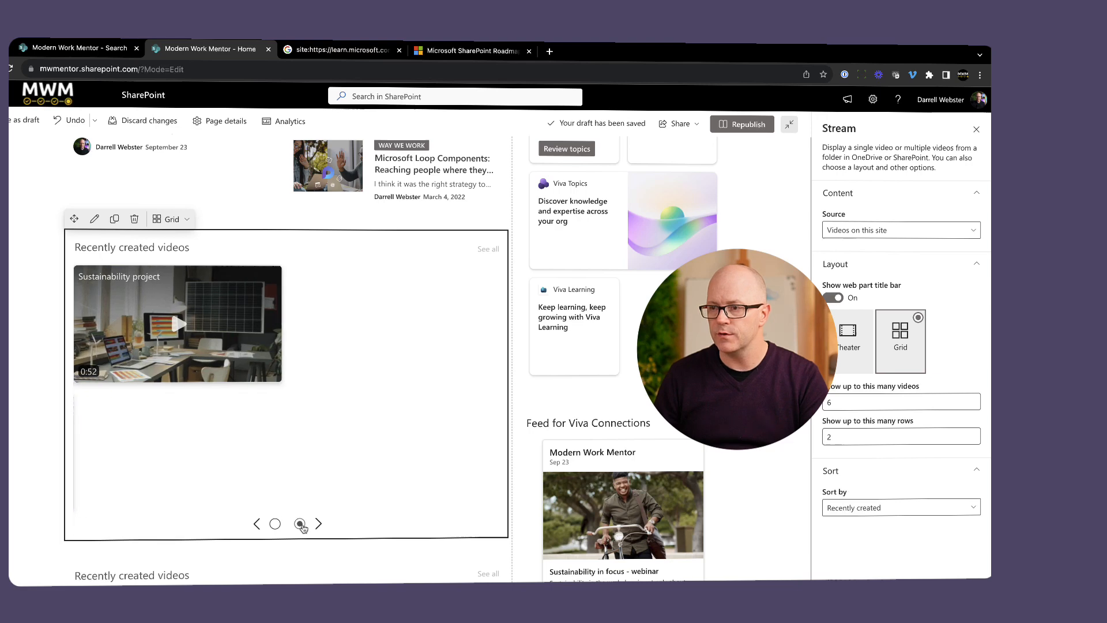
left_click(300, 523)
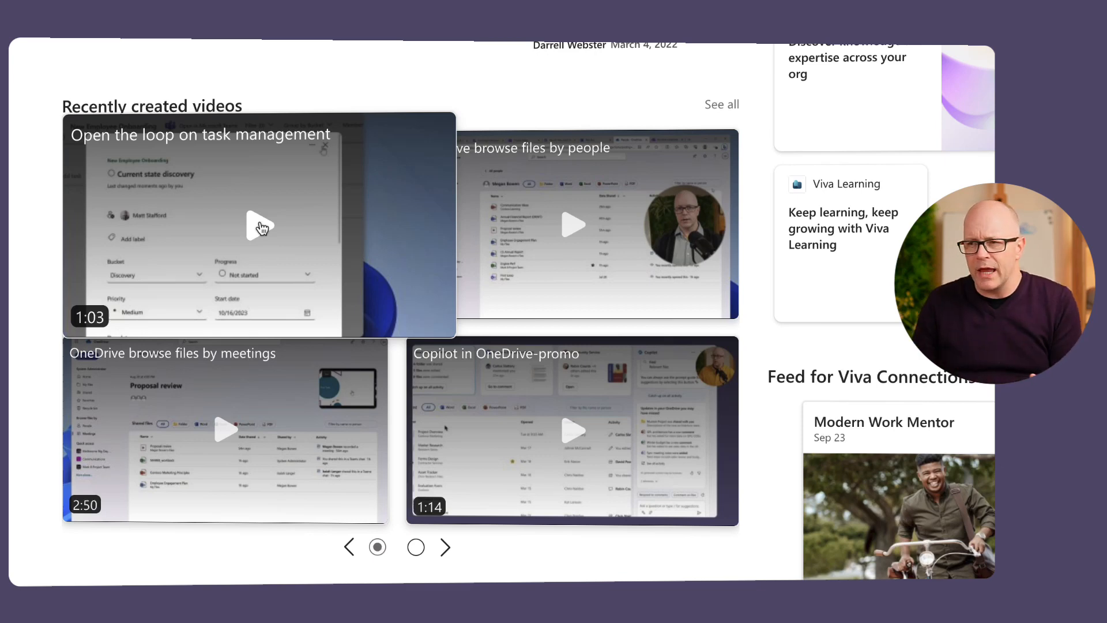
Play the 'Open the loop on task management' video inline, then pause it.
left_click(262, 224)
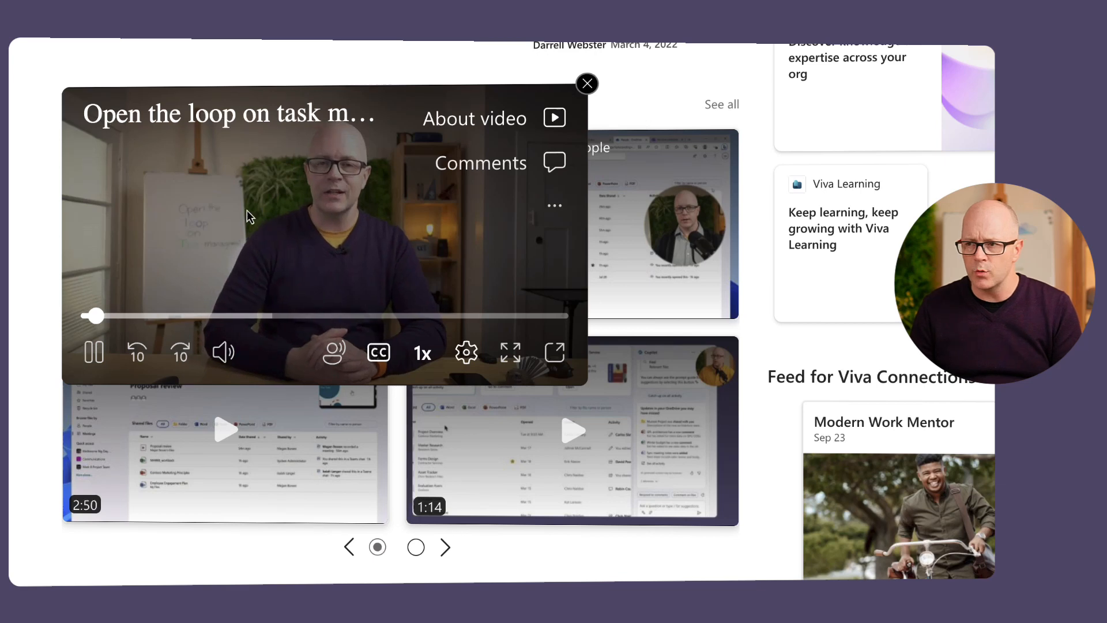
left_click(92, 352)
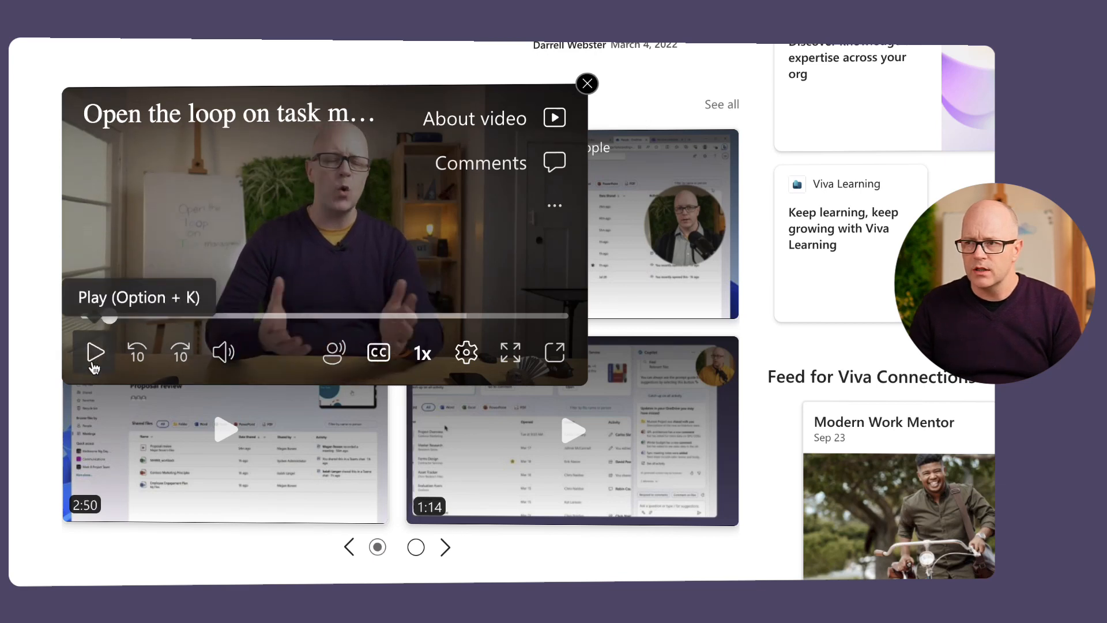
mouse_move(420, 247)
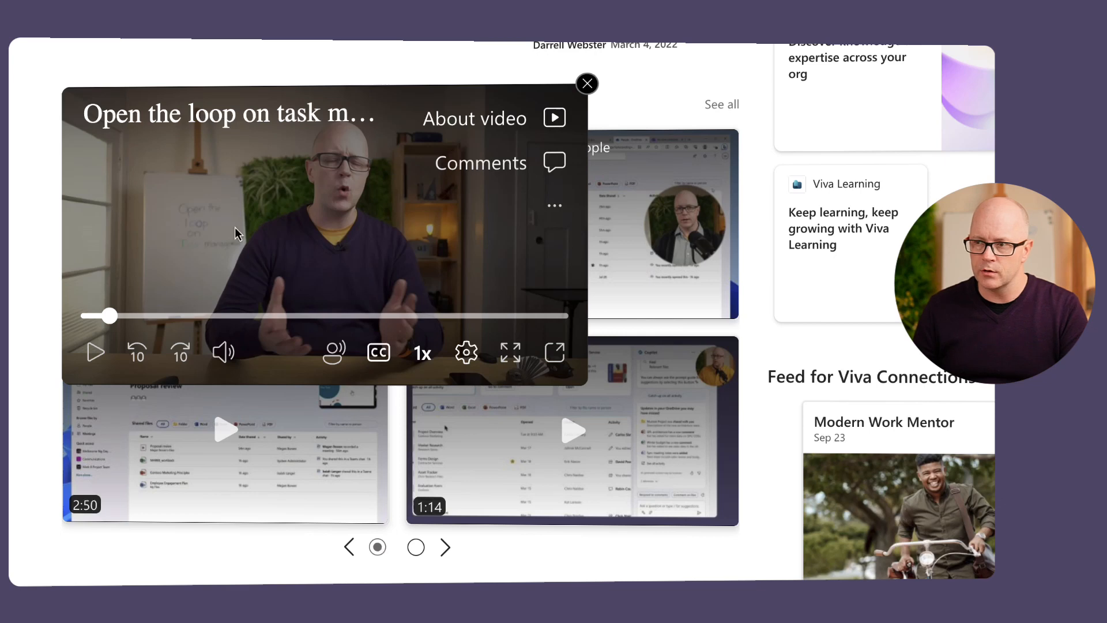
mouse_move(313, 186)
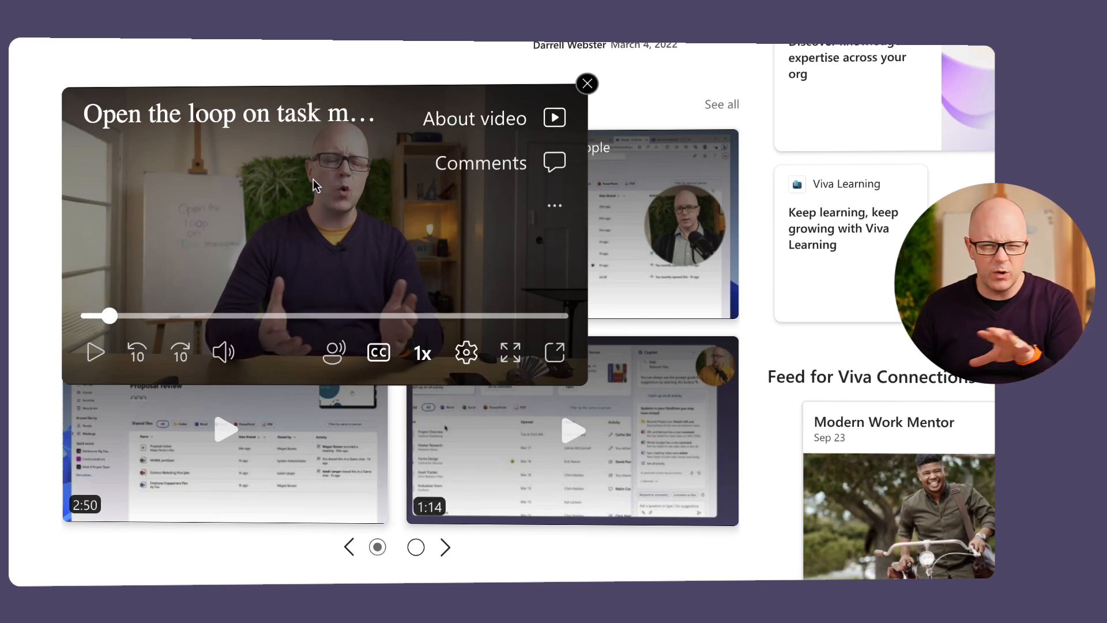
mouse_move(591, 139)
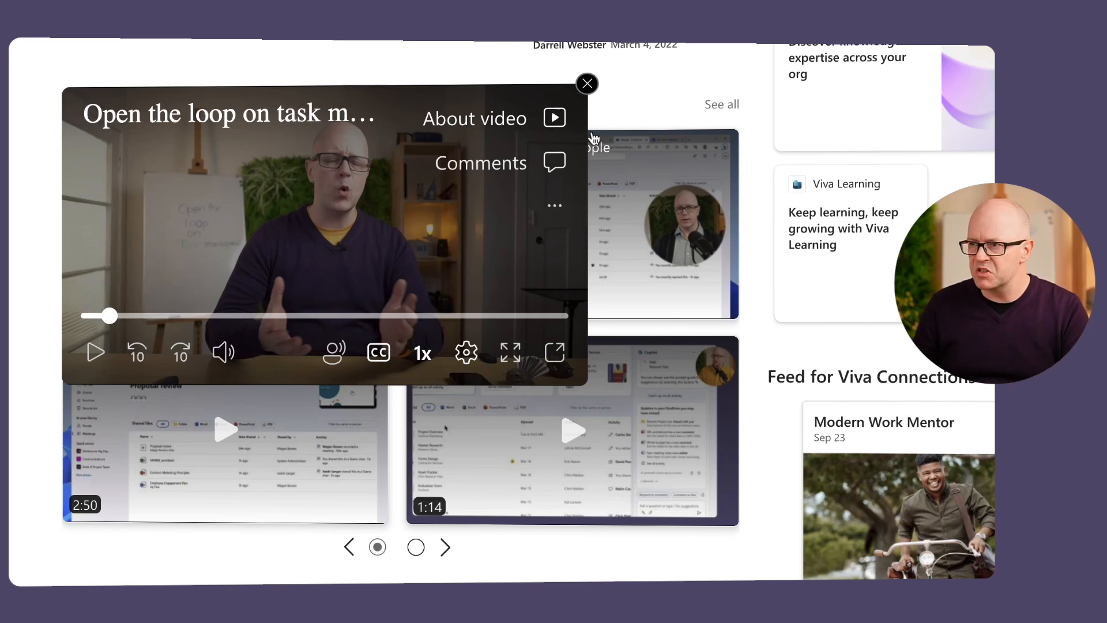
mouse_move(329, 152)
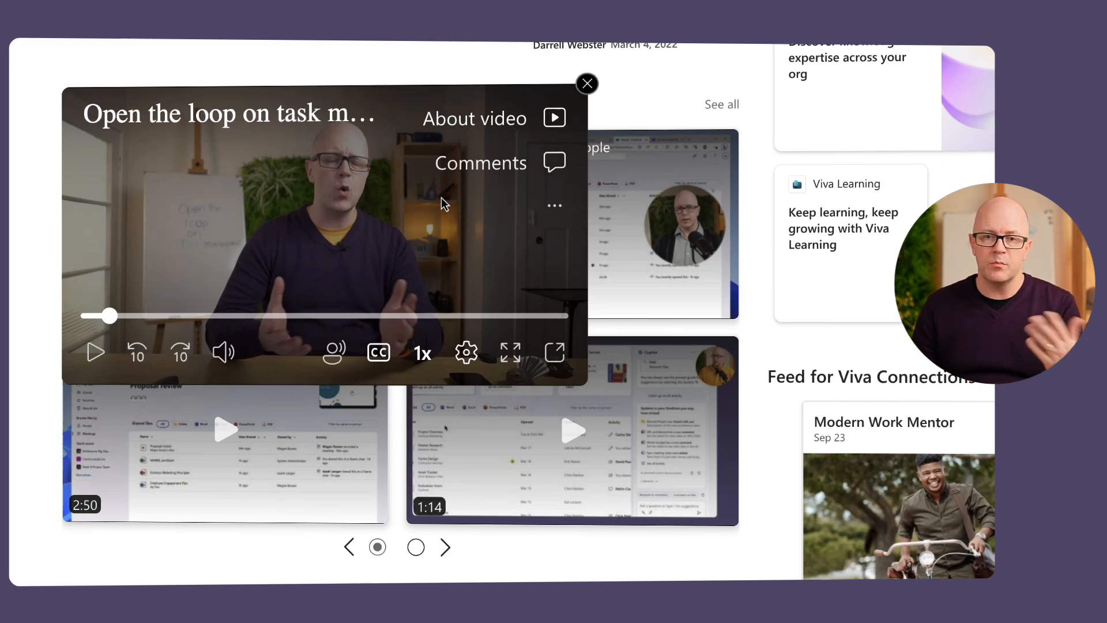
mouse_move(555, 353)
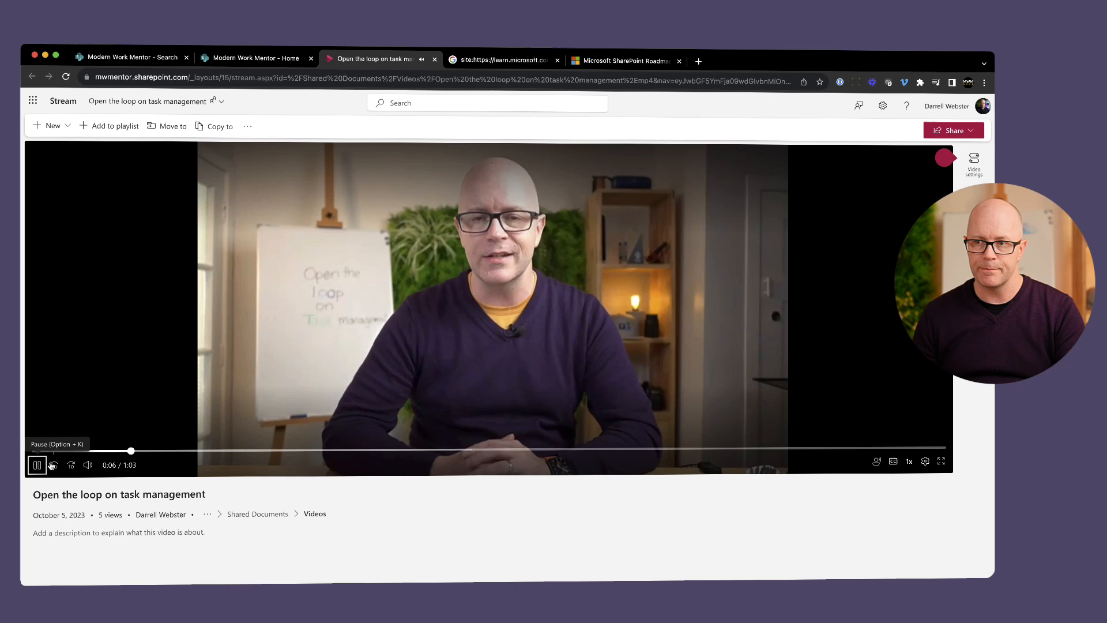
Pause the Stream video, return to the SharePoint home page and close the inline player.
left_click(37, 465)
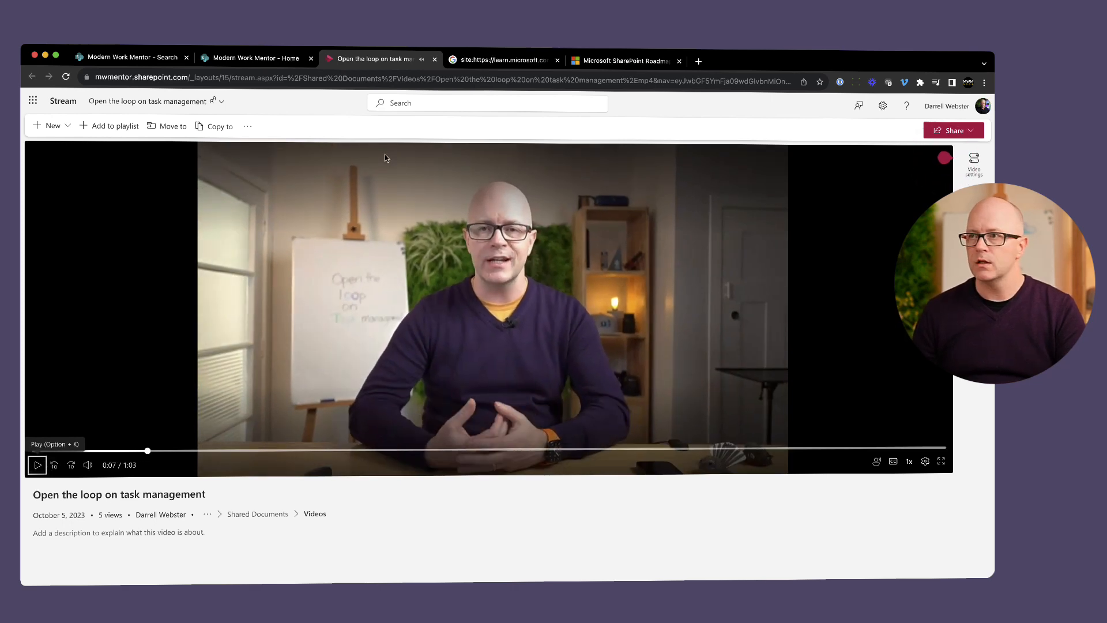
left_click(254, 57)
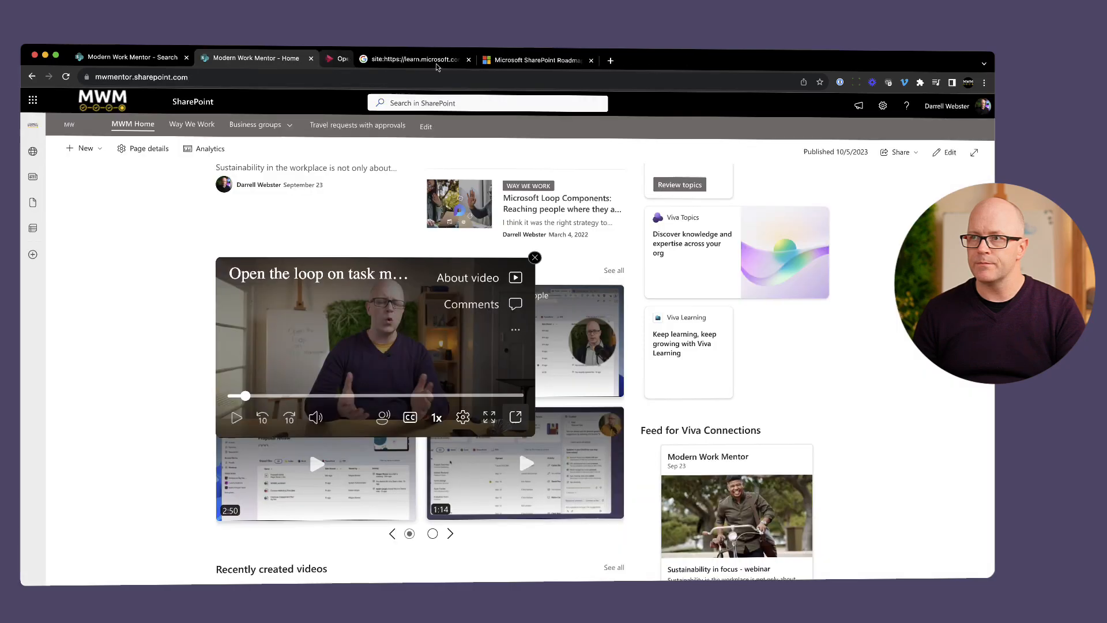
mouse_move(253, 57)
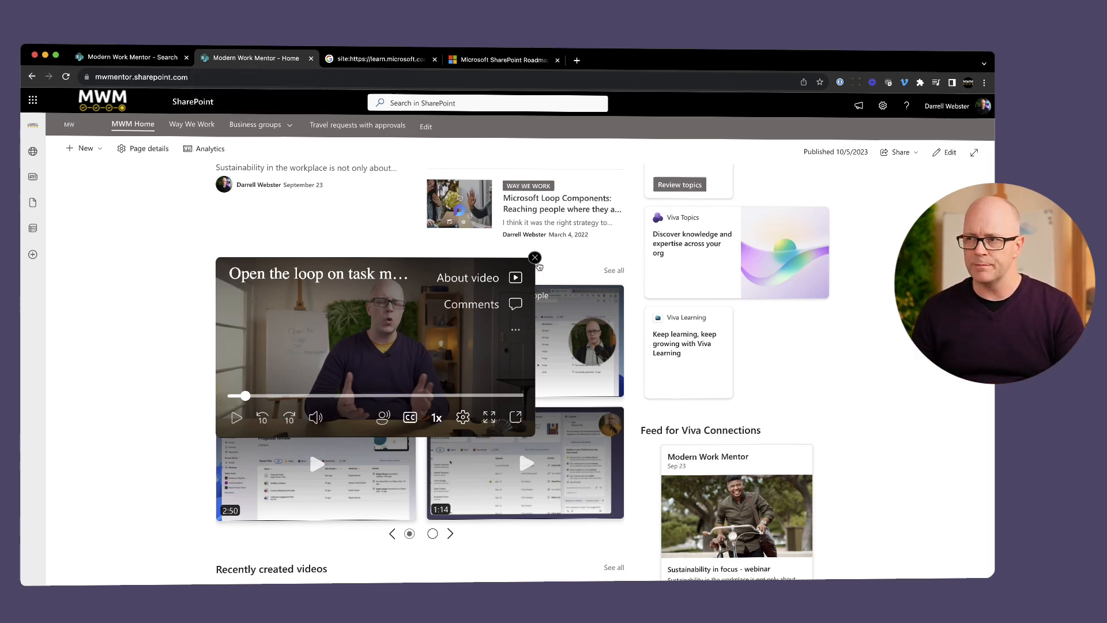
left_click(534, 258)
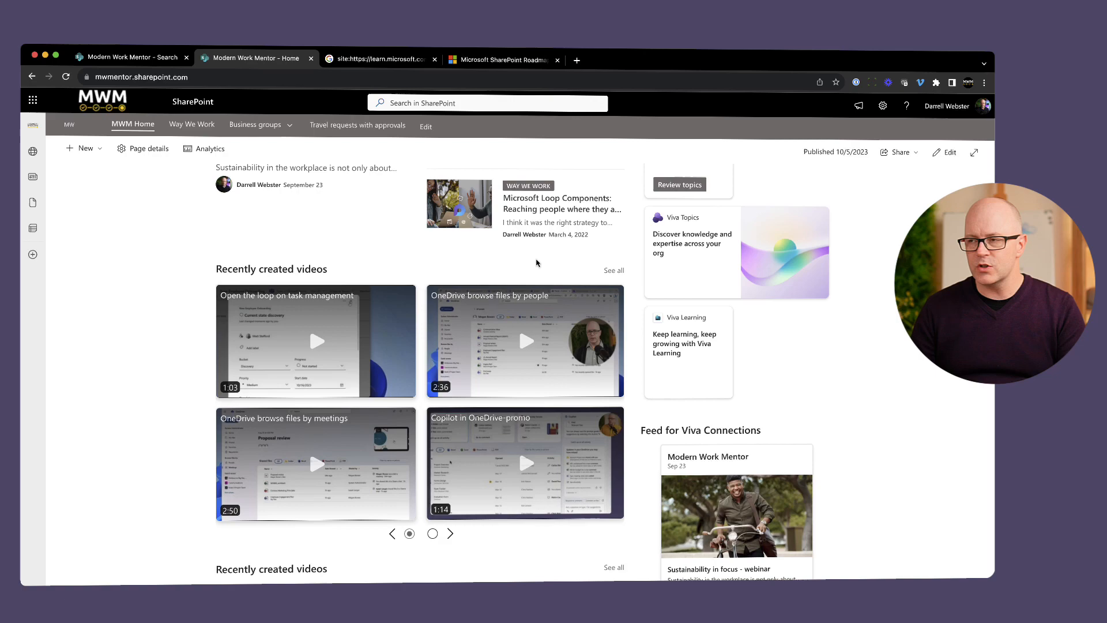
Edit the page and switch the Recently created videos web part to Theater layout.
left_click(949, 152)
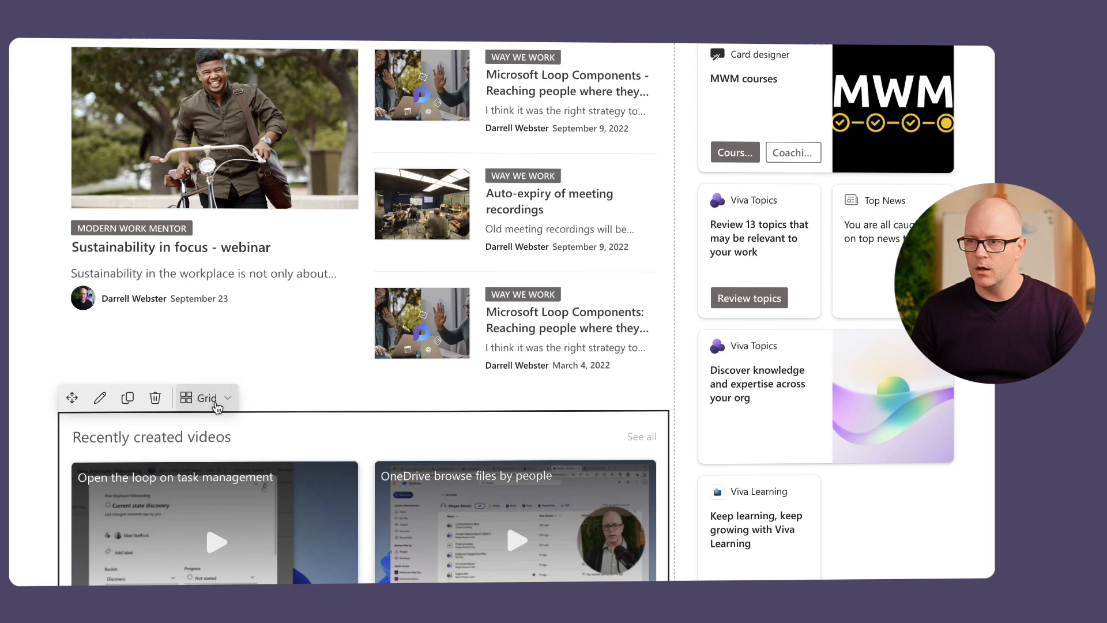
scroll("down", 3)
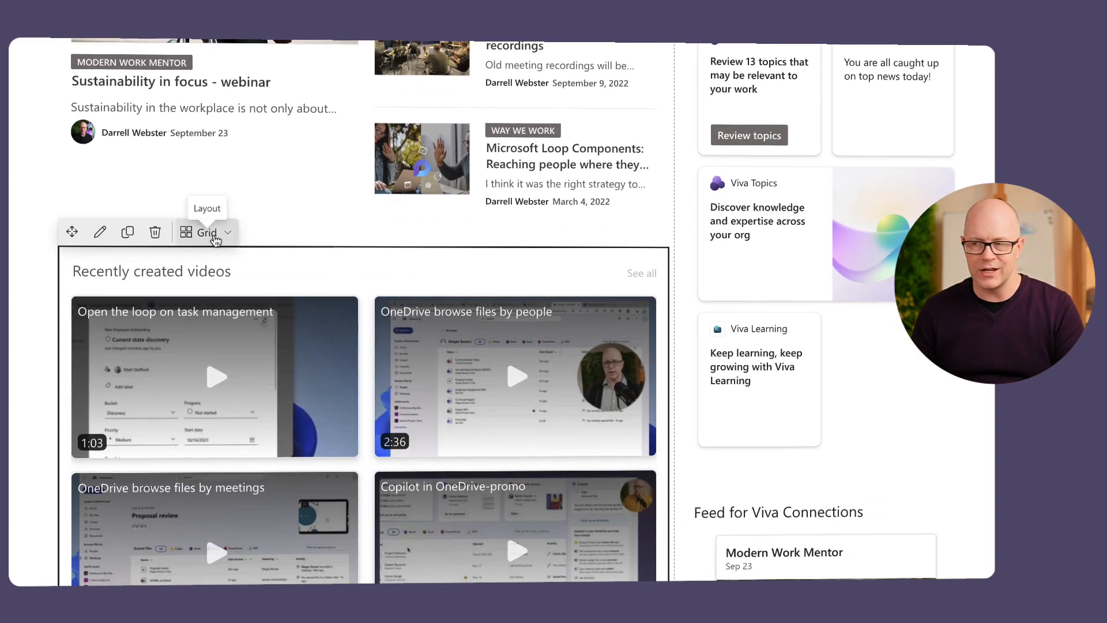
left_click(227, 232)
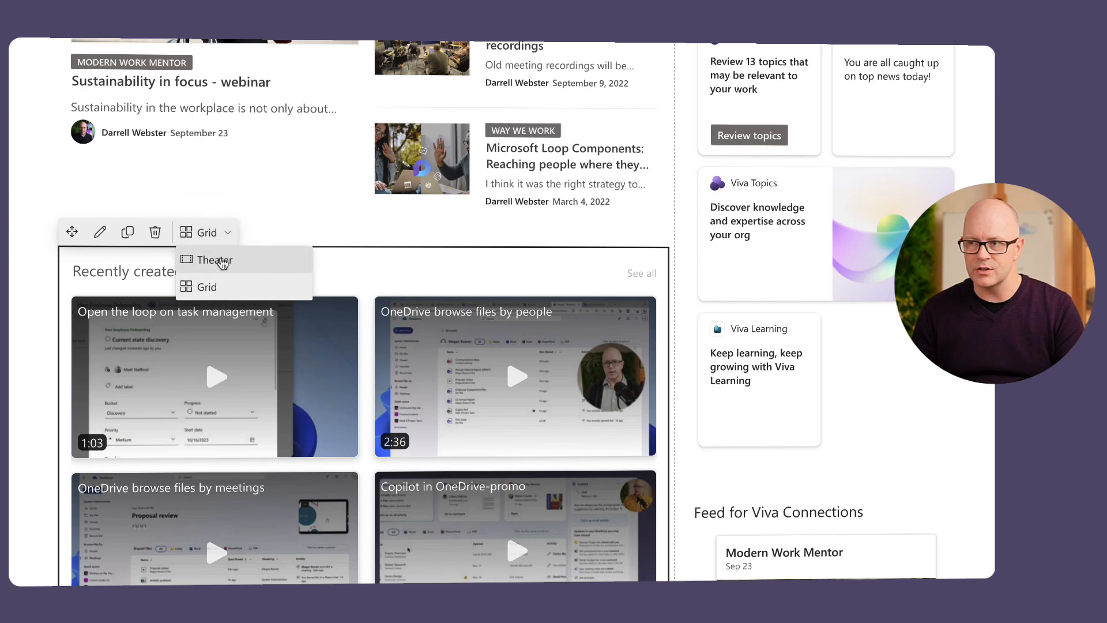
left_click(214, 259)
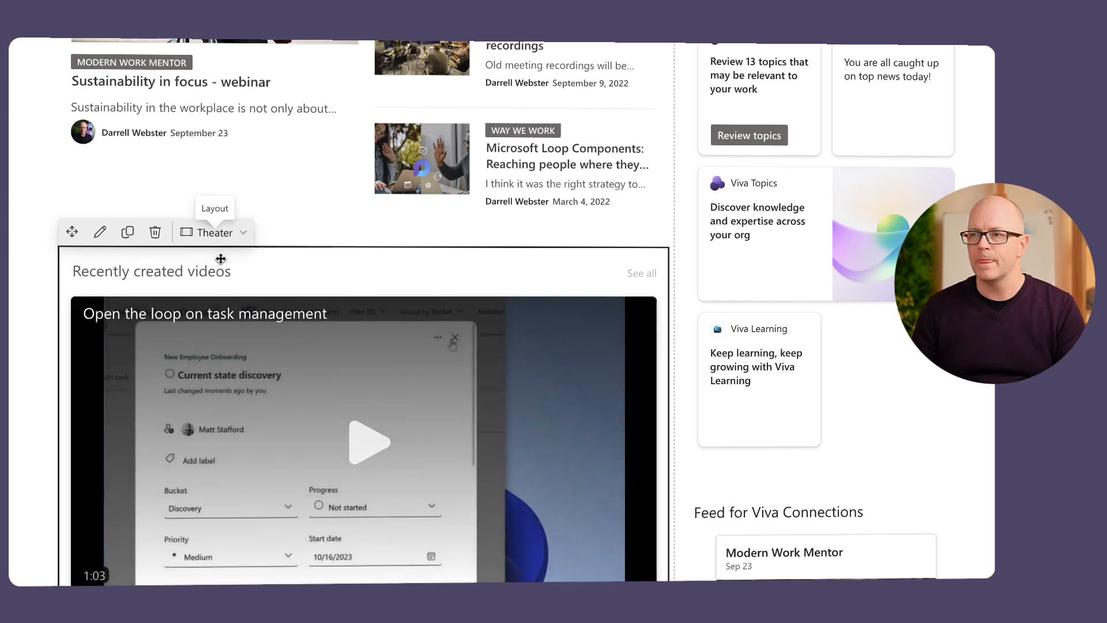
mouse_move(127, 232)
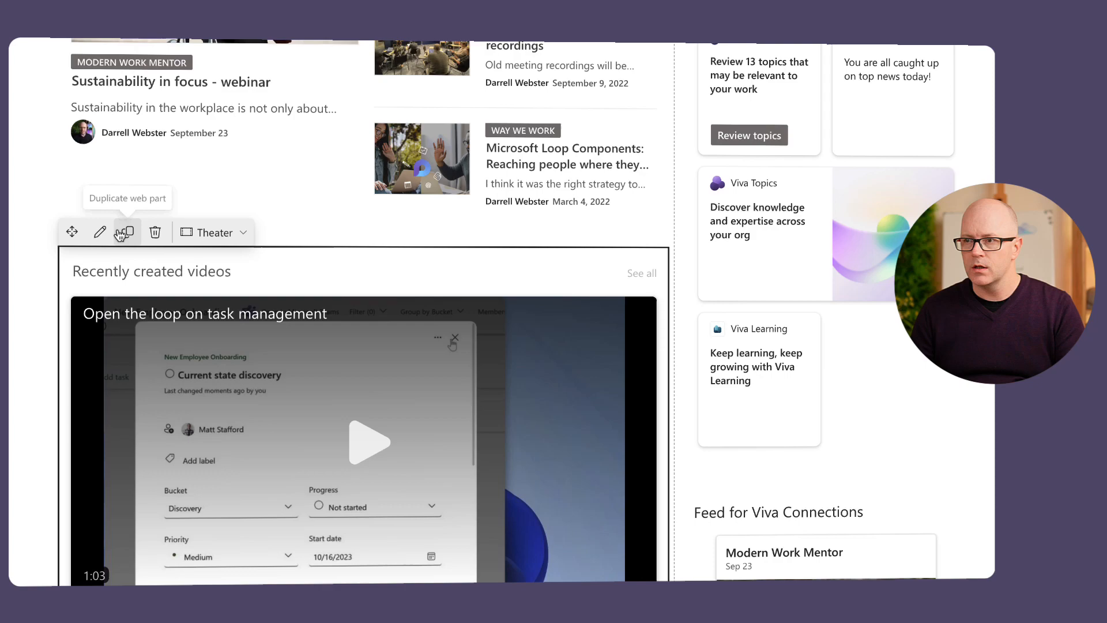
Change the video web part's source to Folder, bringing up the folder picker.
left_click(99, 231)
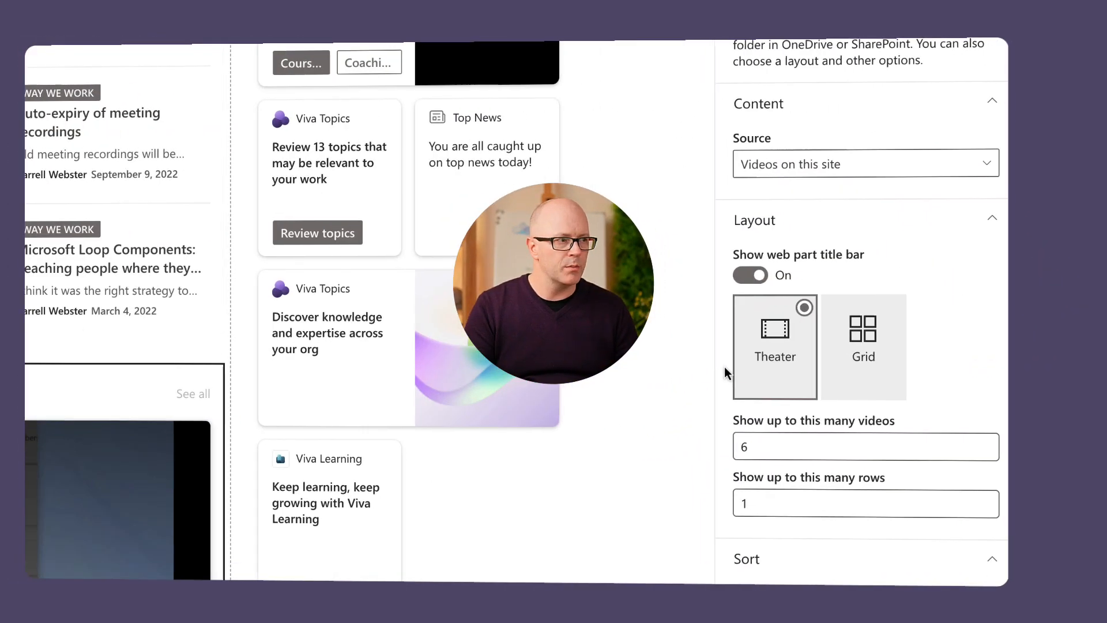
mouse_move(988, 332)
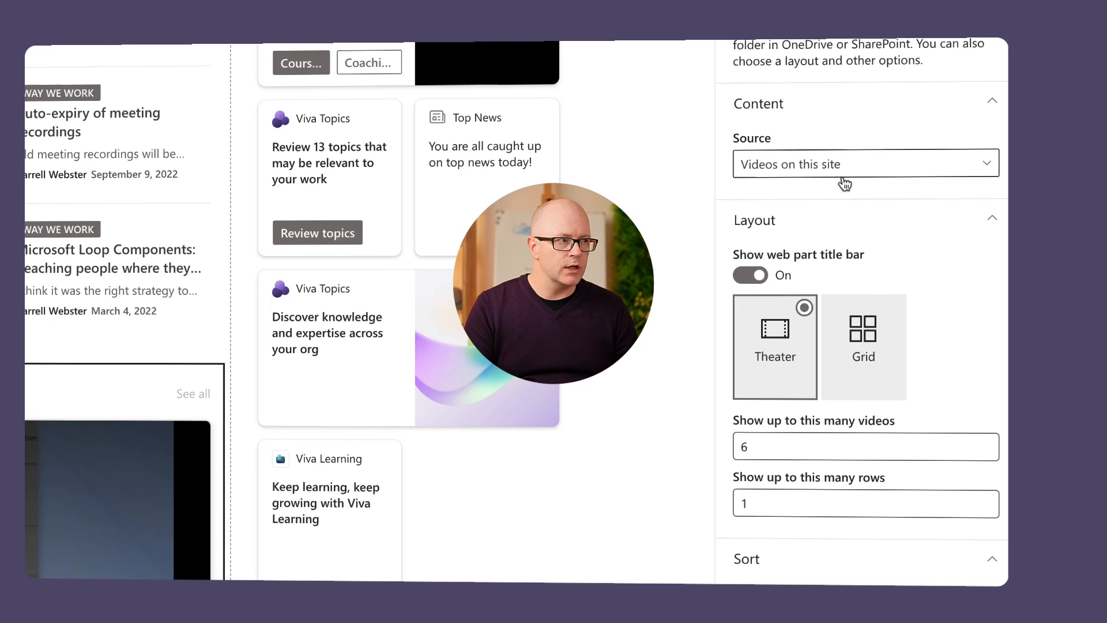
mouse_move(854, 180)
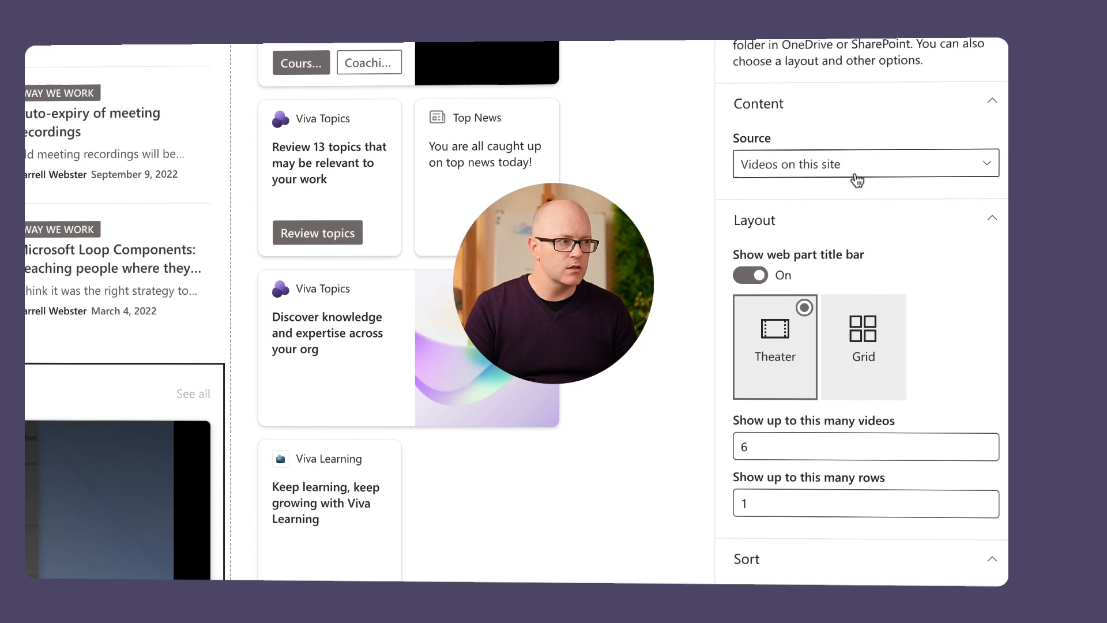
left_click(863, 162)
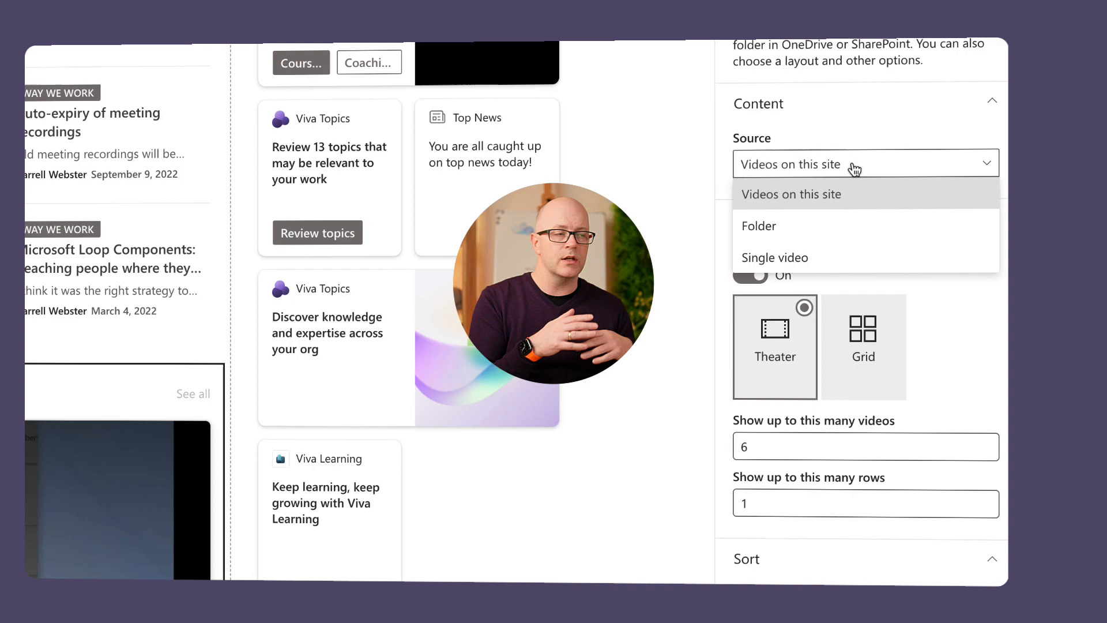
mouse_move(760, 227)
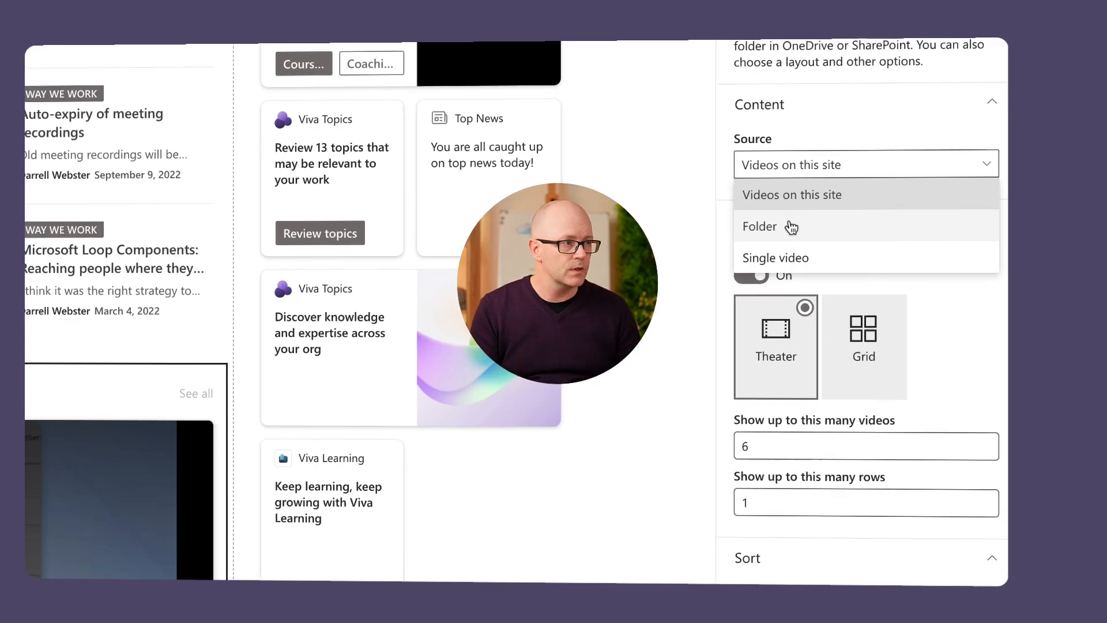
left_click(759, 228)
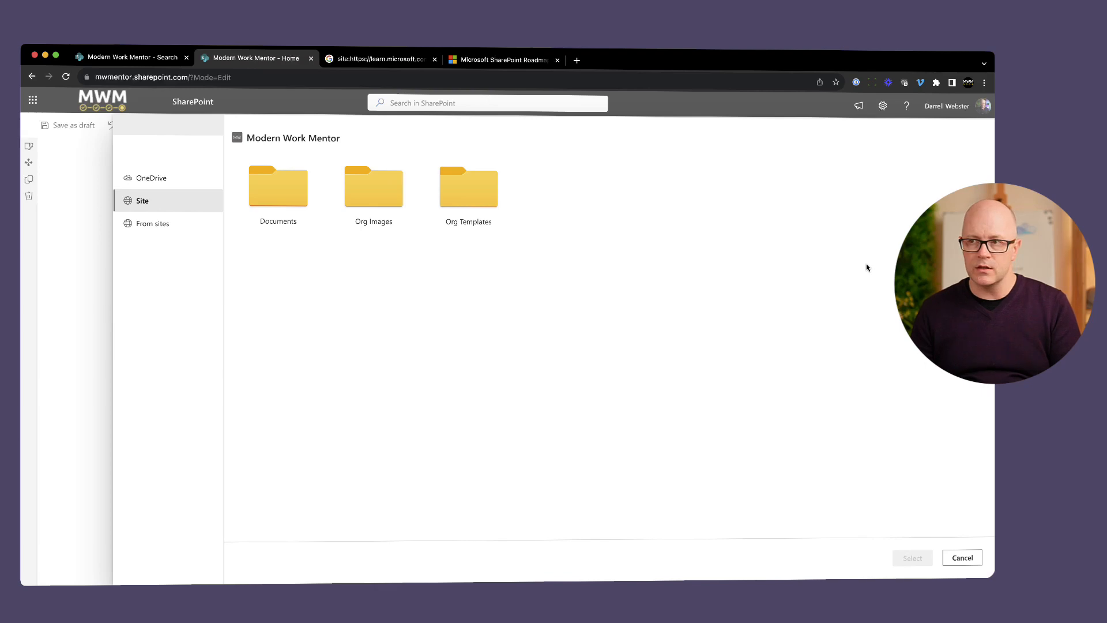
mouse_move(277, 186)
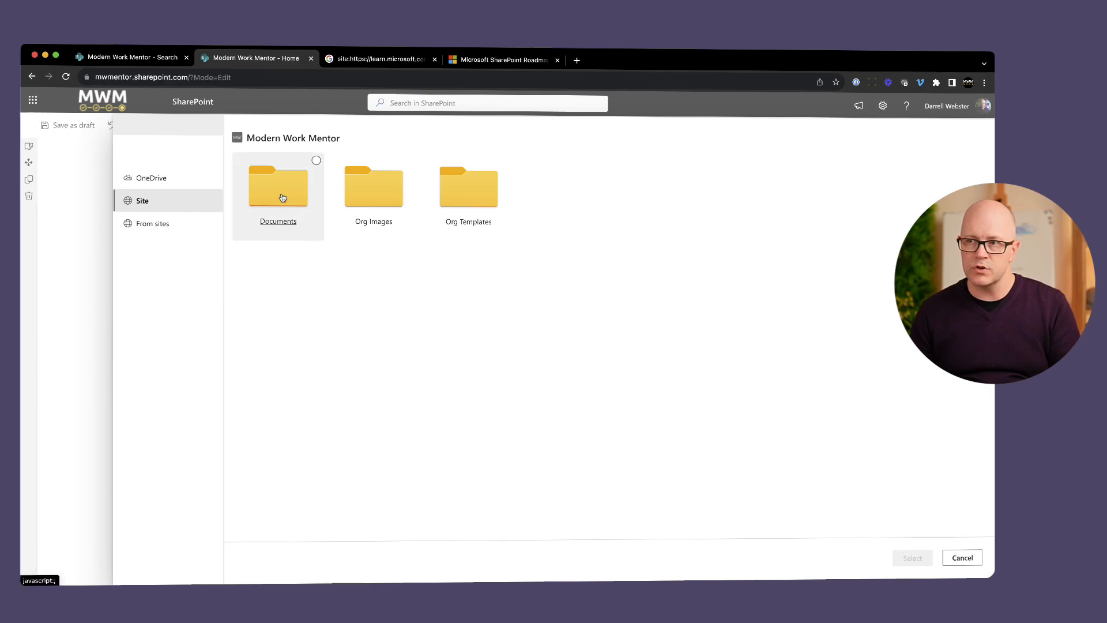
Select the Videos folder under Documents as the web part's video source.
double_click(278, 187)
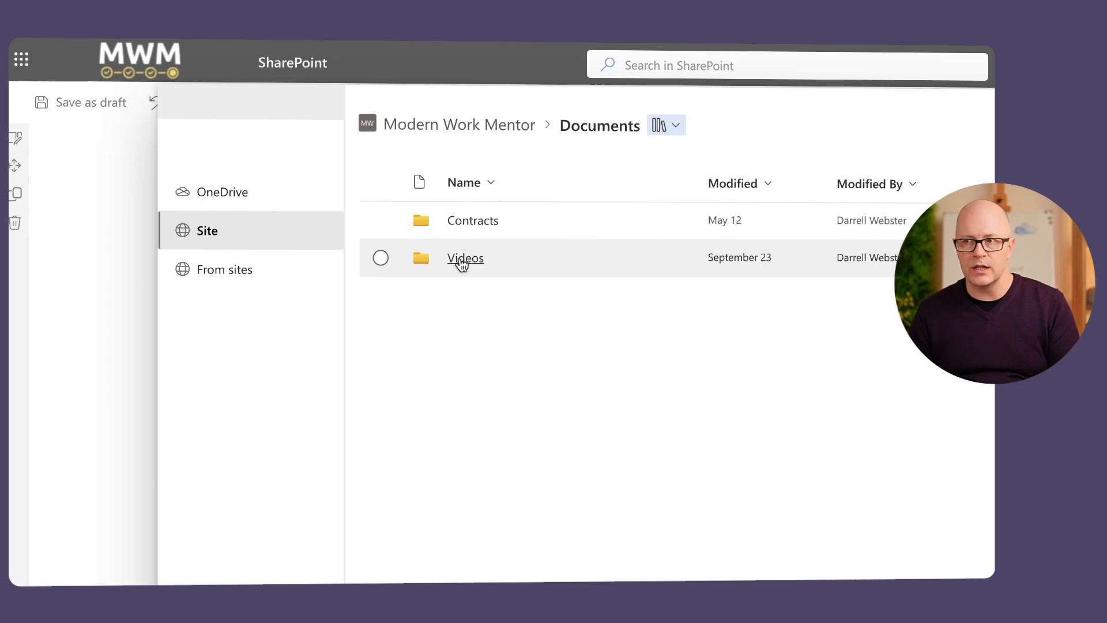
left_click(379, 257)
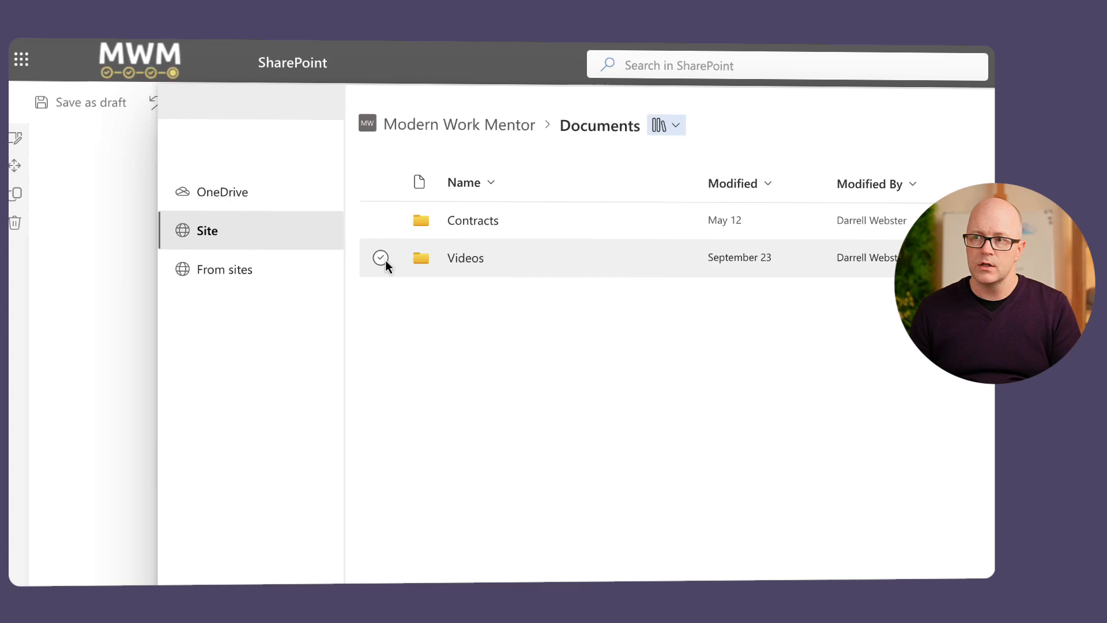
left_click(380, 257)
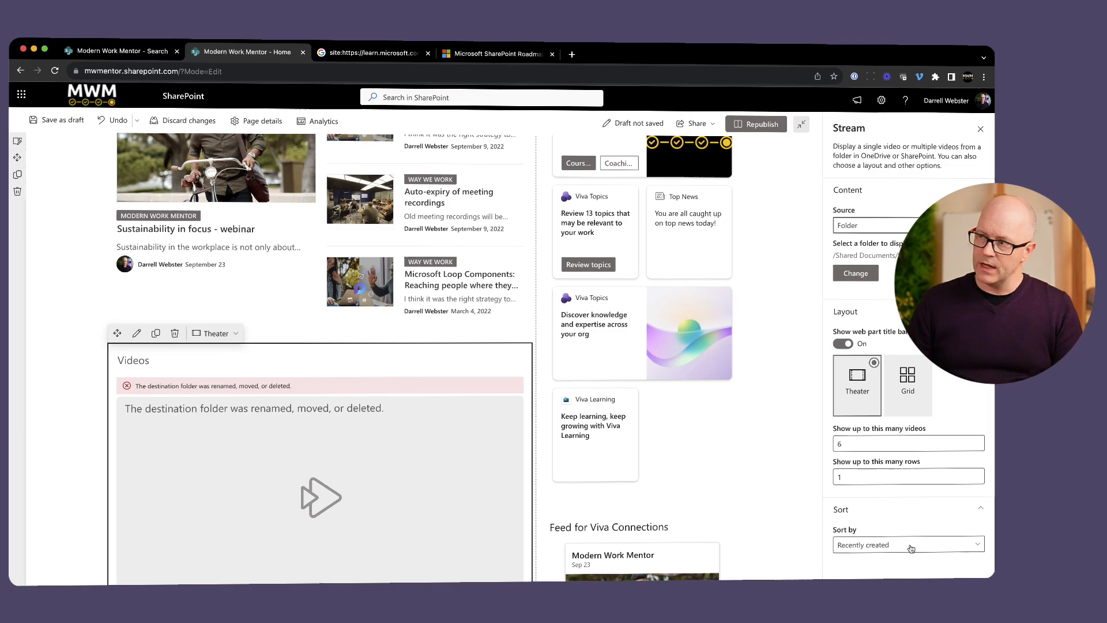
mouse_move(865, 255)
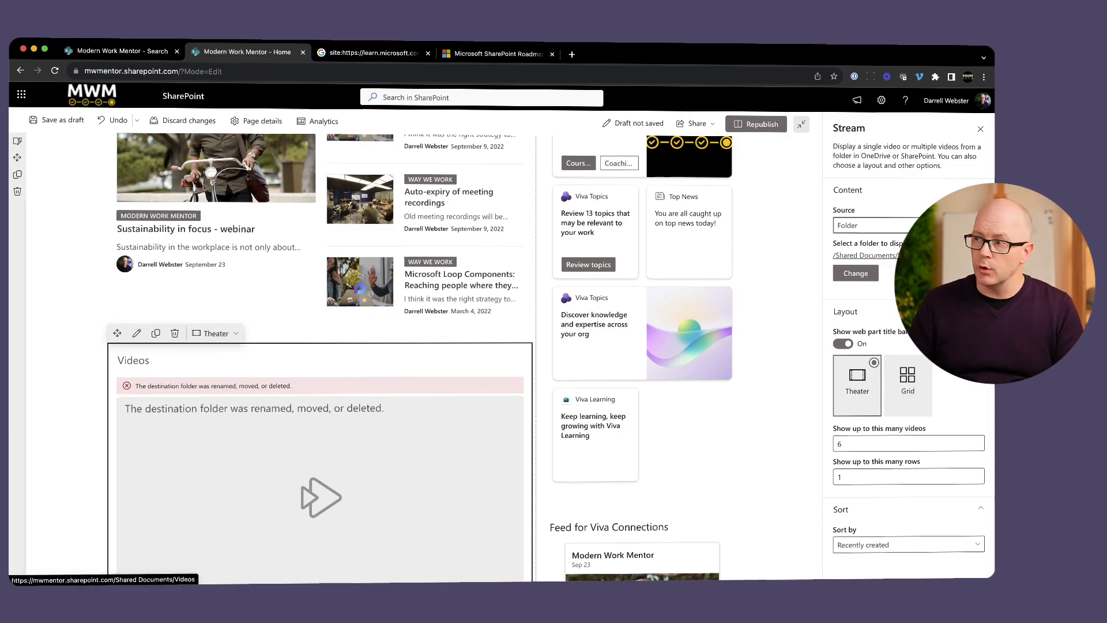
Republish the home page while the Videos web part still shows the destination-folder error.
scroll("down", 3)
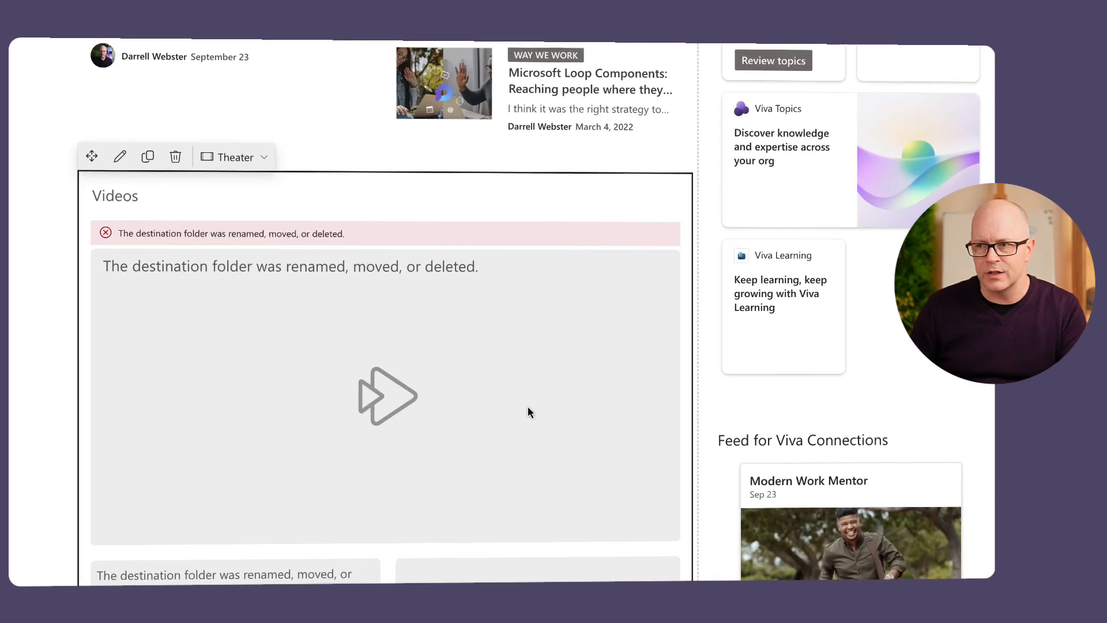
mouse_move(505, 398)
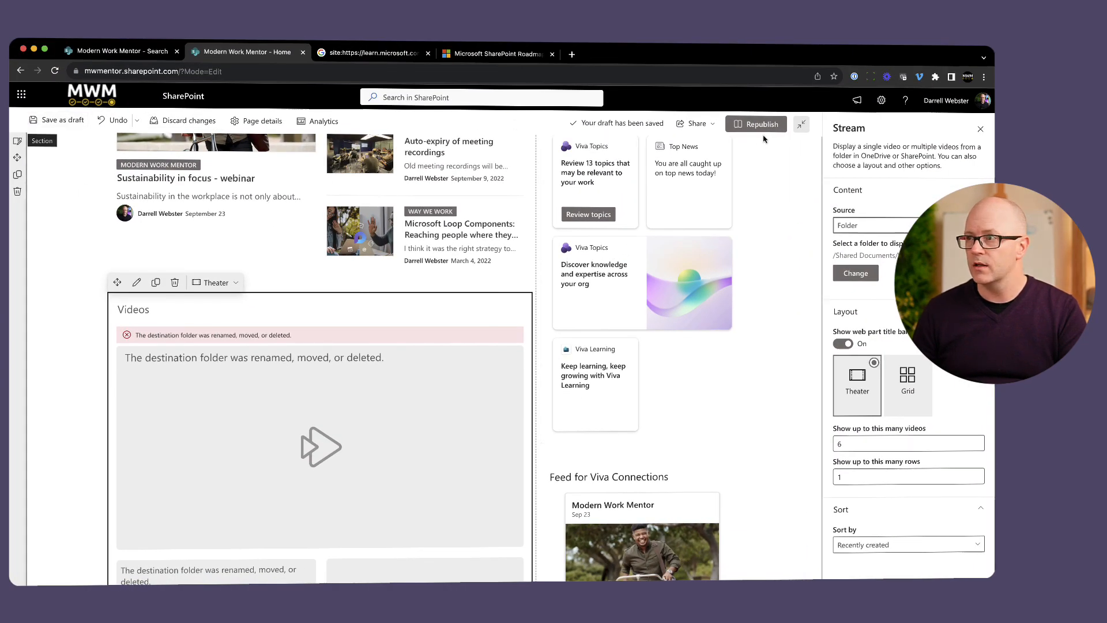
left_click(755, 123)
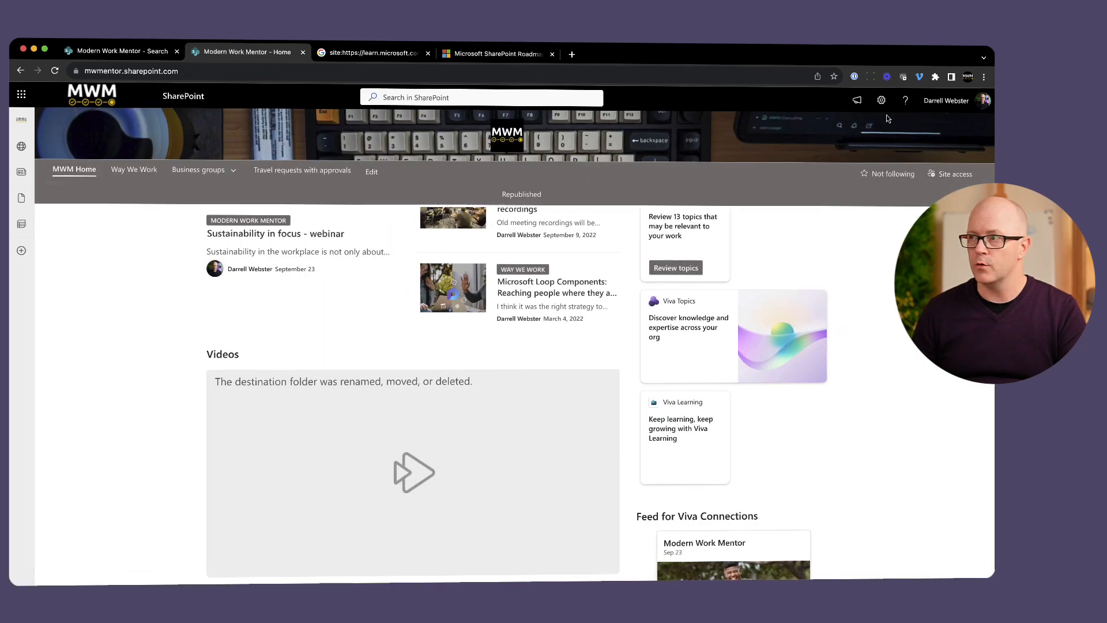
left_click(879, 100)
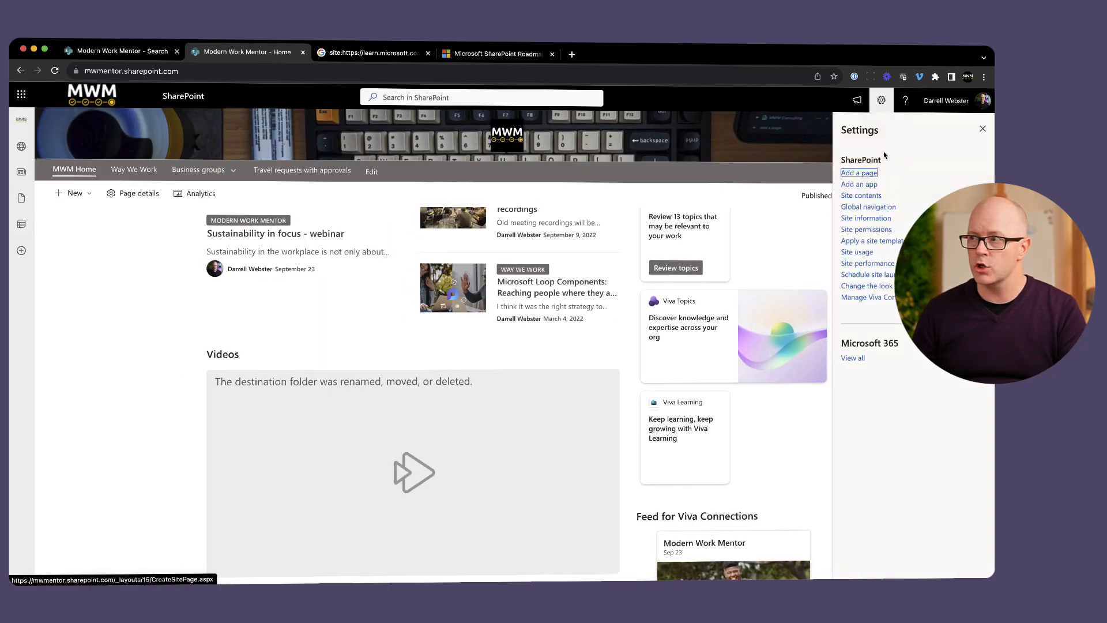
left_click(860, 194)
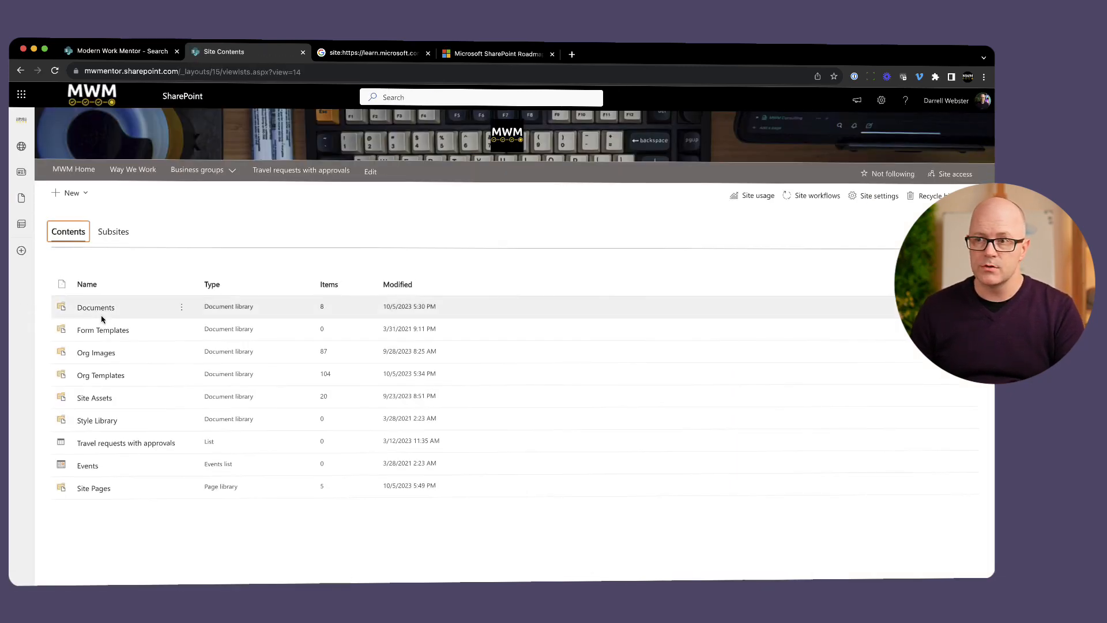
left_click(96, 307)
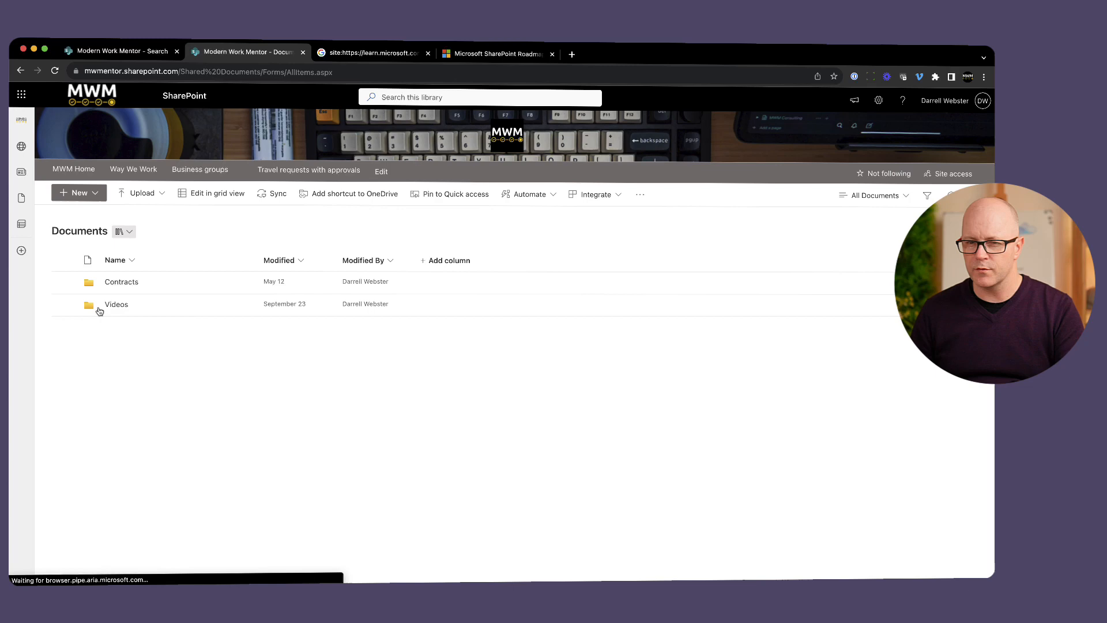
mouse_move(143, 368)
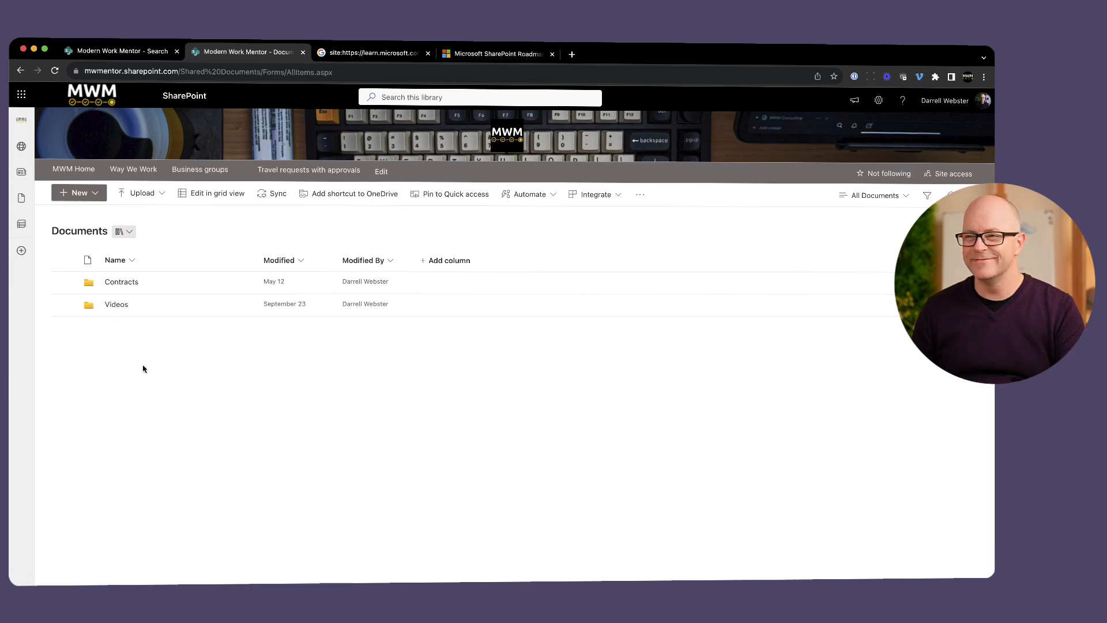
left_click(117, 304)
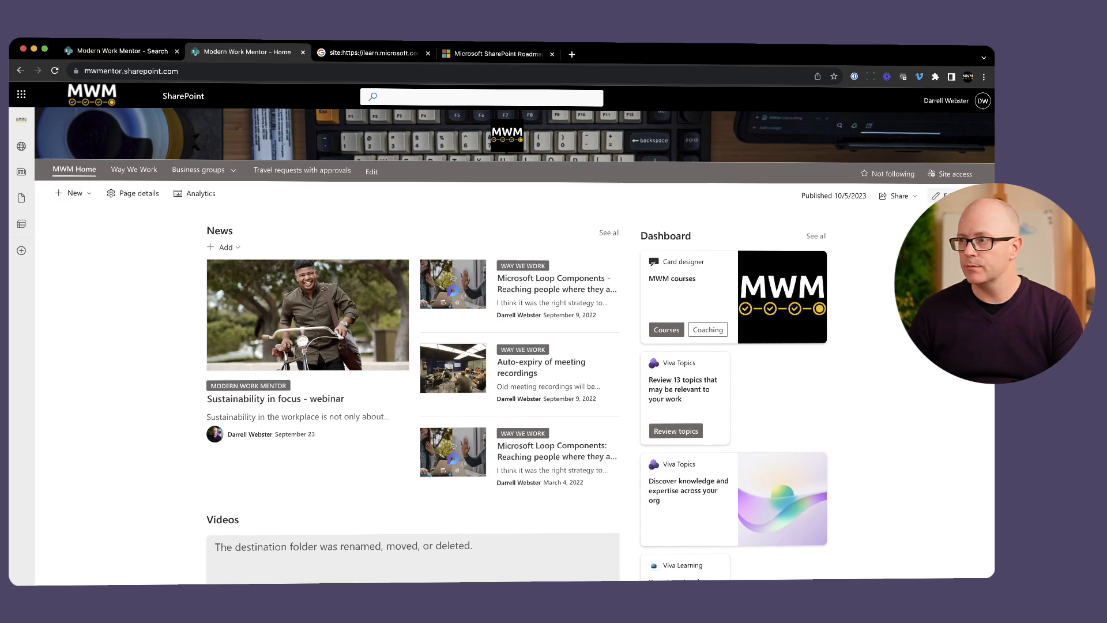
Edit the page and point the video web part at the single video 'OneDrive browse files by people'.
left_click(370, 172)
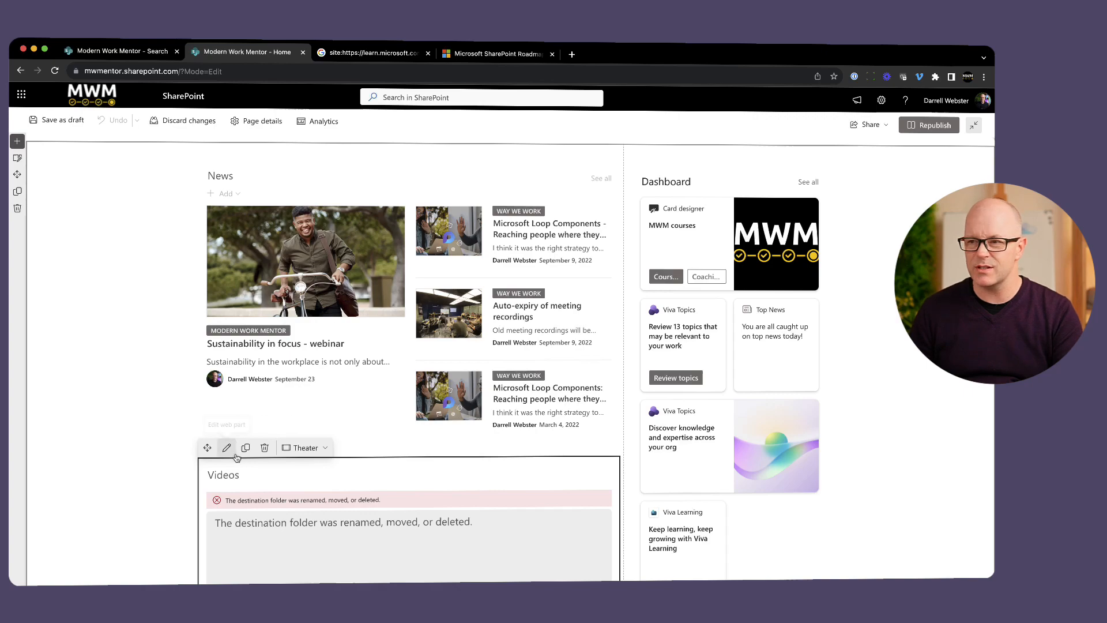
left_click(227, 447)
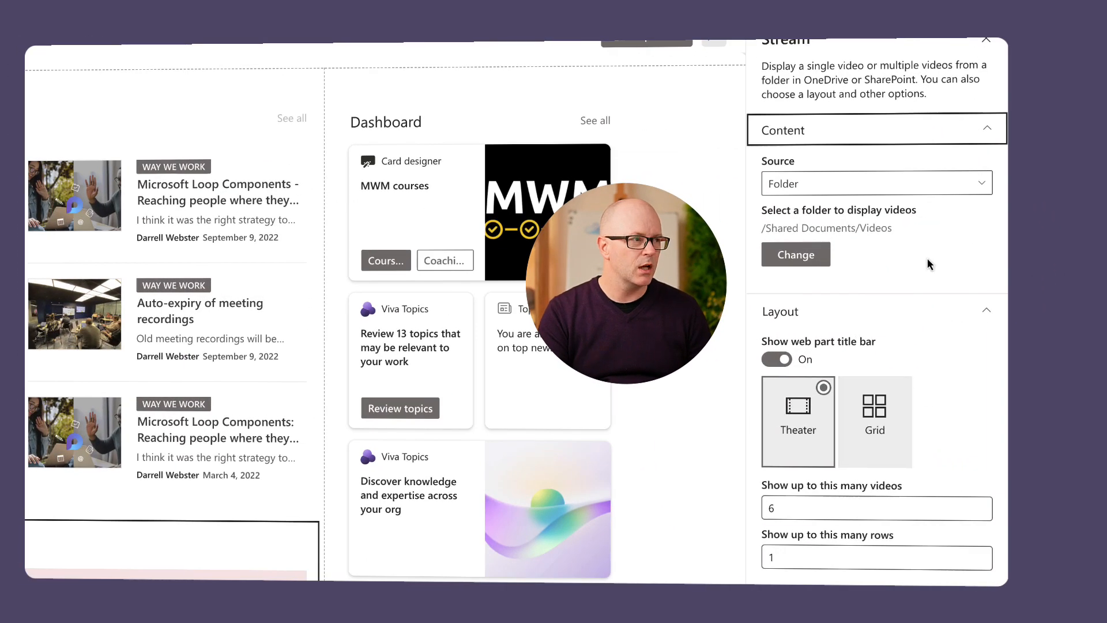
left_click(875, 183)
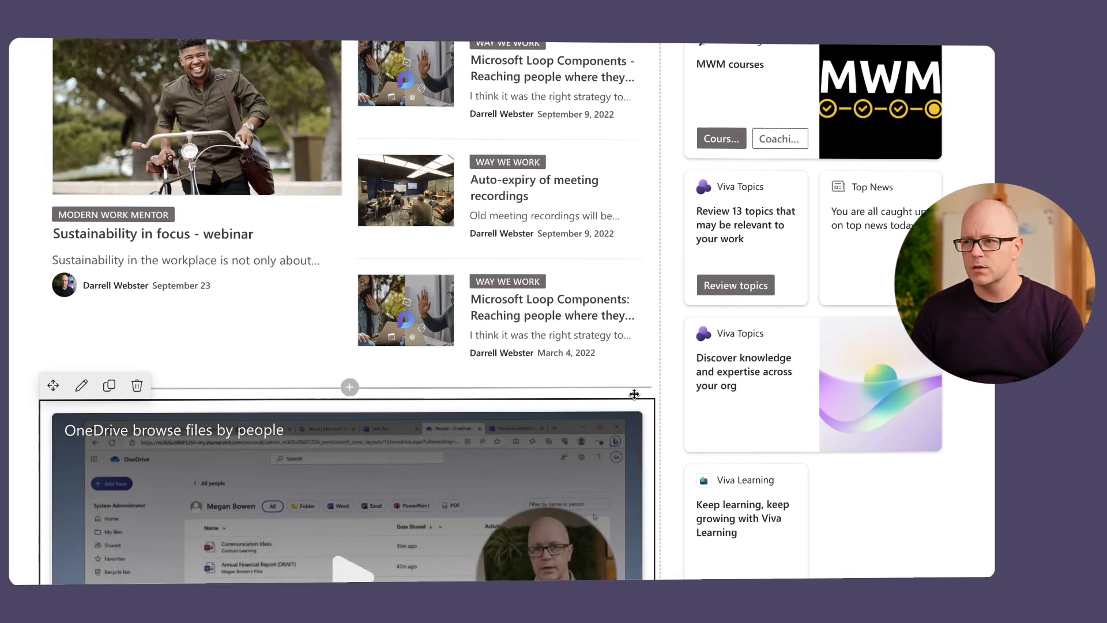
Play the 'OneDrive browse files by people' video inline, then pause it after a few seconds.
scroll("down", 3)
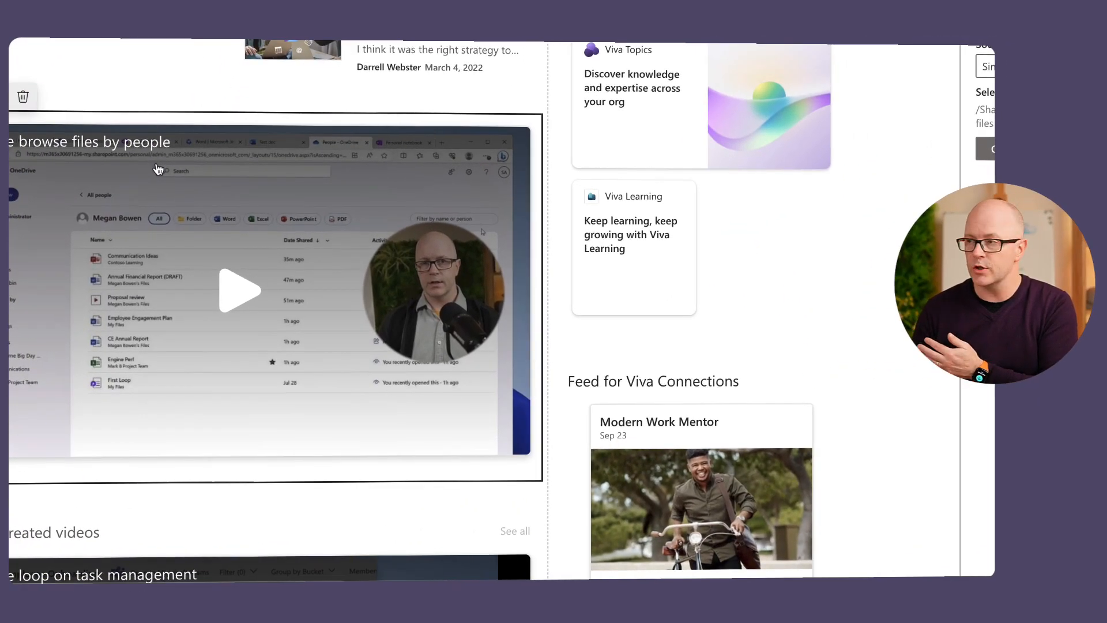
mouse_move(881, 153)
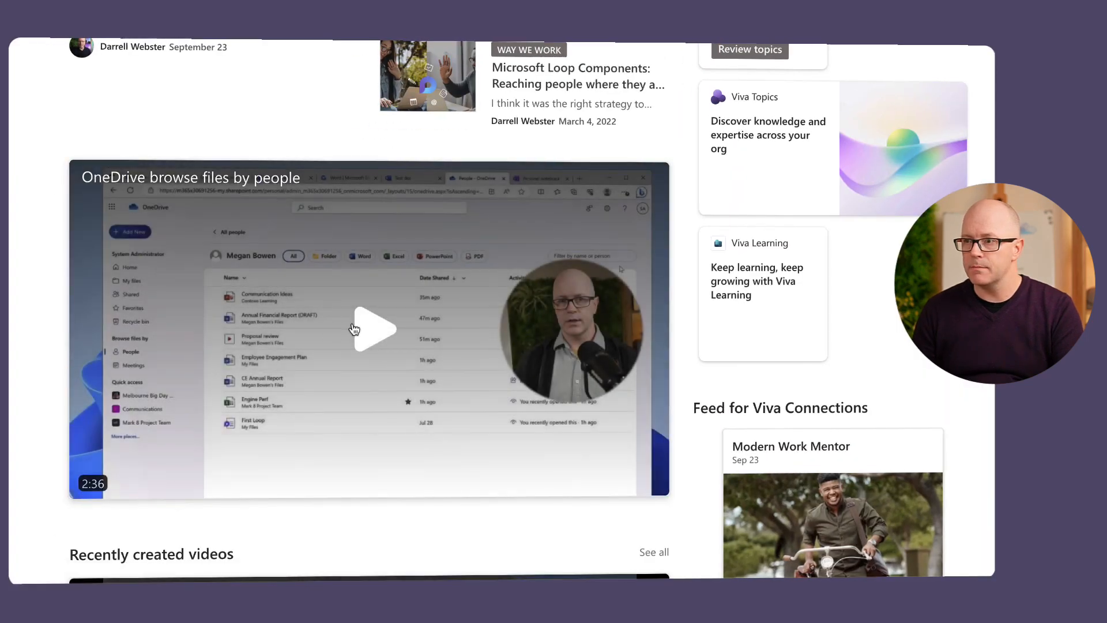
left_click(372, 327)
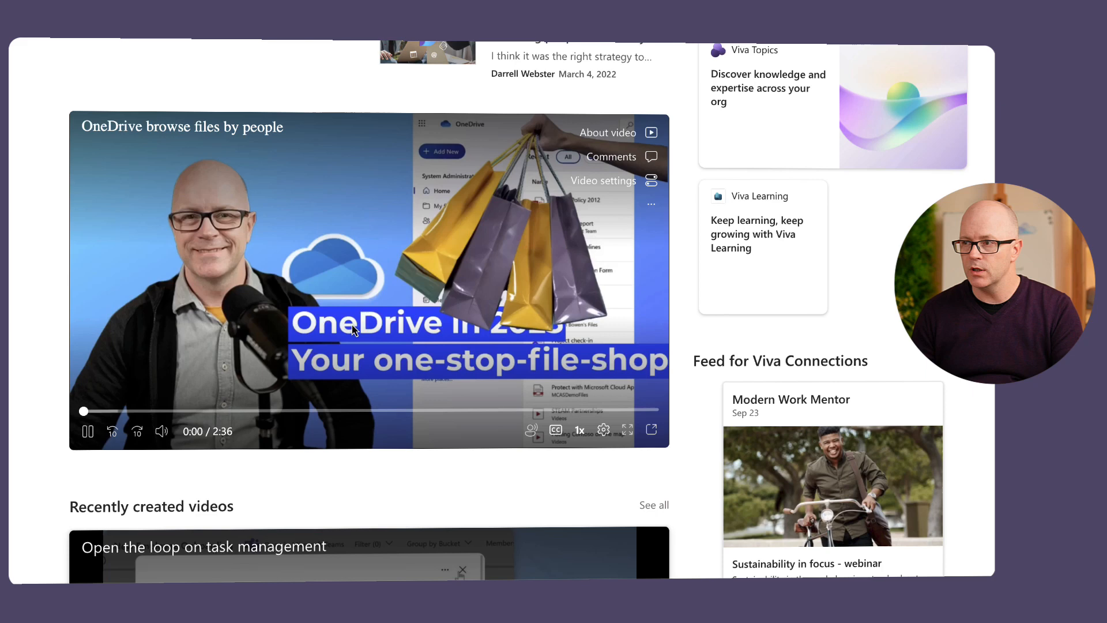
left_click(88, 430)
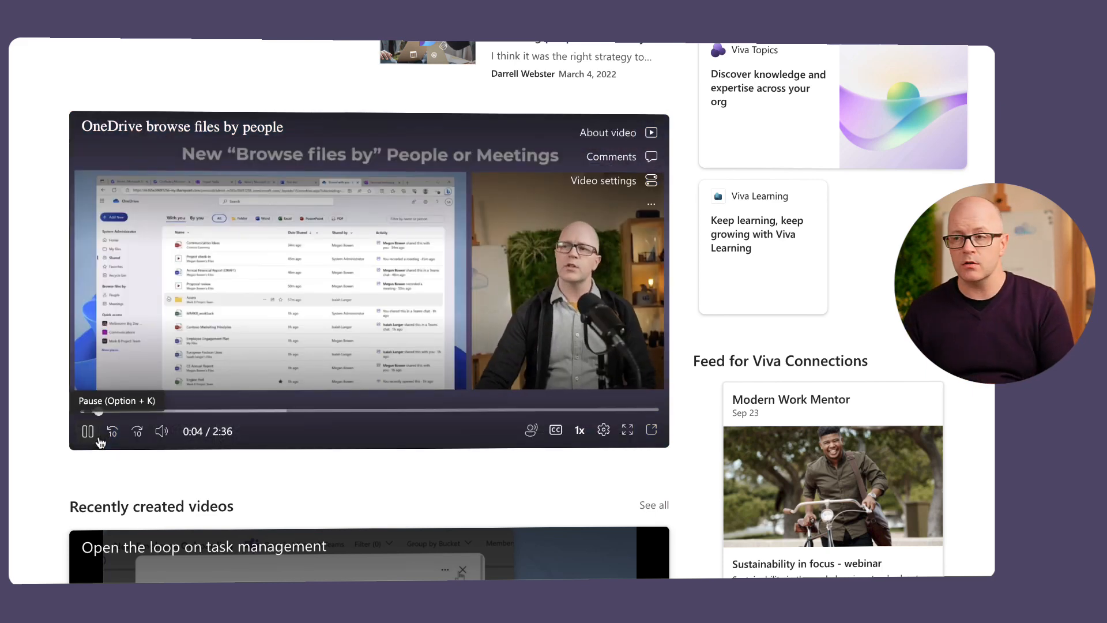
left_click(88, 430)
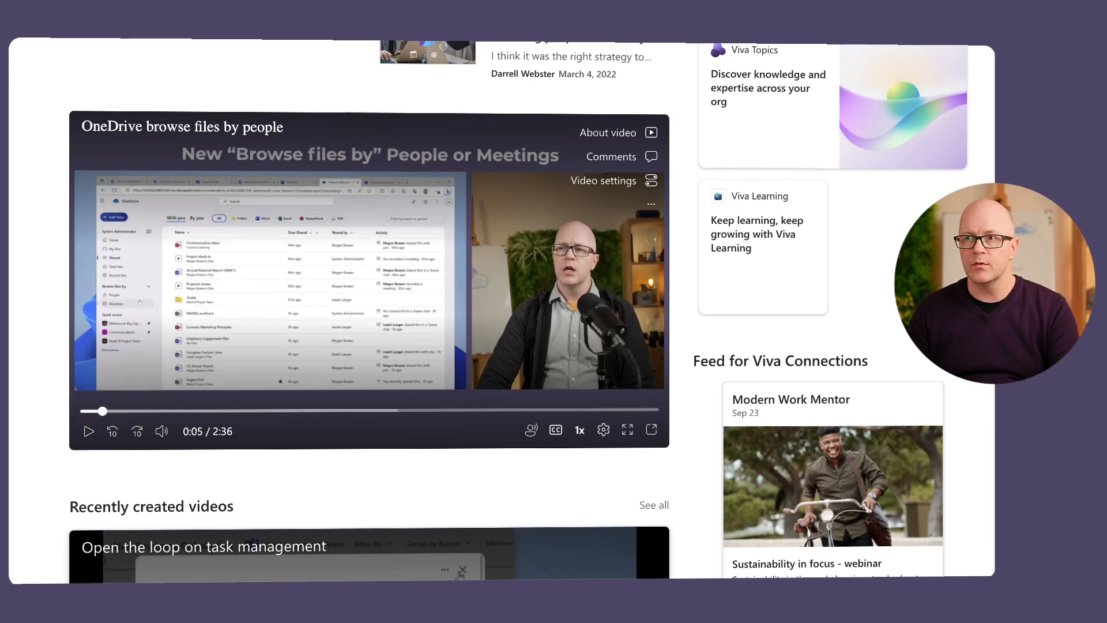
scroll("up", 3)
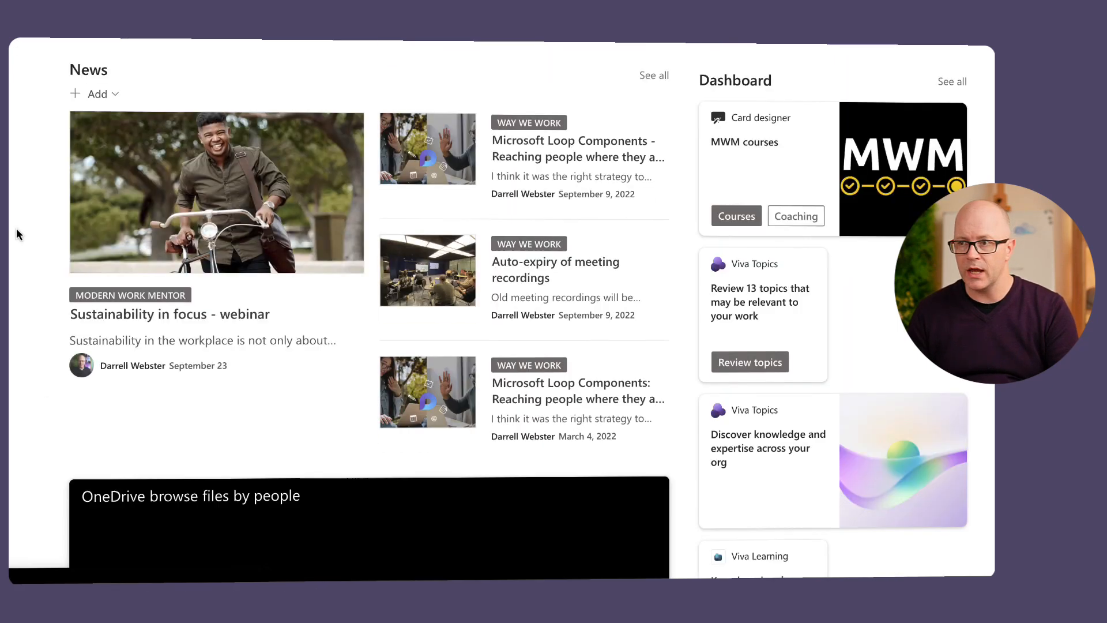
Switch the video web part to a multi-video source shown in Theater layout.
scroll("down", 3)
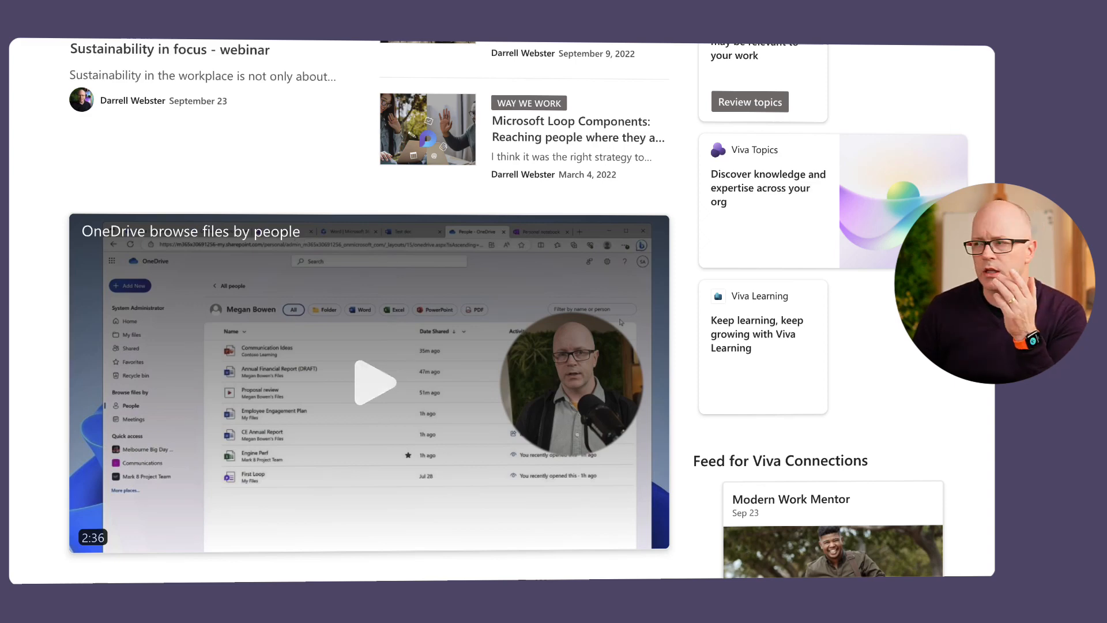
scroll("up", 3)
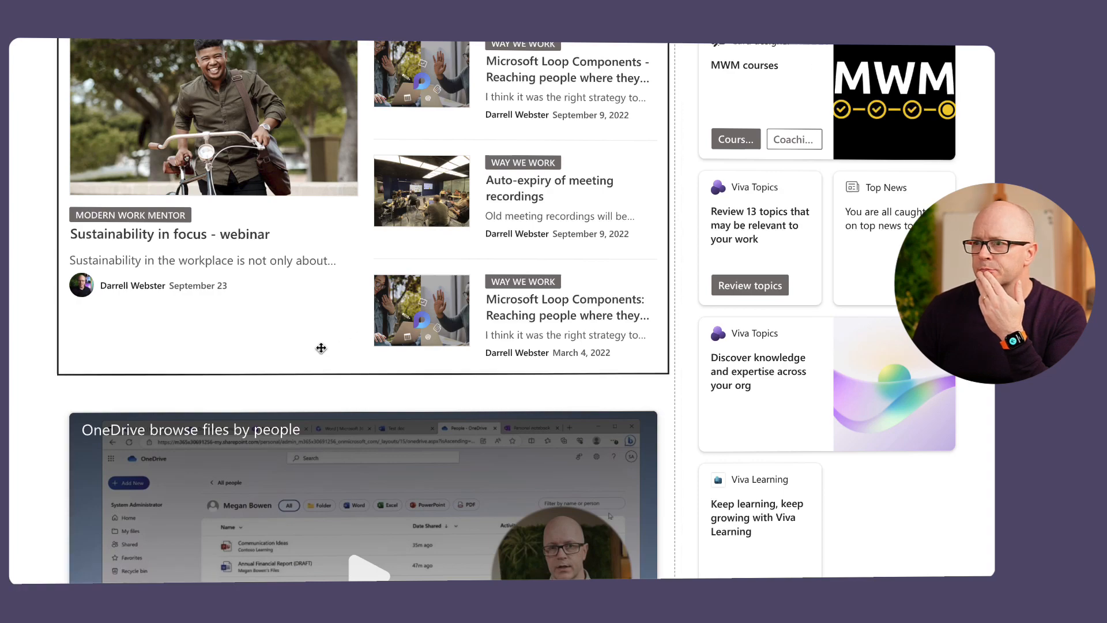
scroll("up", 3)
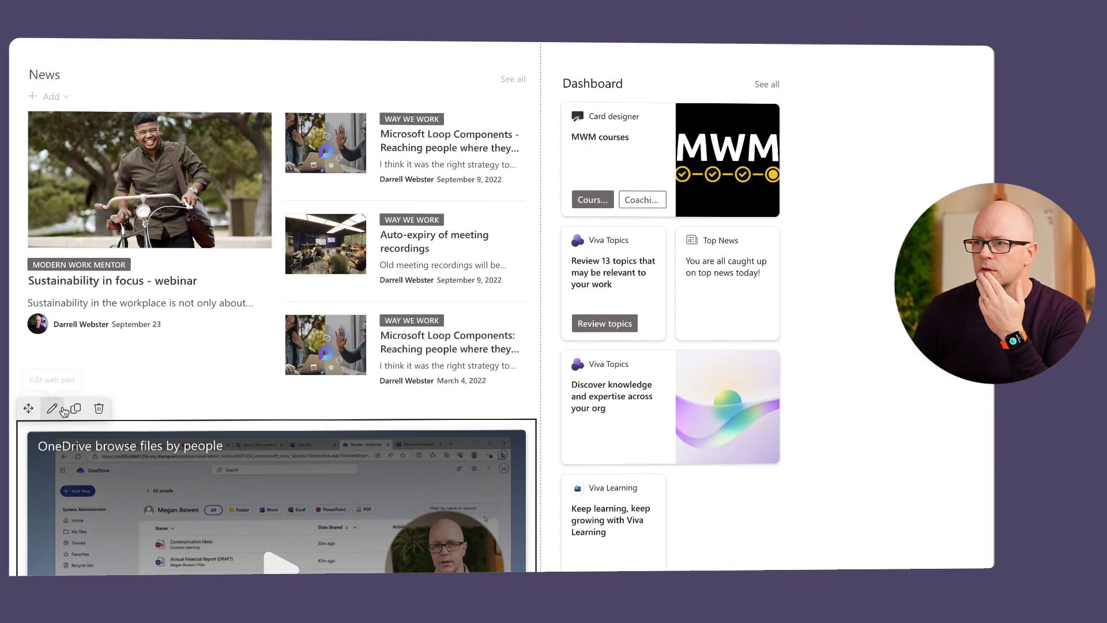
left_click(49, 408)
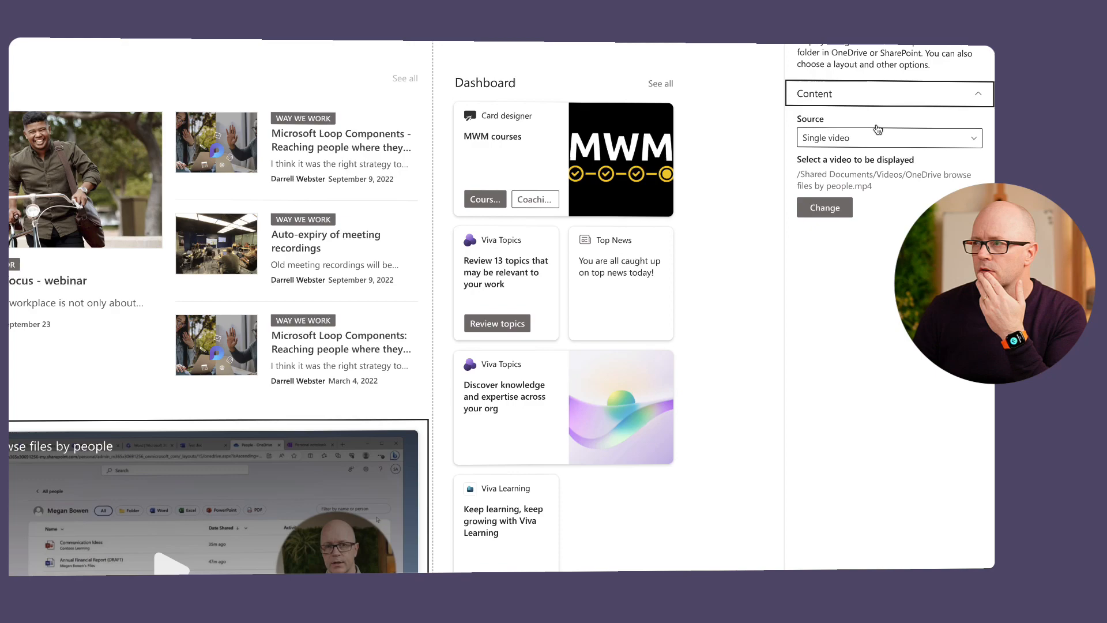
left_click(887, 137)
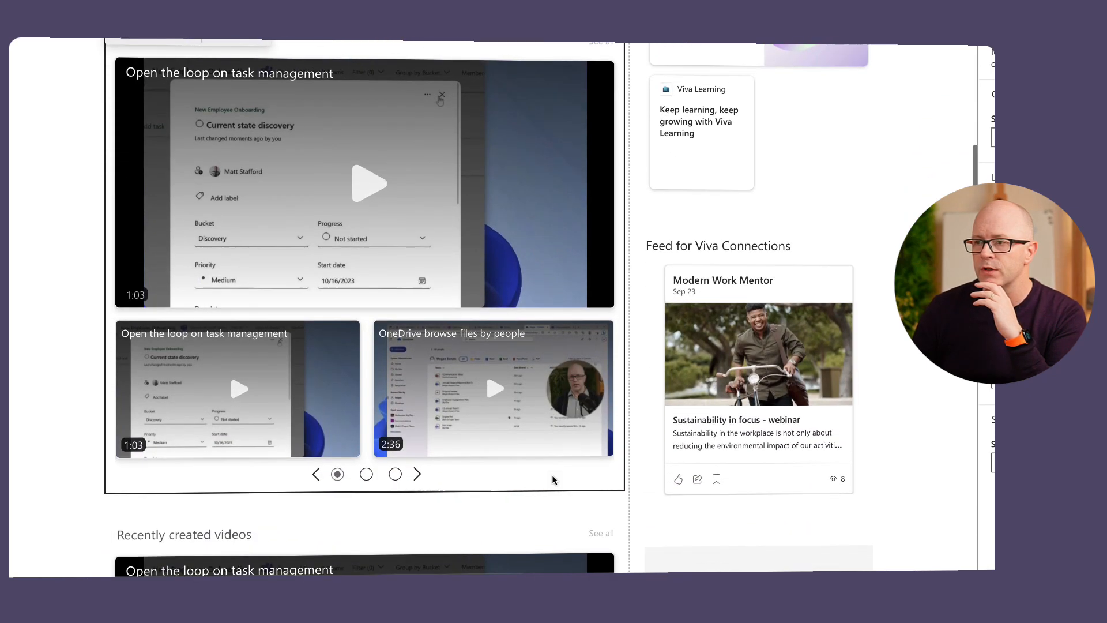
Show the second thumbnail page and start, then pause, the 'Copilot in OneDrive-promo' video.
left_click(365, 474)
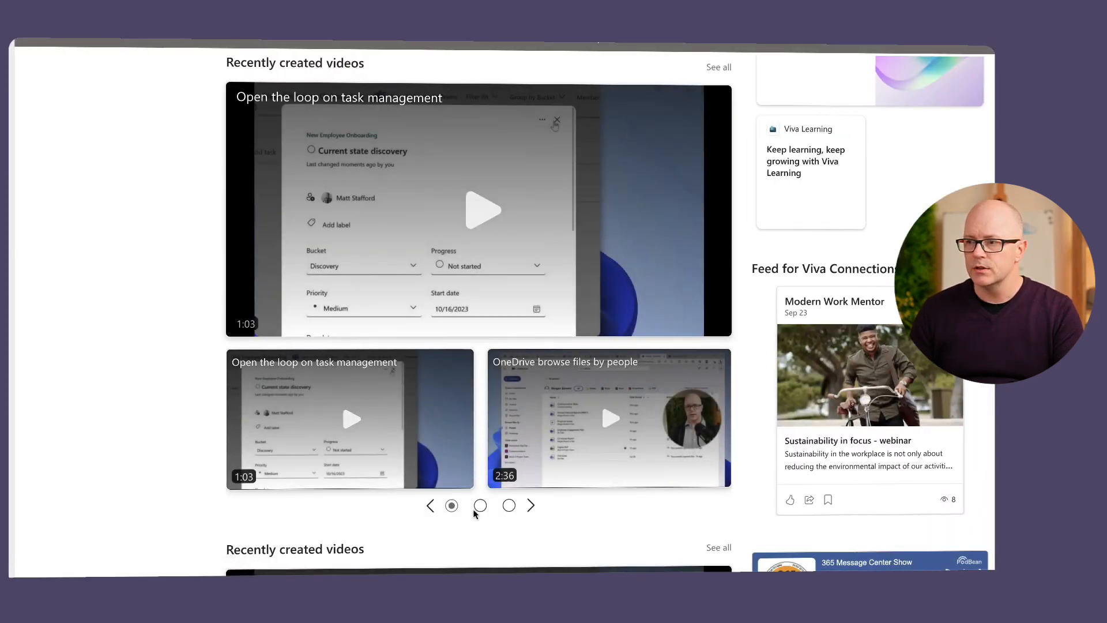
left_click(480, 505)
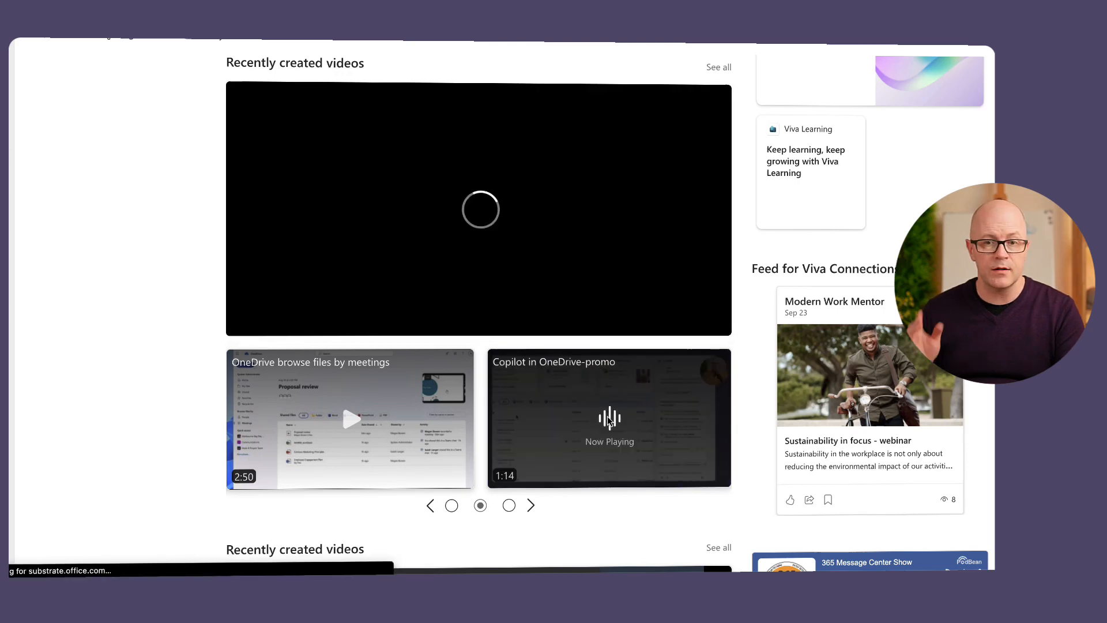
left_click(480, 209)
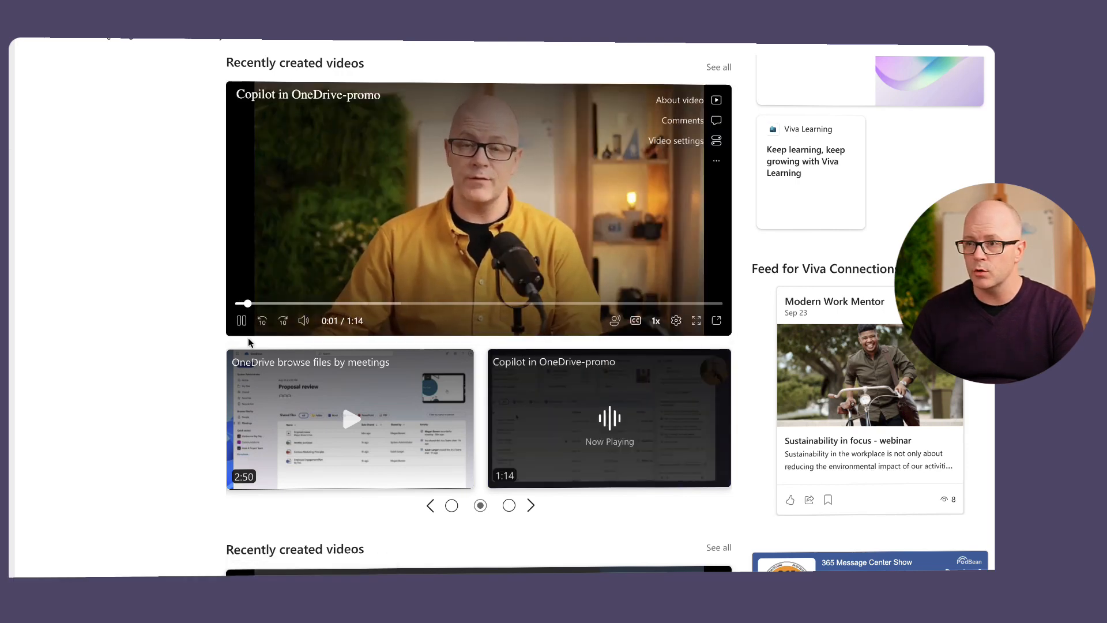
left_click(241, 319)
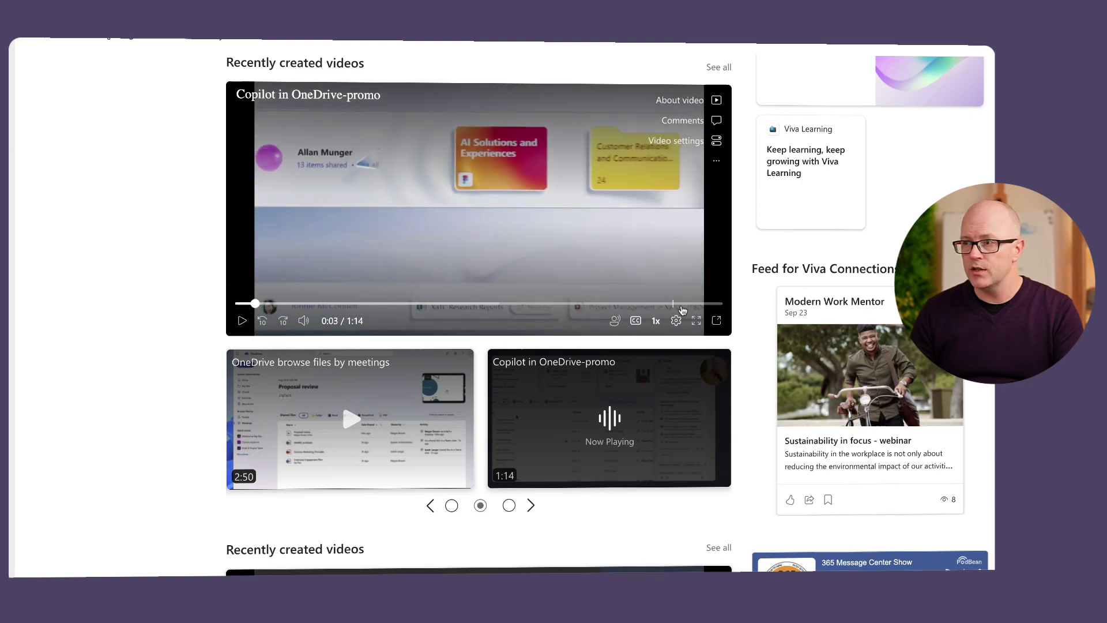
mouse_move(716, 322)
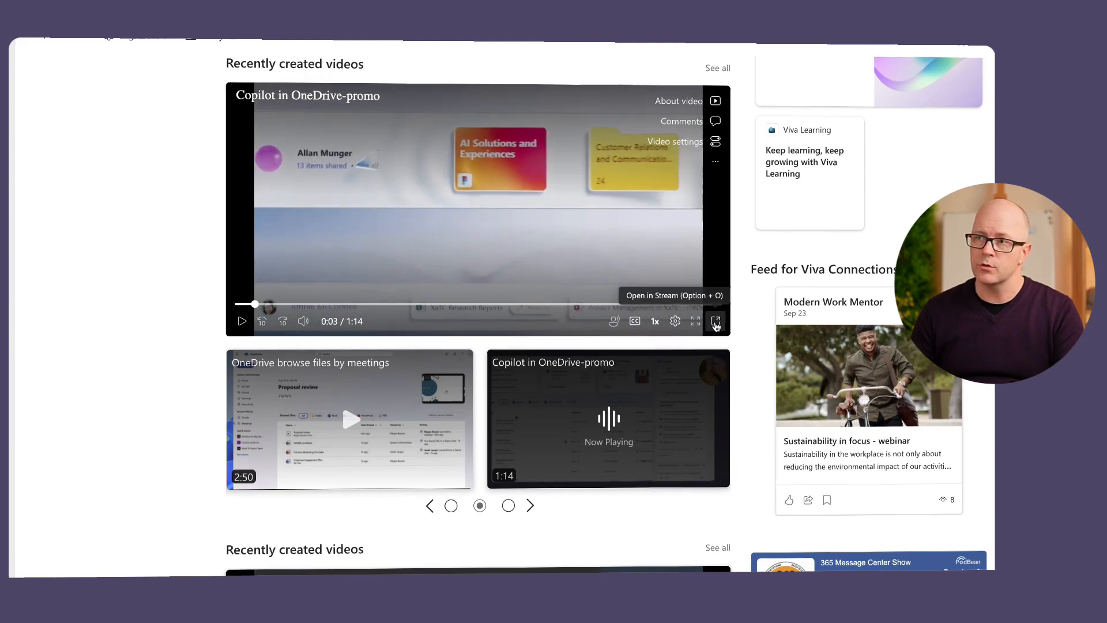
In Stream, shorten the video's title from 'Copilot in OneDrive-promo' to 'Copilot in OneDrive'.
left_click(715, 321)
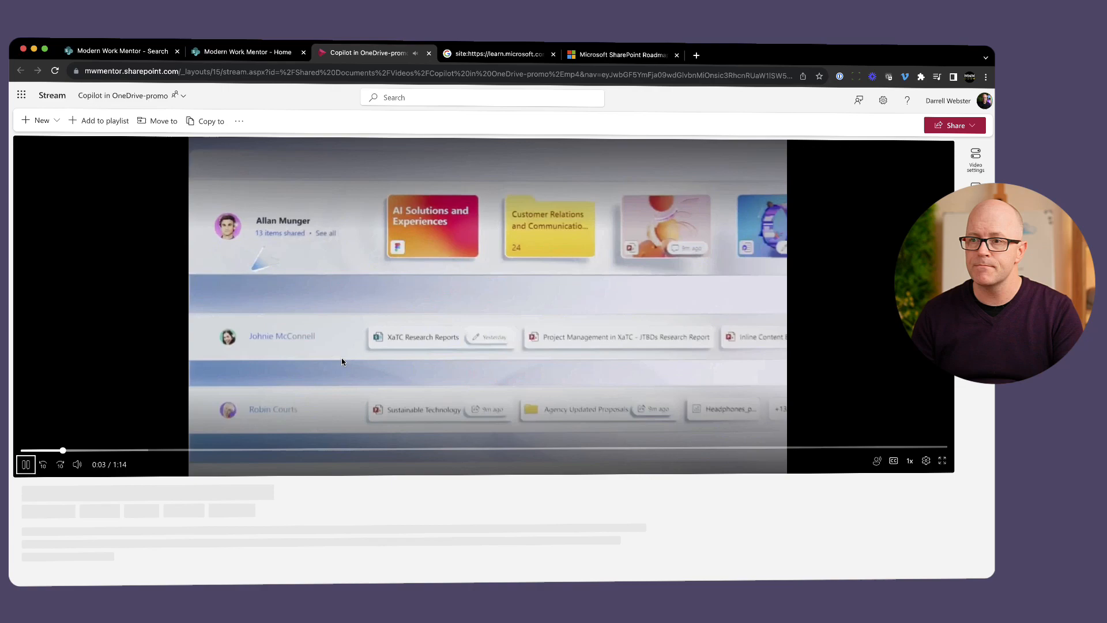
left_click(25, 463)
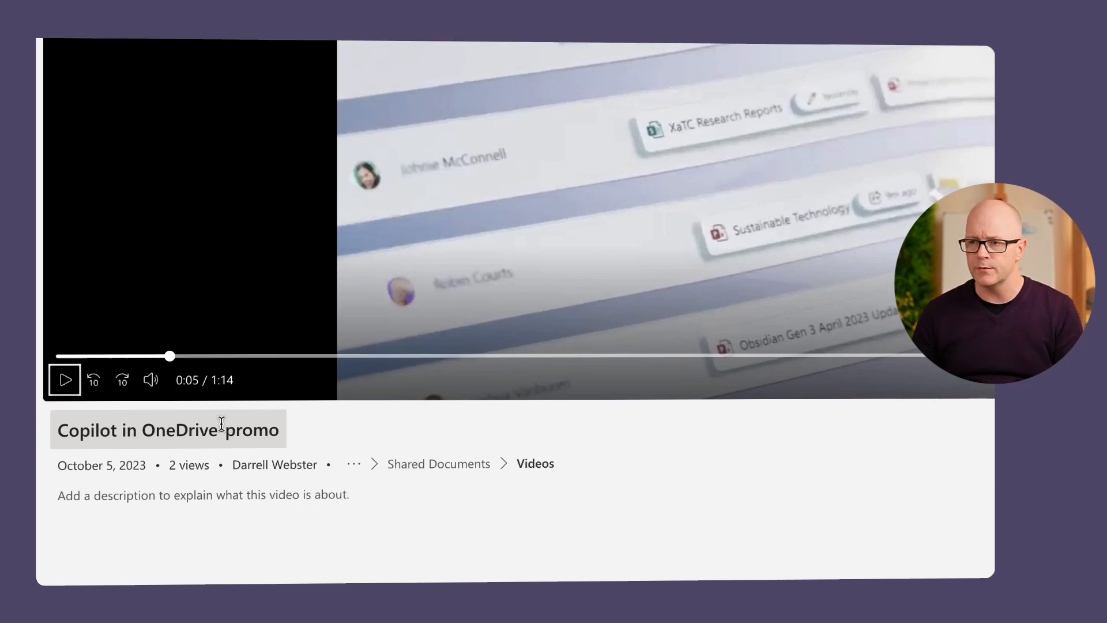
left_click(167, 429)
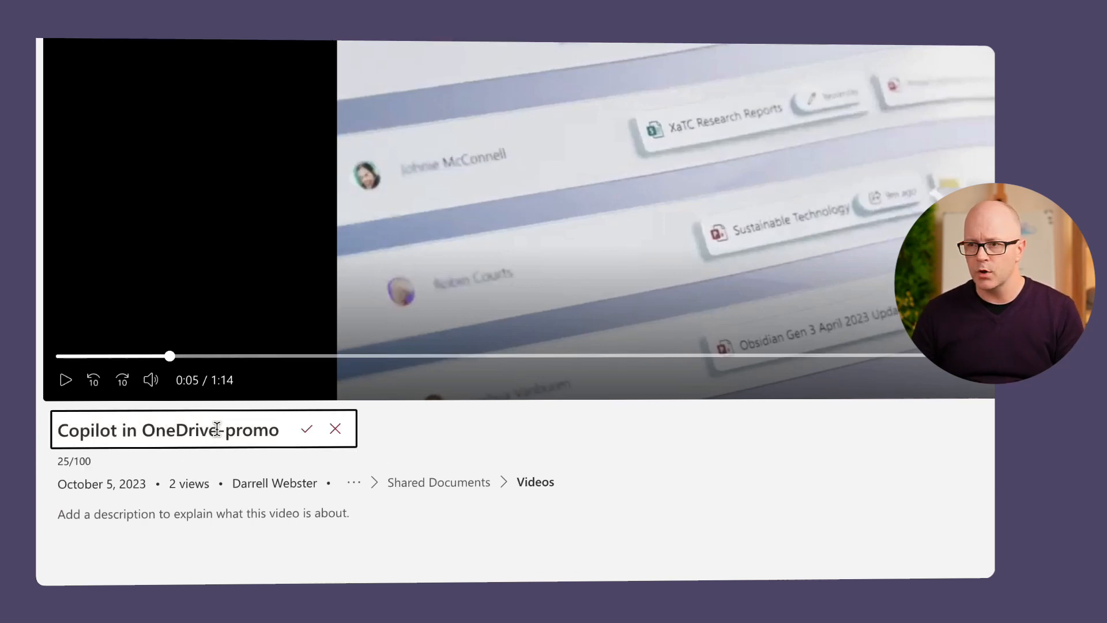
key("Backspace")
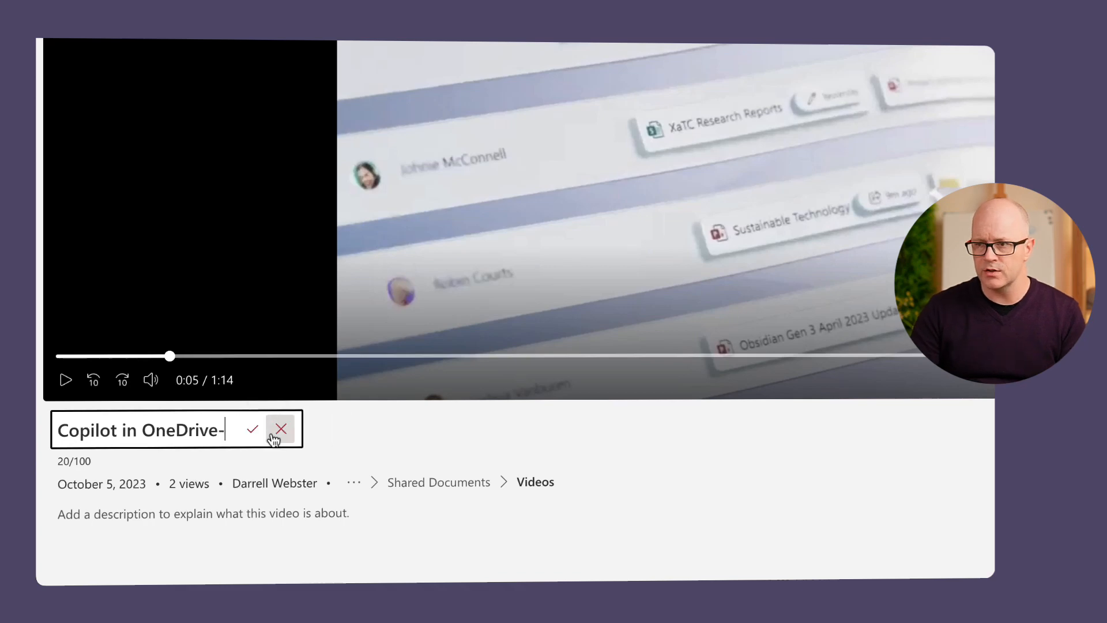
left_click(253, 428)
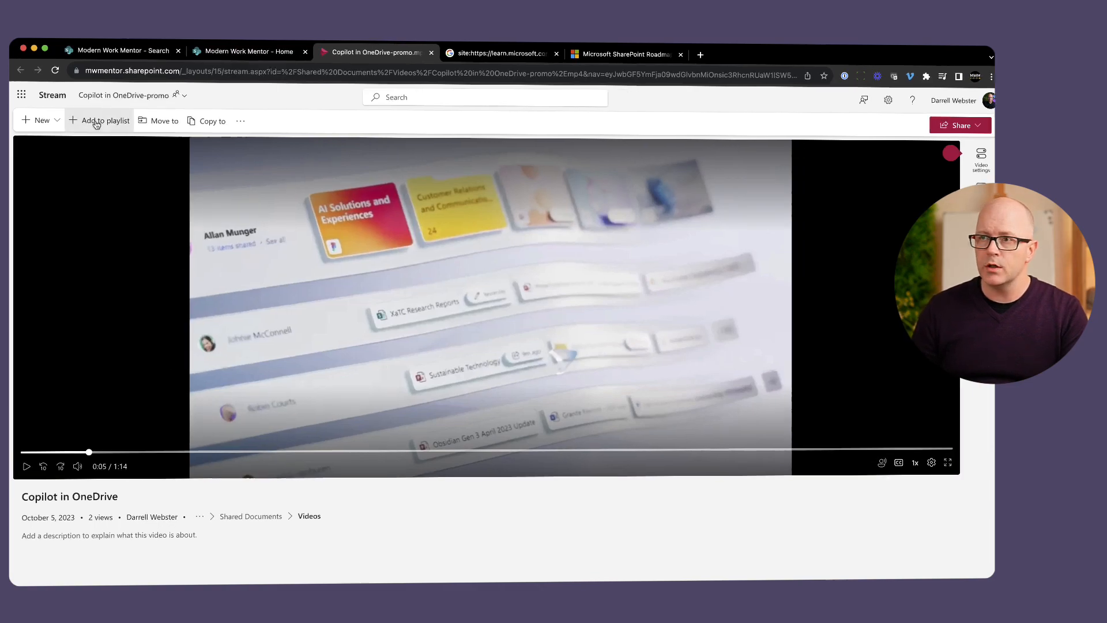
Check the file name still reads 'Copilot in OneDrive-promo', then return to the SharePoint tab.
left_click(130, 95)
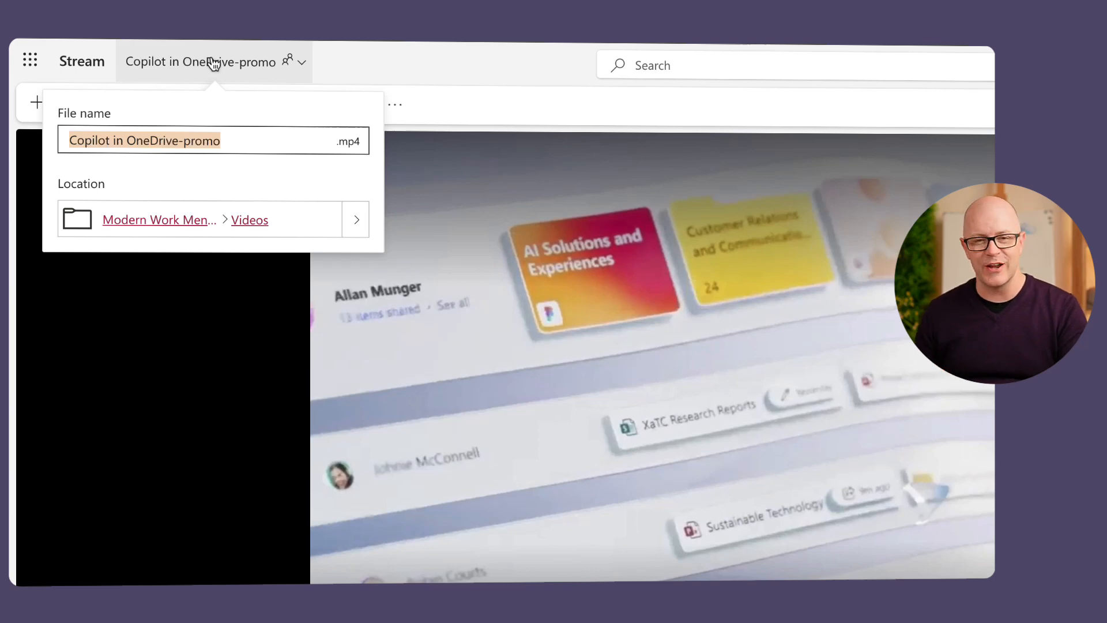
mouse_move(488, 106)
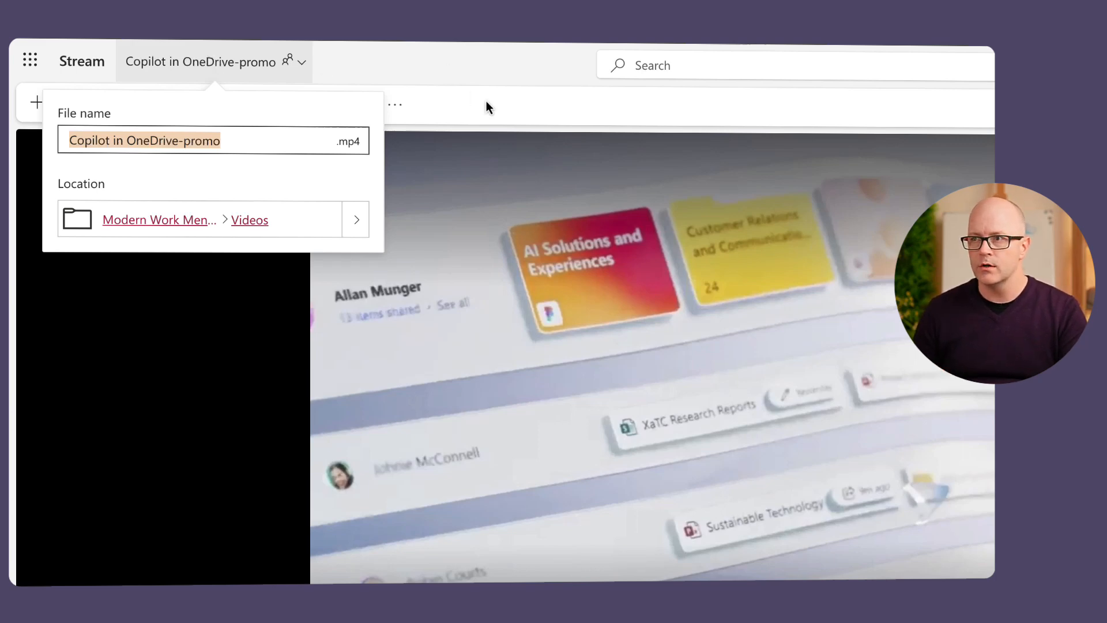
left_click(521, 114)
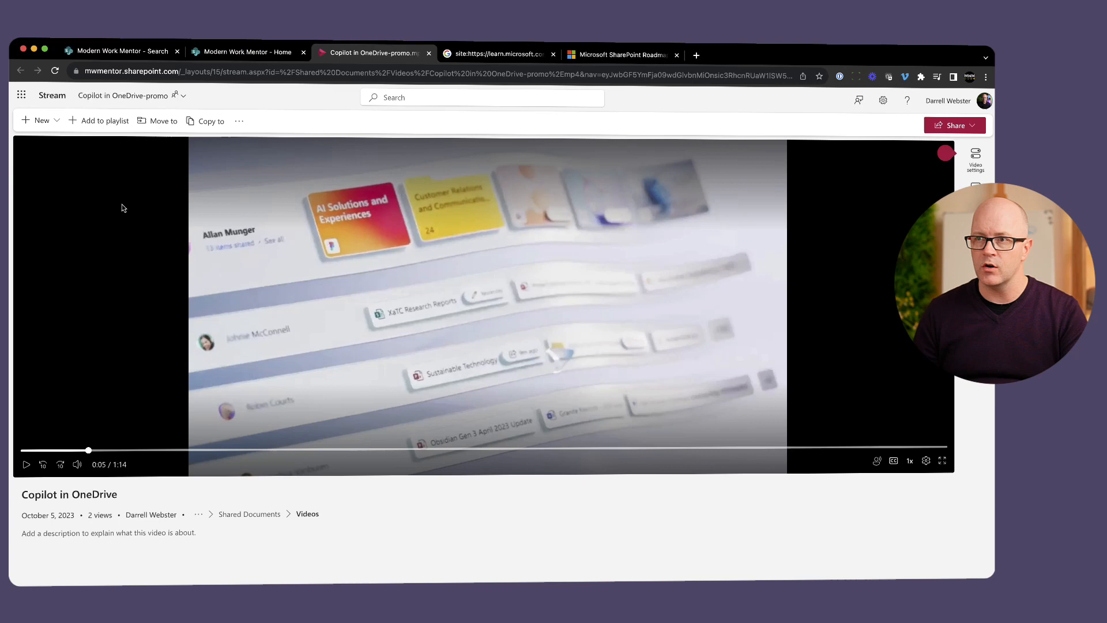
left_click(249, 51)
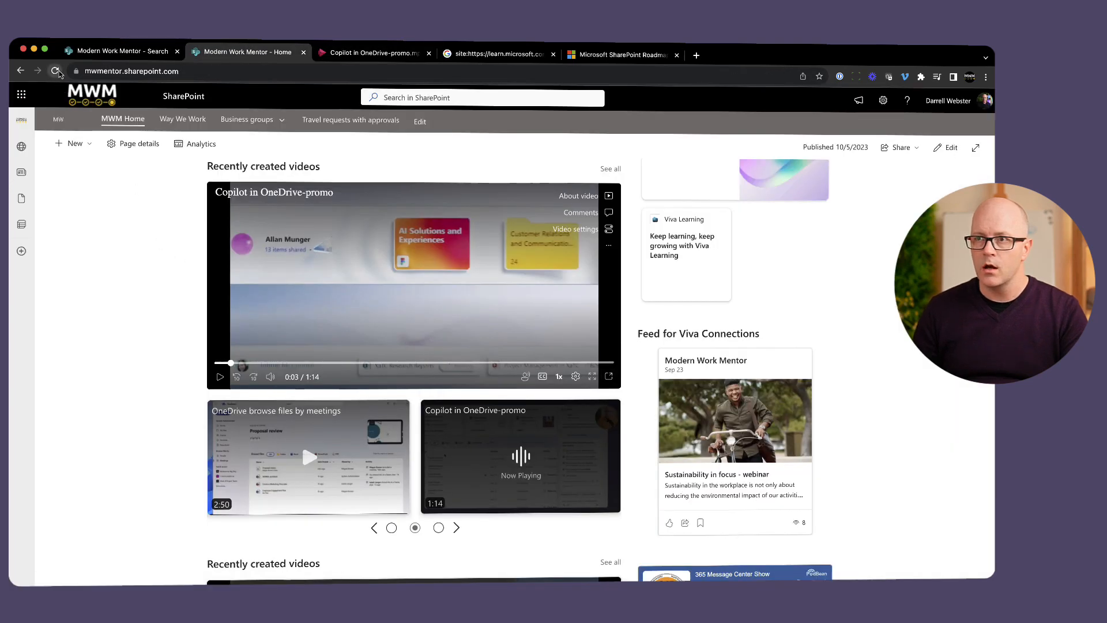
Refresh the home page, play the Copilot video under its new title, and view About video details.
left_click(55, 71)
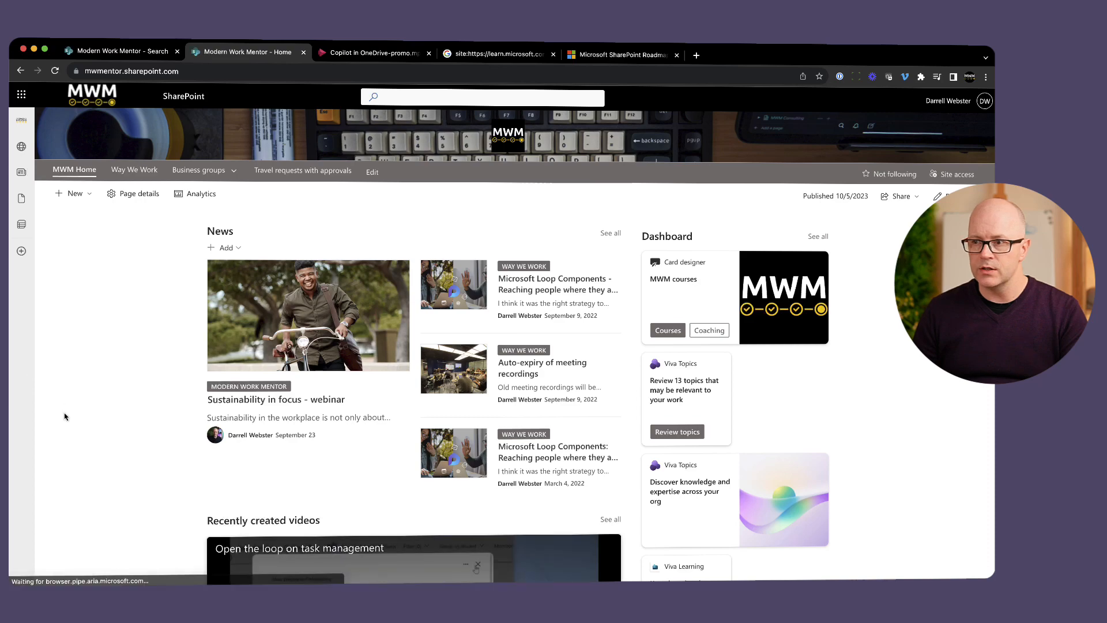
scroll("down", 3)
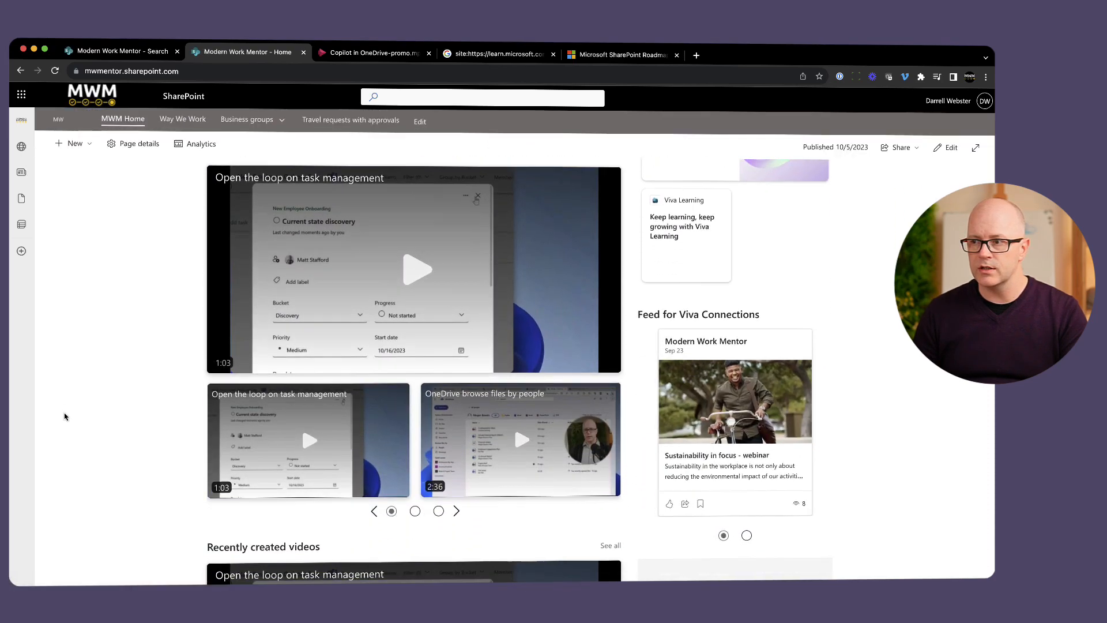
scroll("down", 3)
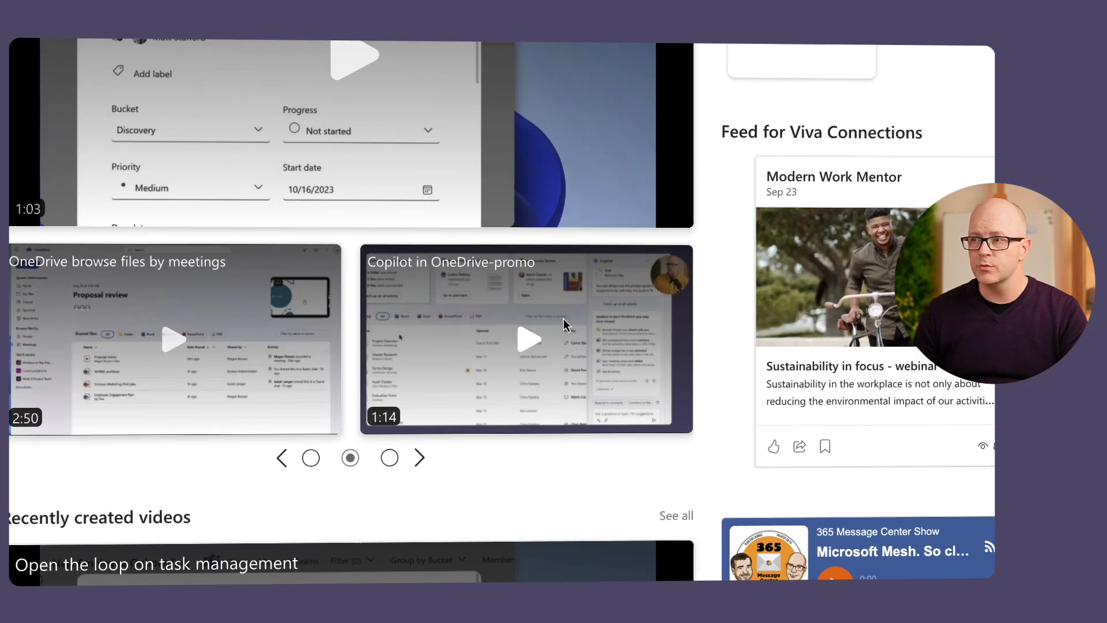
left_click(525, 338)
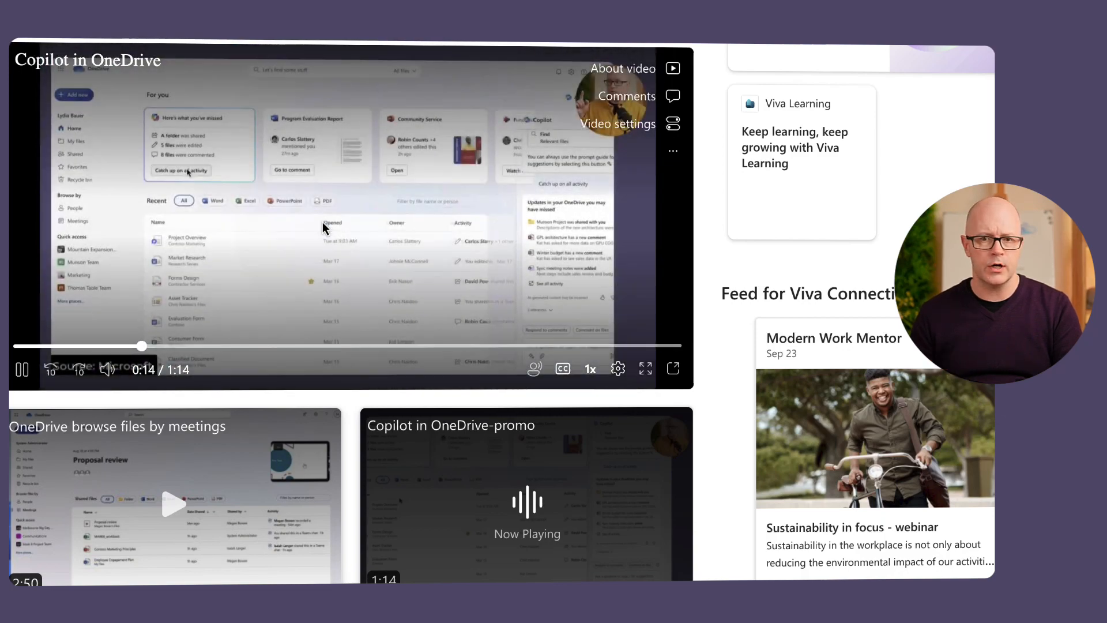
mouse_move(642, 83)
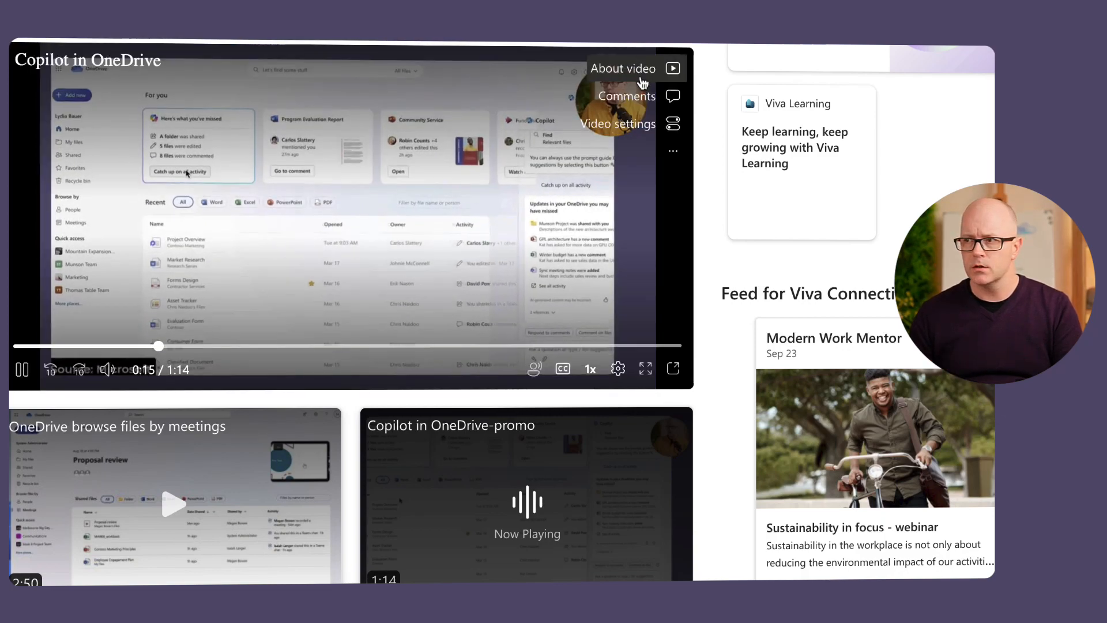
left_click(672, 68)
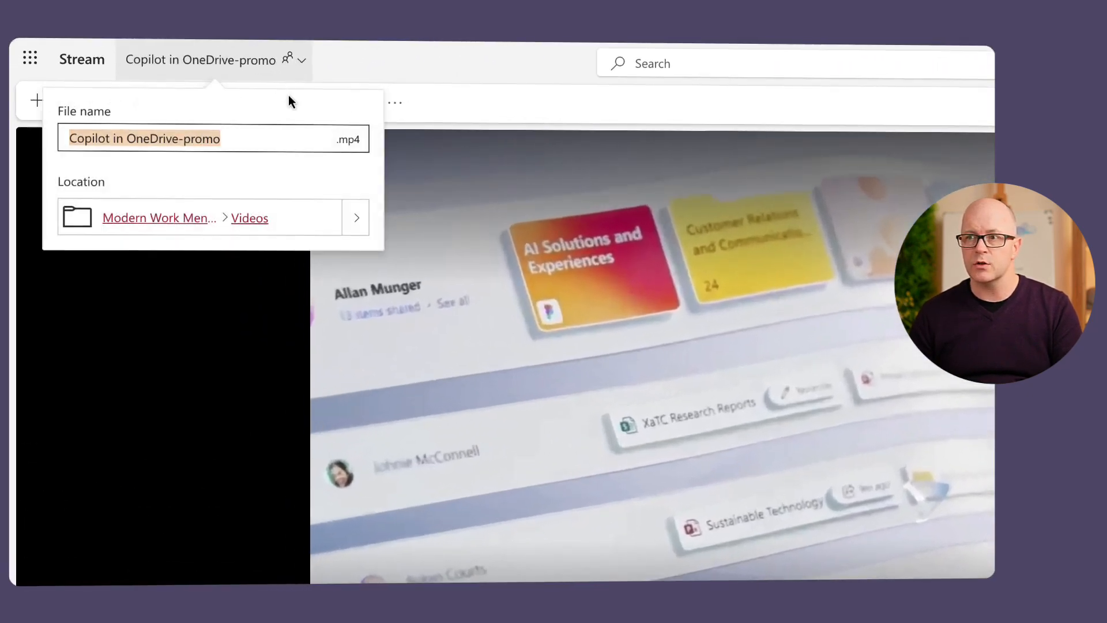
Rename the file to 'Copilot in OneDrive.mp4', then play it in the refreshed home page player.
key("Backspace")
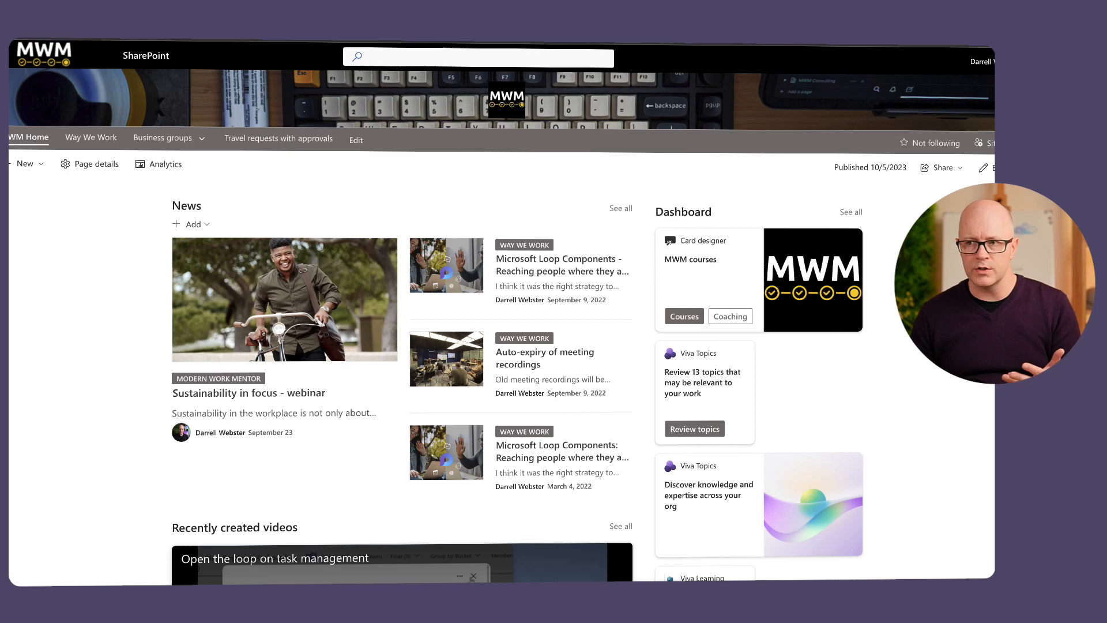
scroll("down", 3)
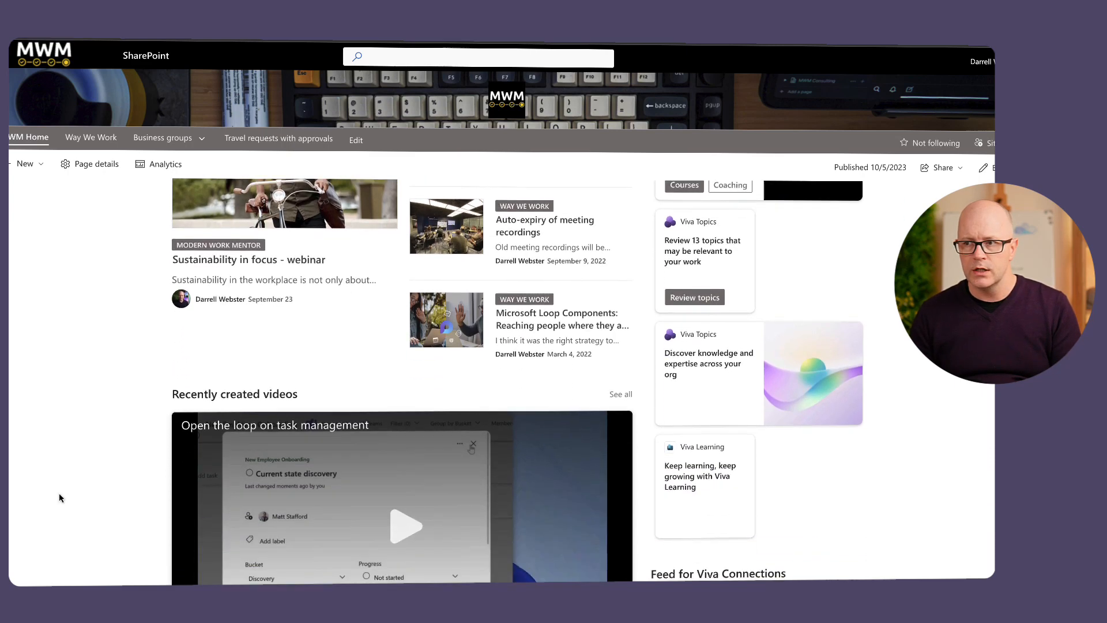
scroll("down", 3)
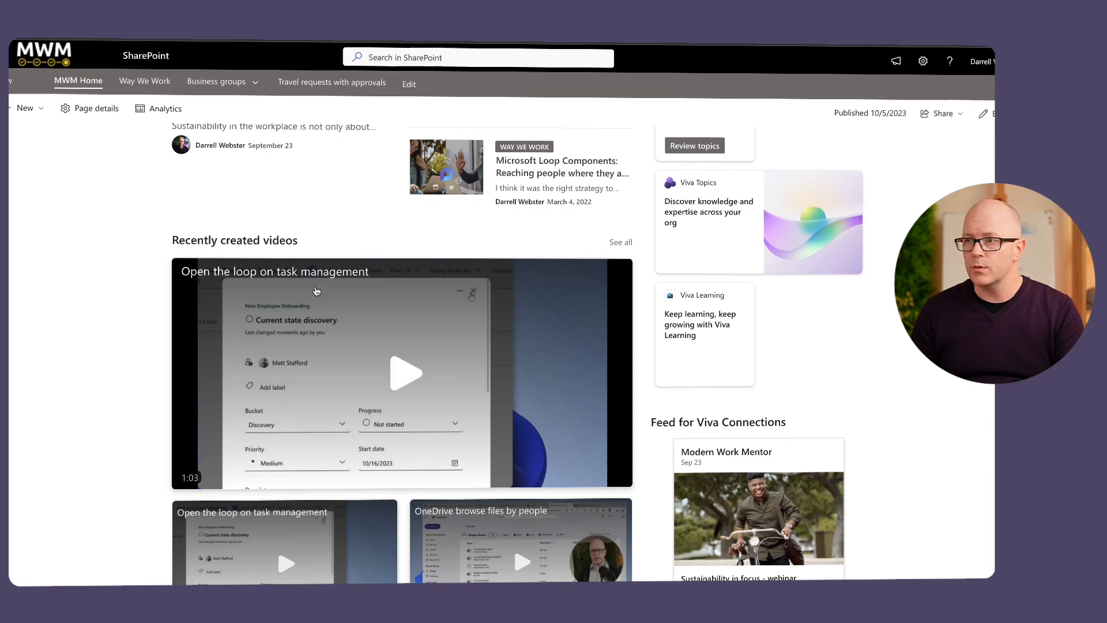
scroll("down", 3)
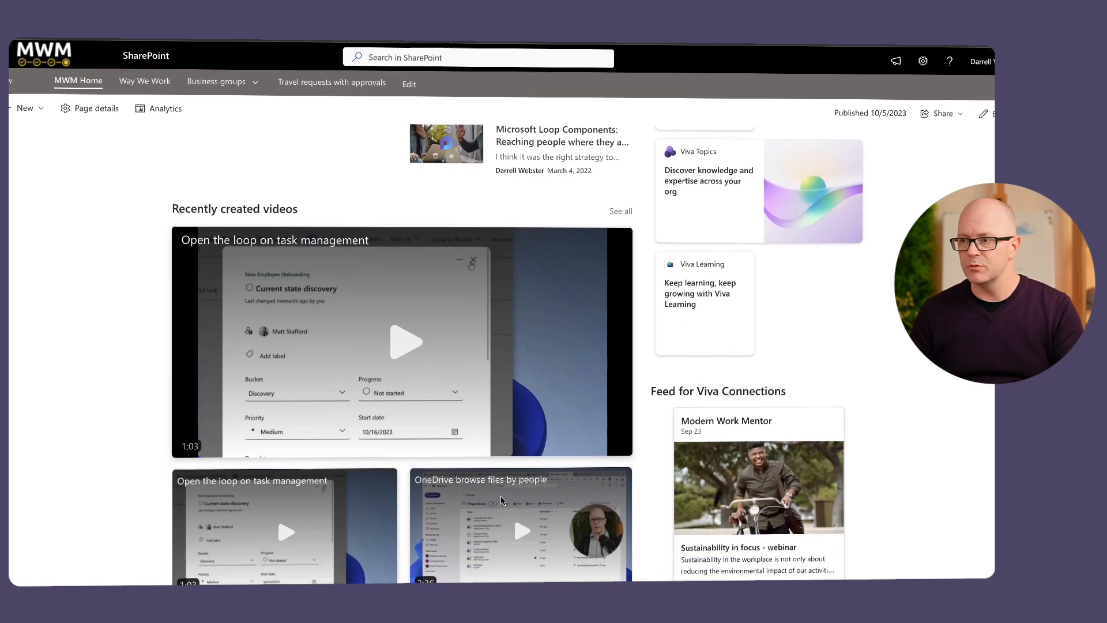
scroll("down", 3)
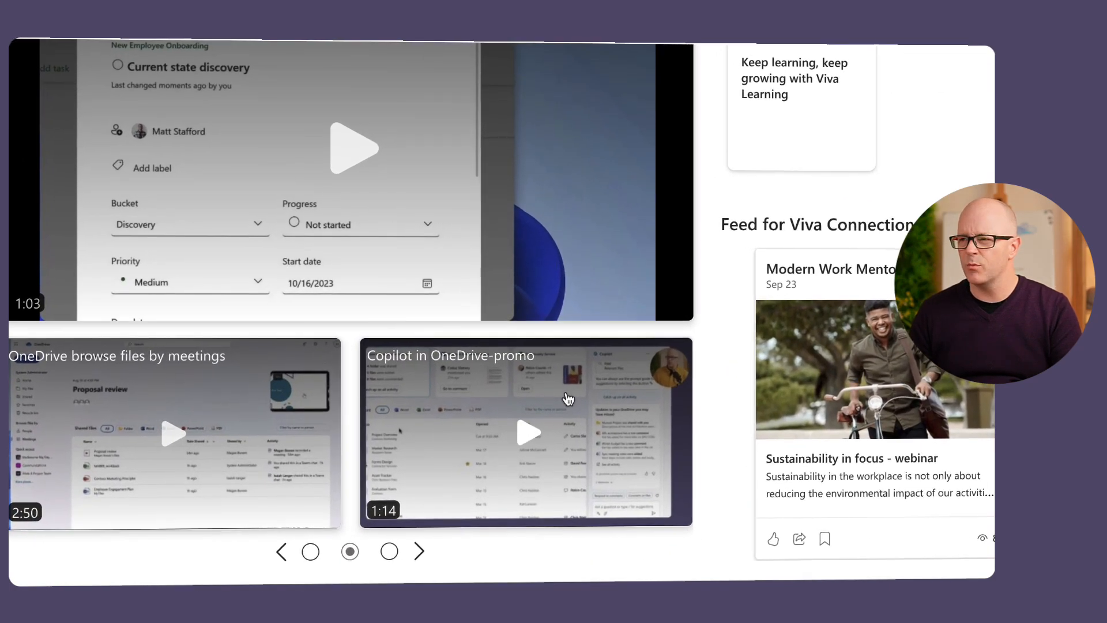
left_click(526, 433)
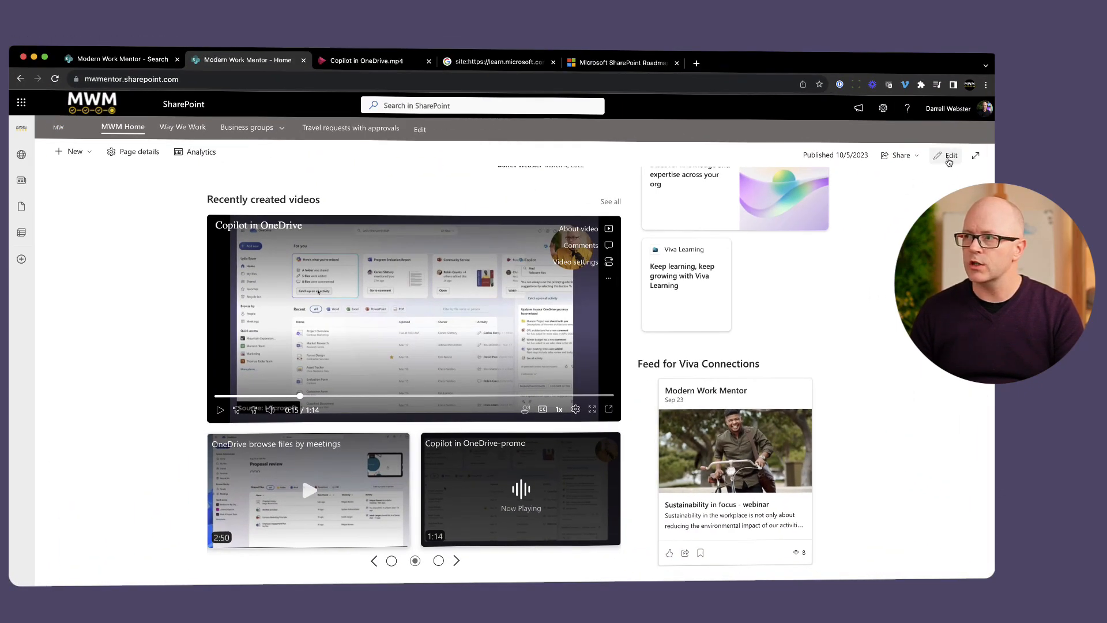
Edit the page and set the Stream web part to show up to 30 videos.
left_click(949, 155)
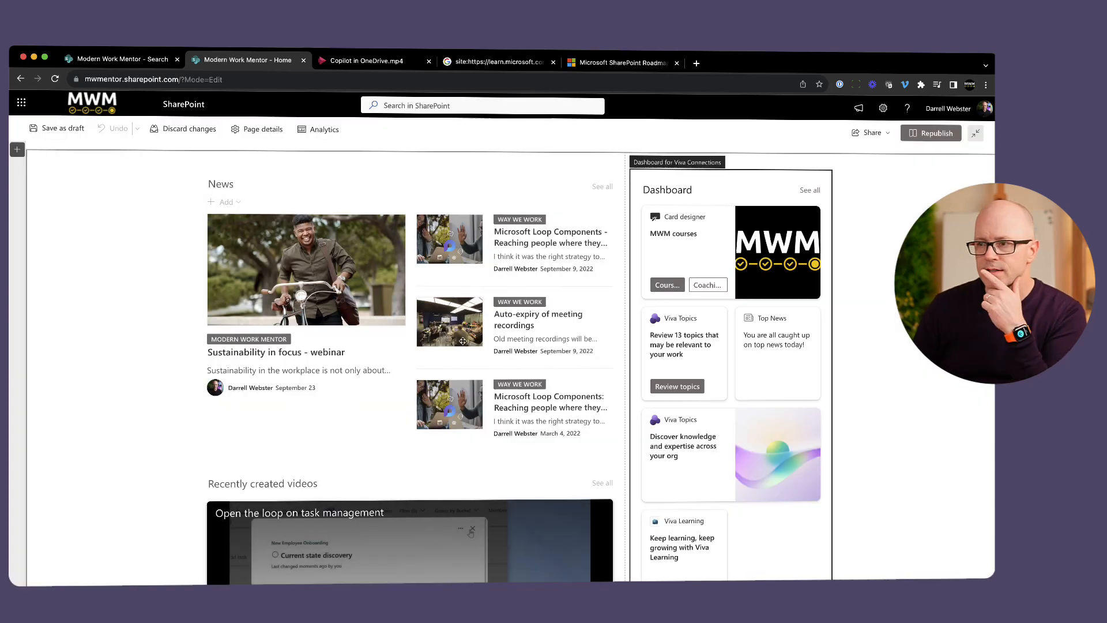
scroll("down", 3)
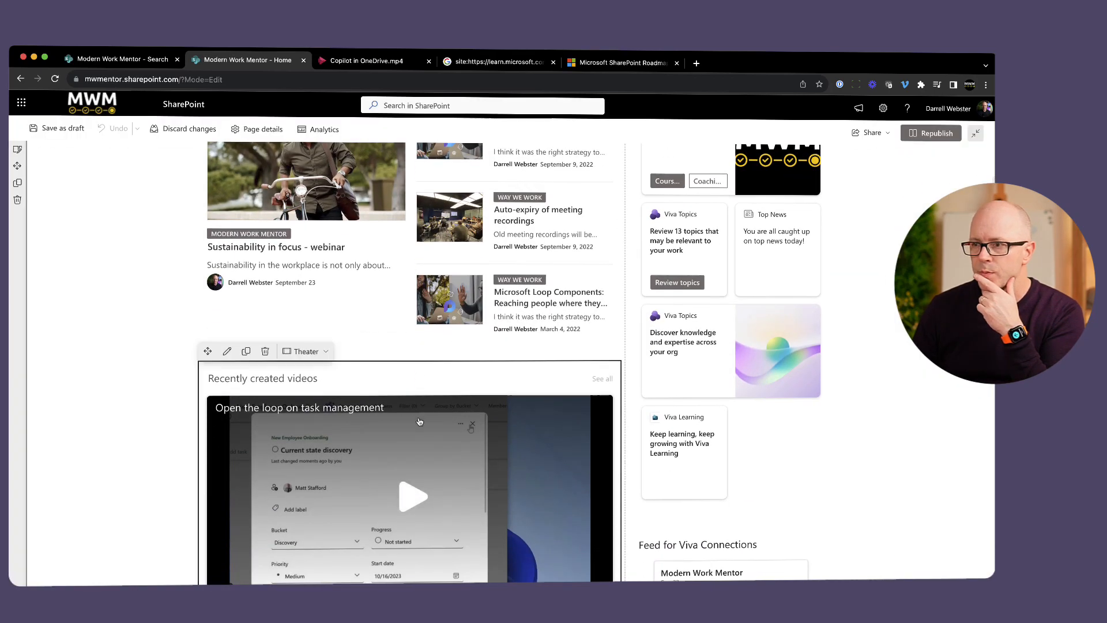
left_click(227, 350)
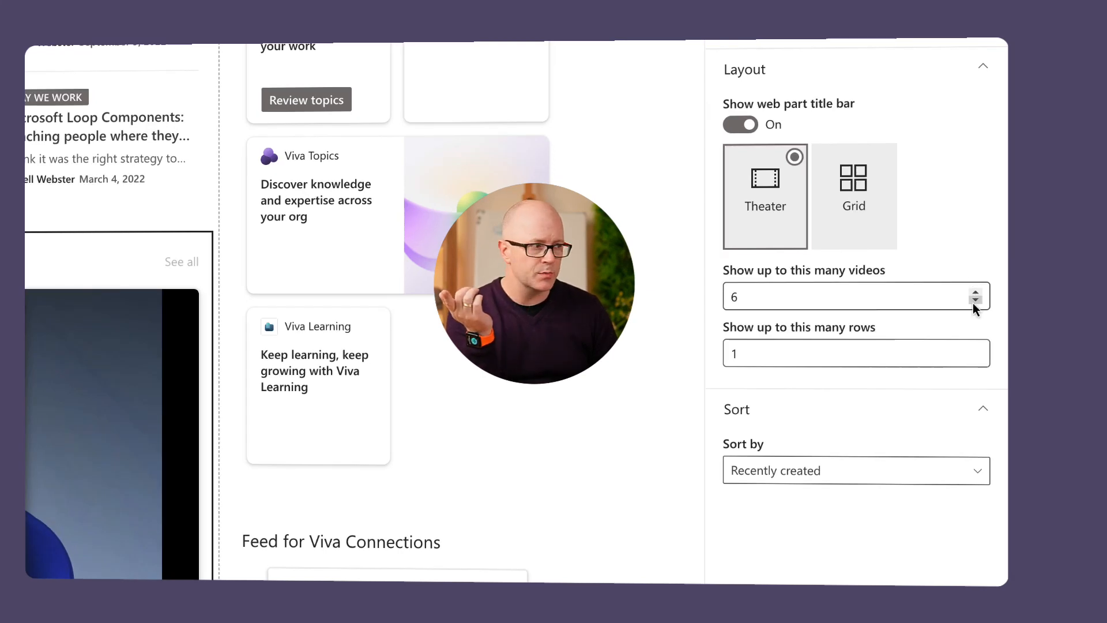
left_click(975, 300)
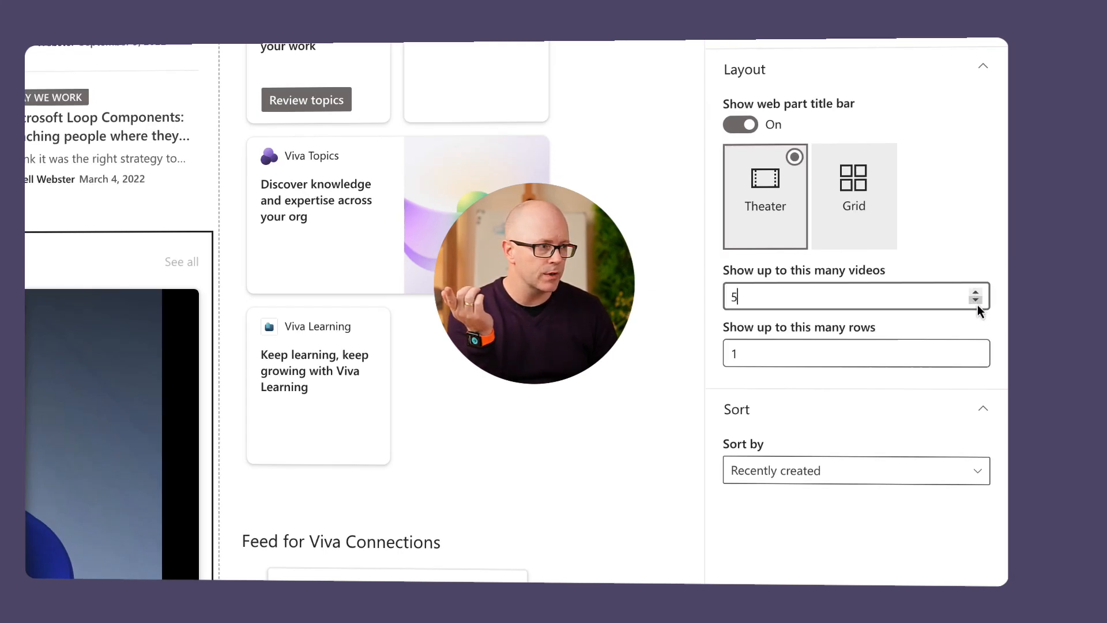
left_click(974, 300)
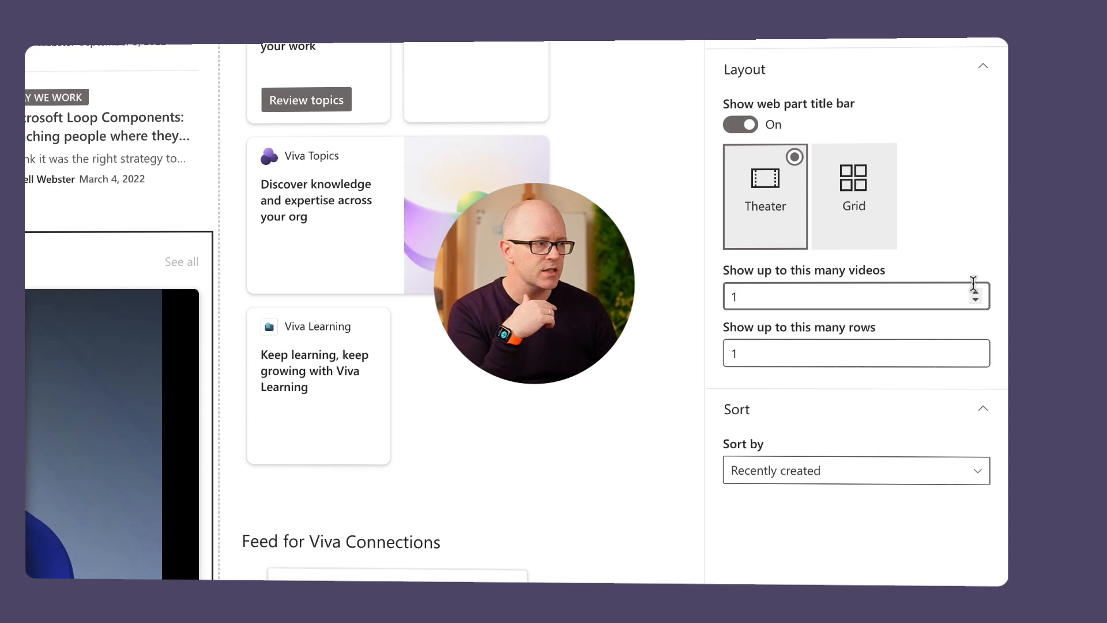
type("6")
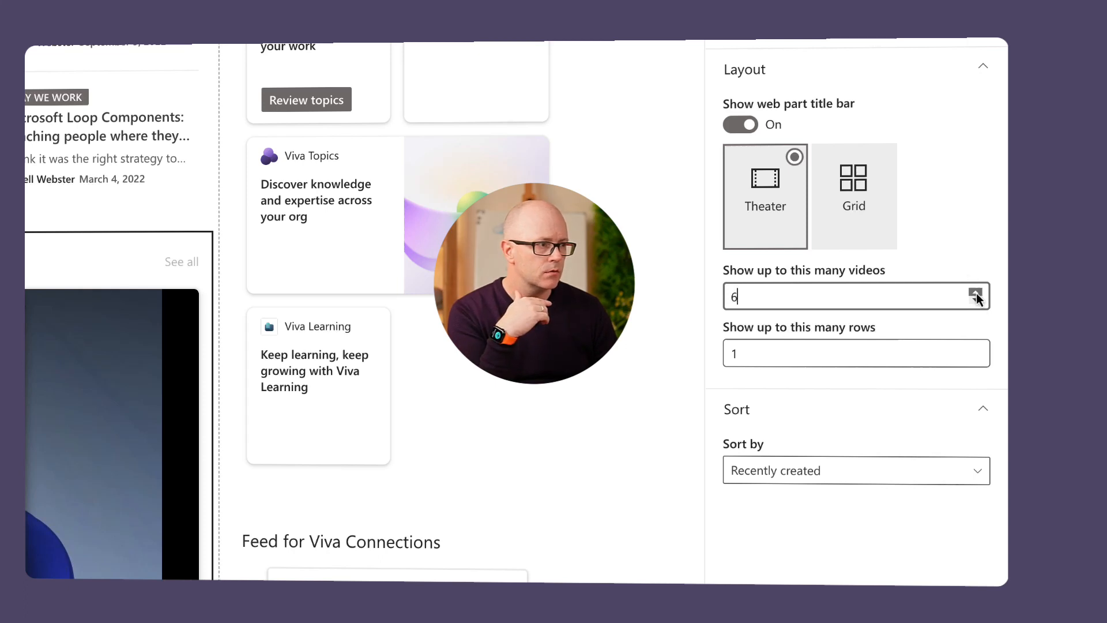
type("30")
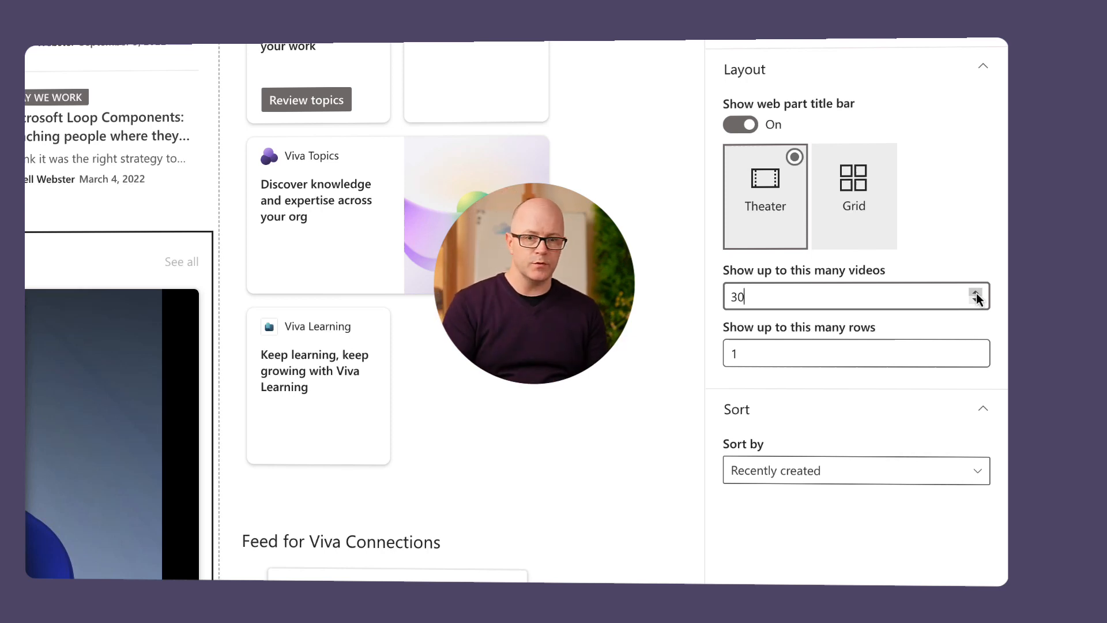
mouse_move(945, 206)
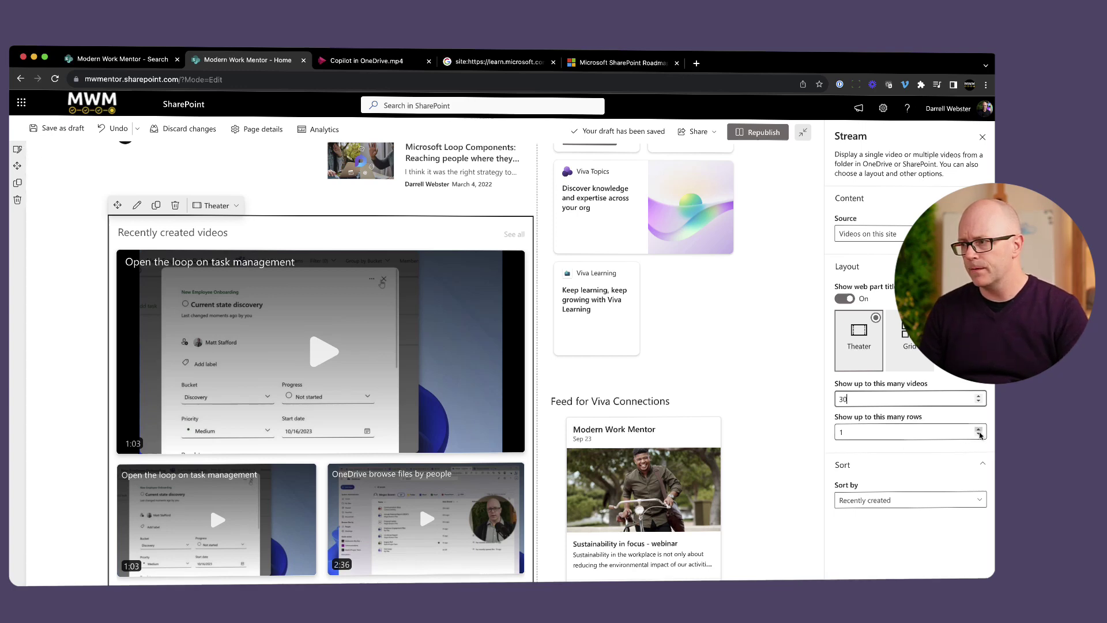
Raise the Stream web part's 'Show up to this many rows' setting from 3 to 7.
left_click(979, 428)
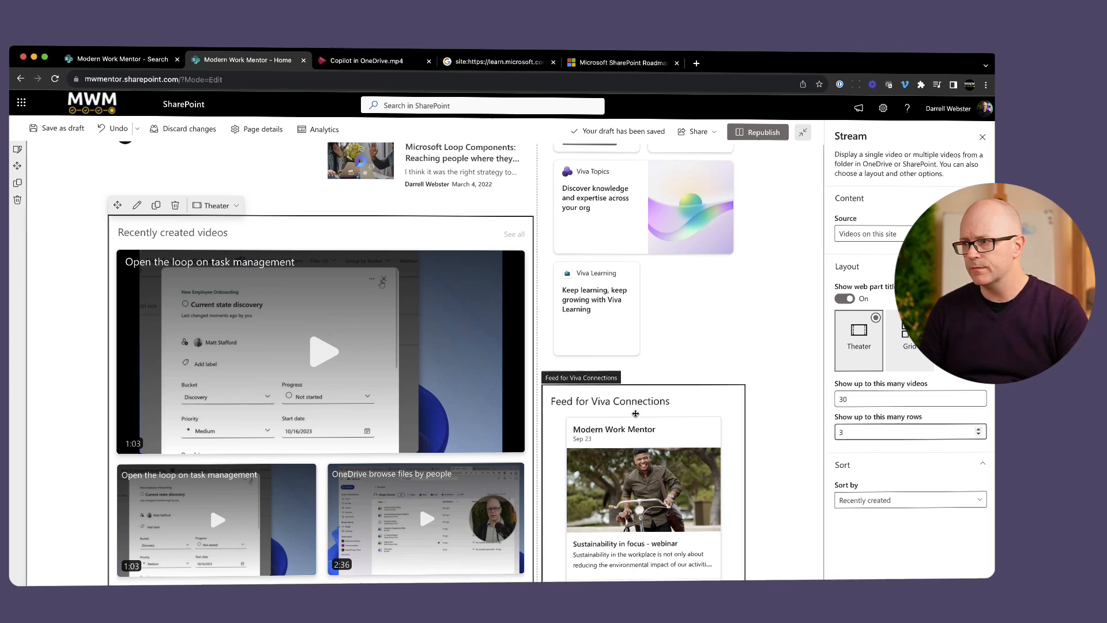
scroll("down", 3)
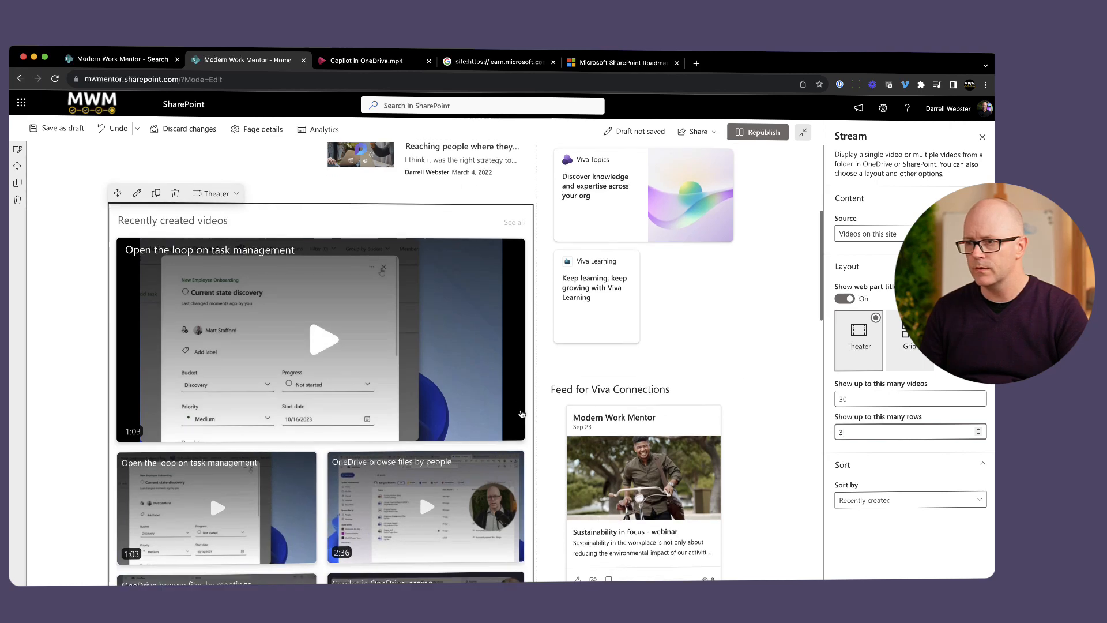
scroll("down", 3)
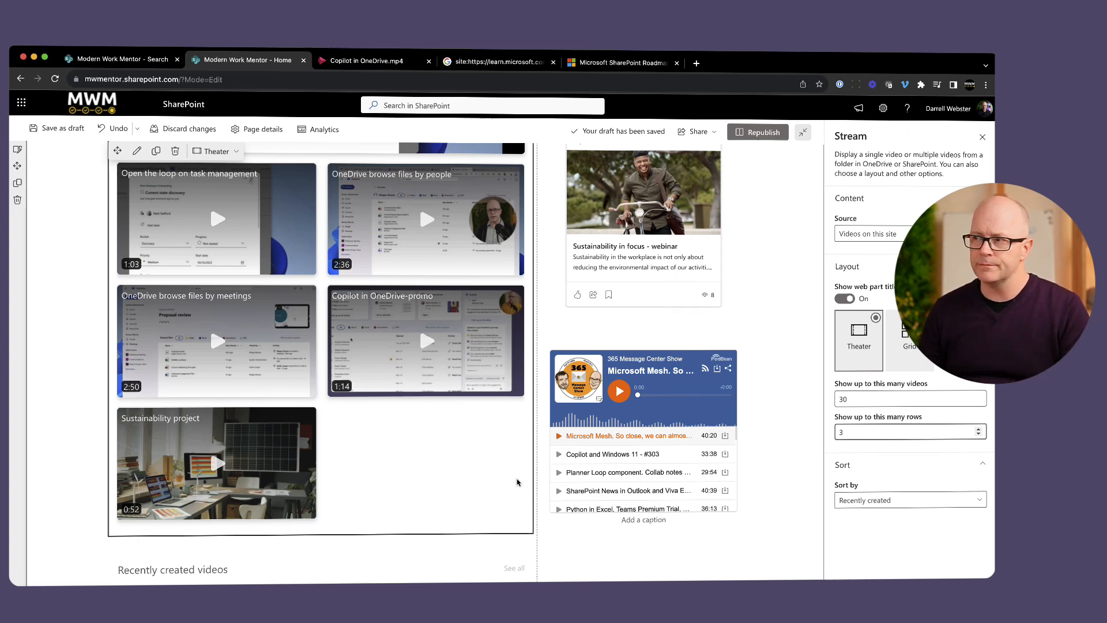
mouse_move(966, 496)
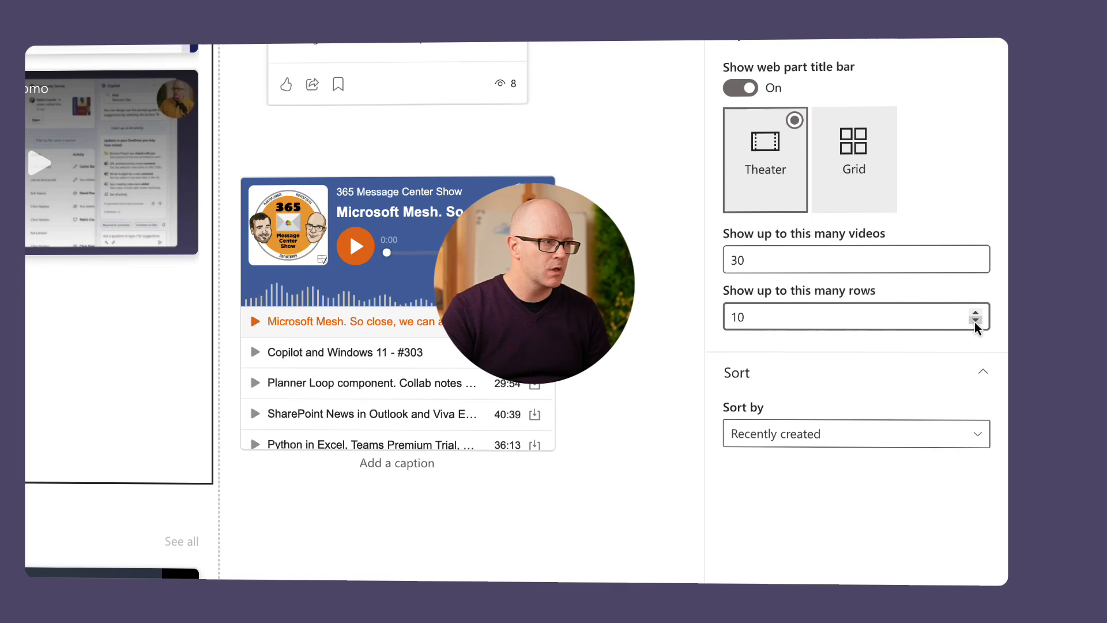
left_click(975, 322)
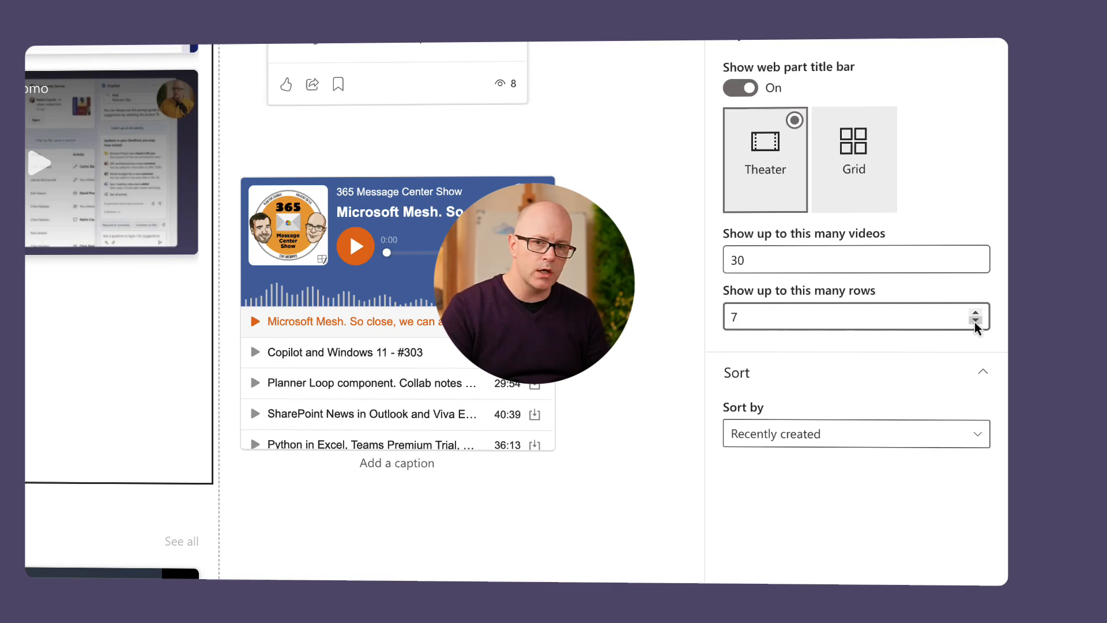
mouse_move(946, 339)
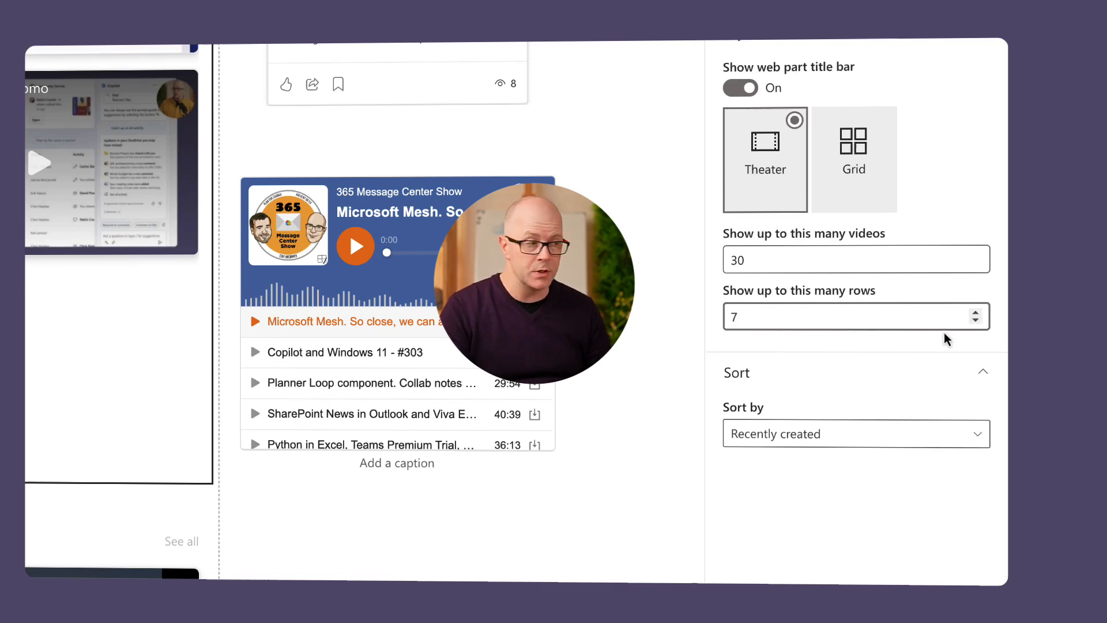
Change the Stream web part's Sort by to Recently edited and republish the home page.
left_click(848, 434)
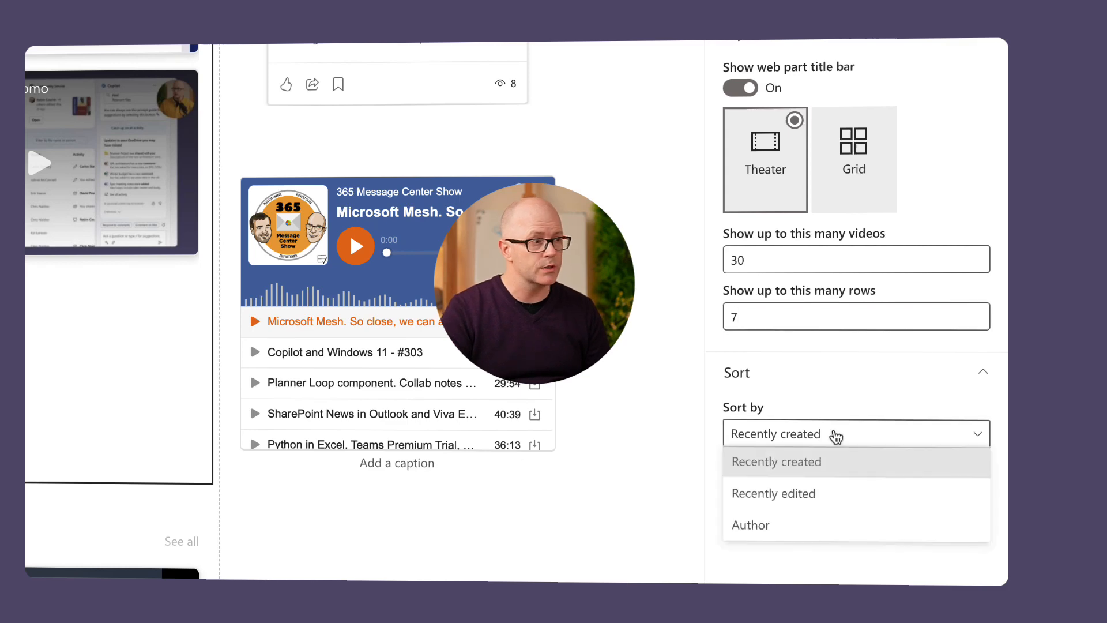
mouse_move(798, 495)
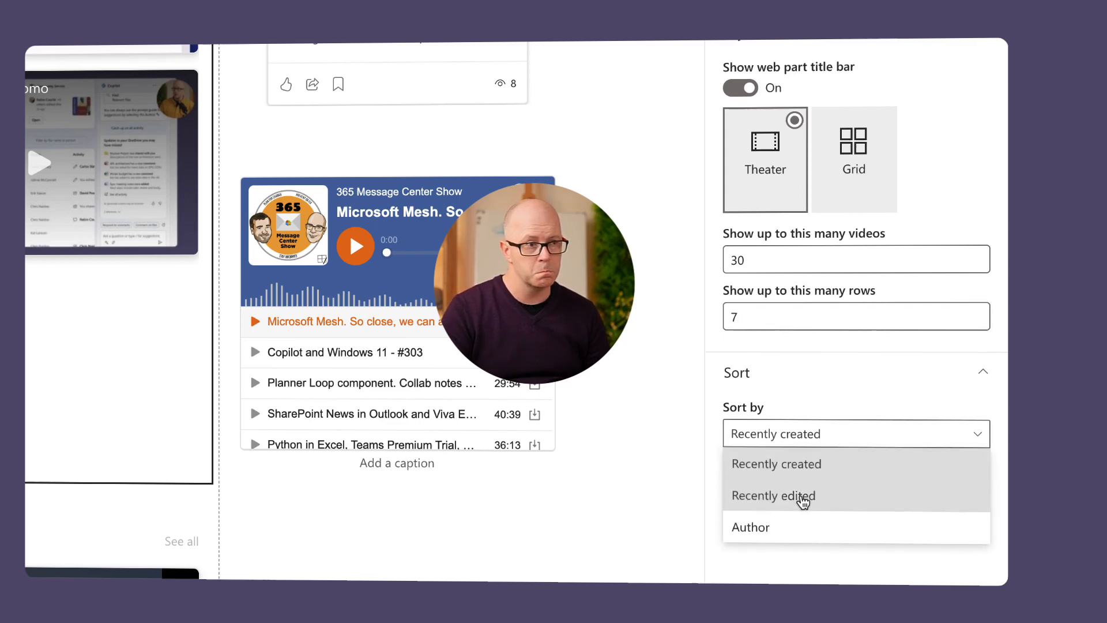
left_click(773, 494)
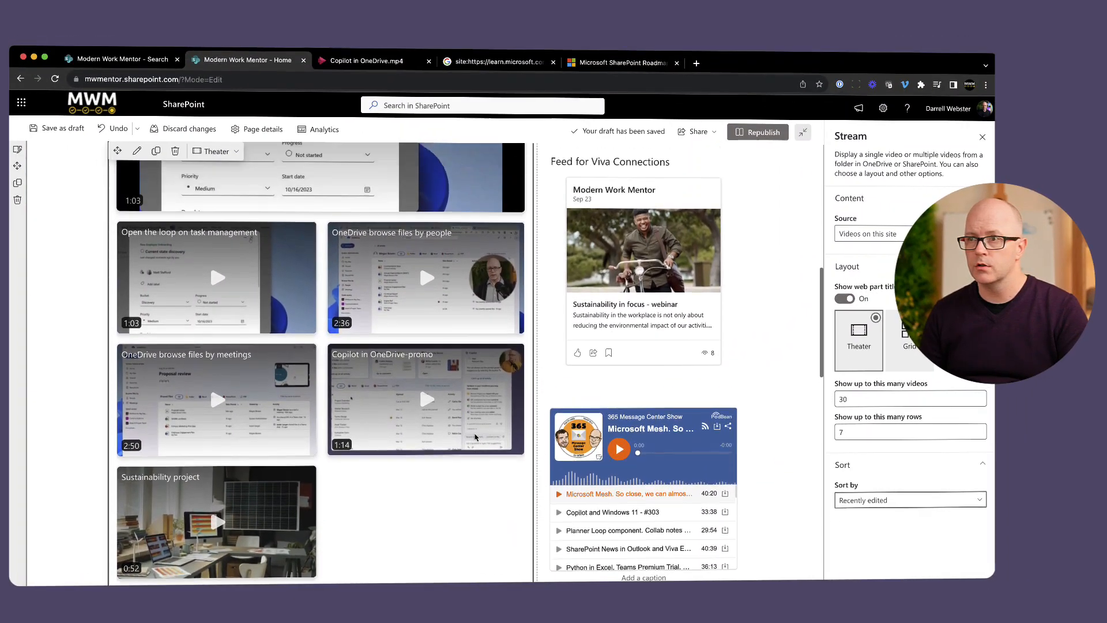
scroll("down", 3)
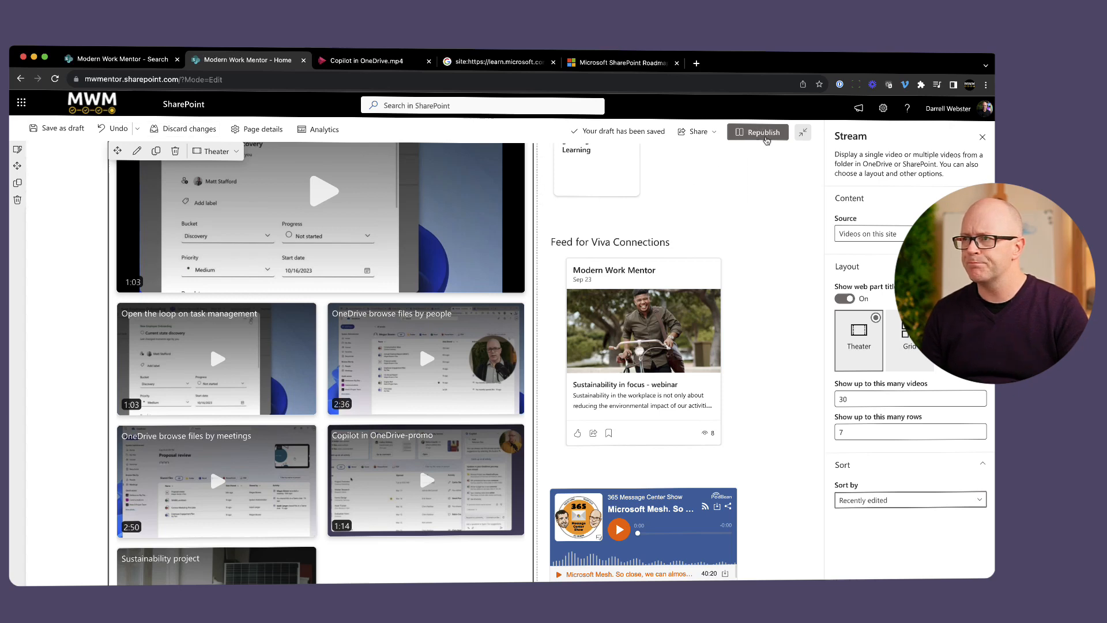
left_click(759, 131)
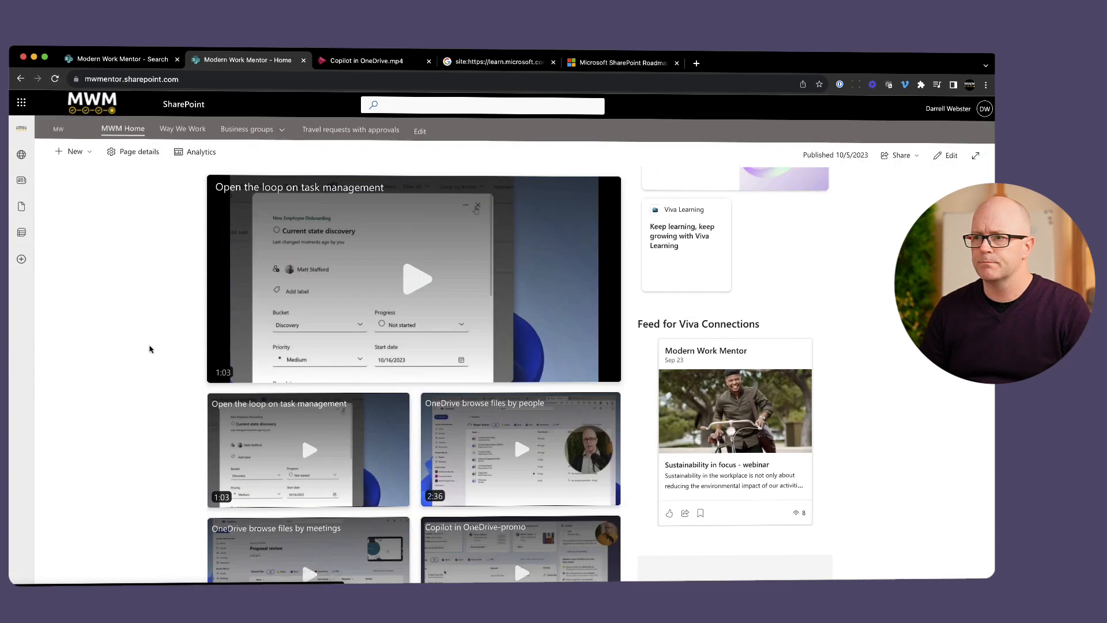
Go to the full Recently edited videos list via See all and browse down it.
scroll("down", 3)
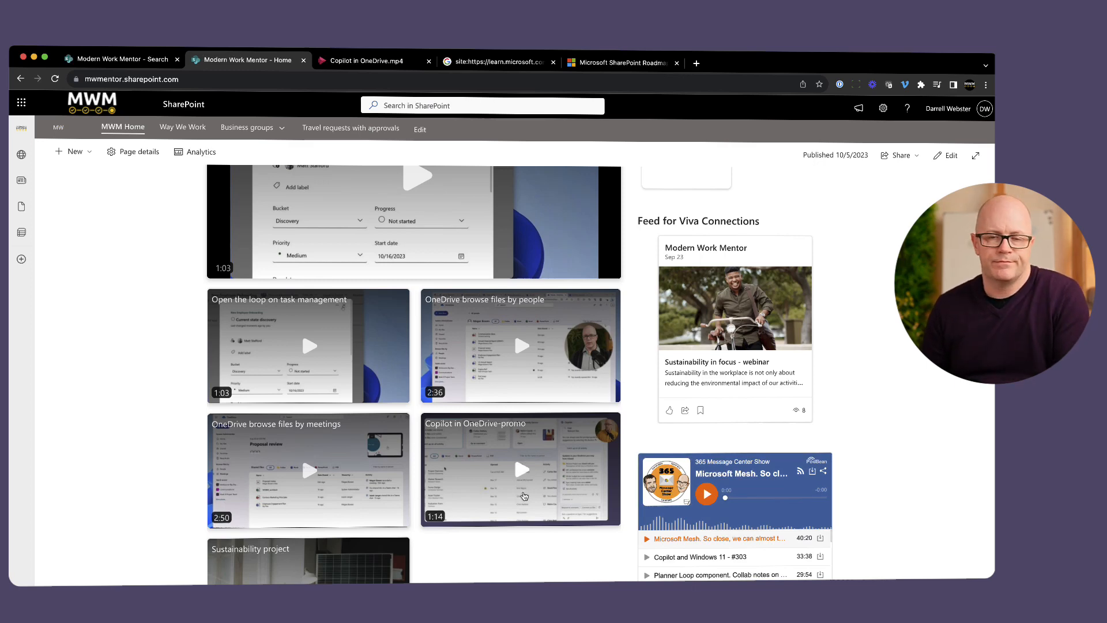
mouse_move(592, 252)
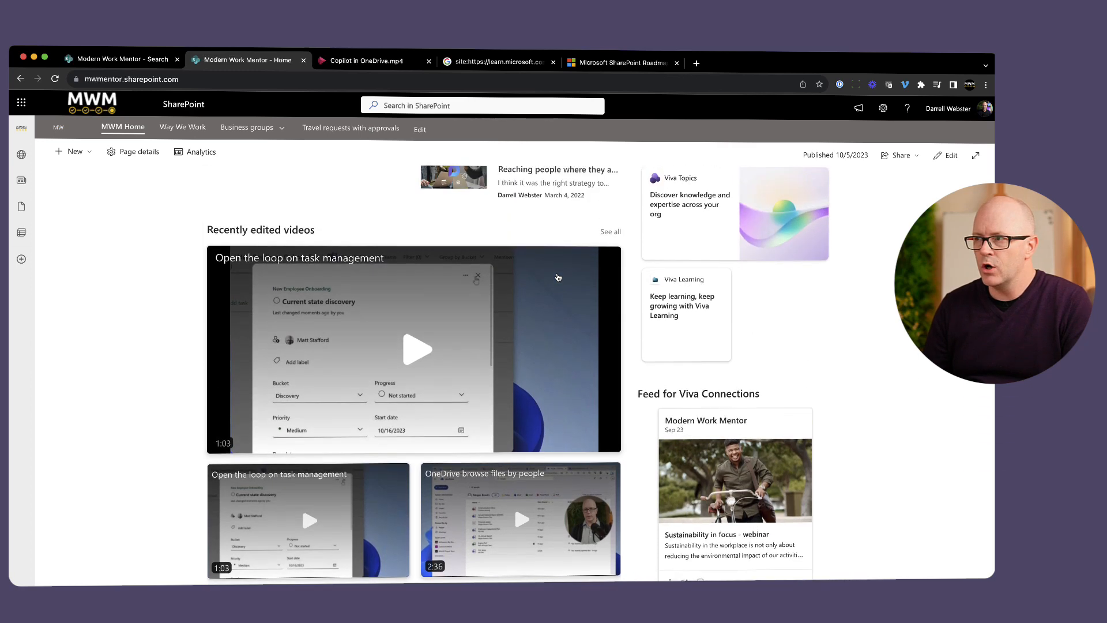
mouse_move(299, 216)
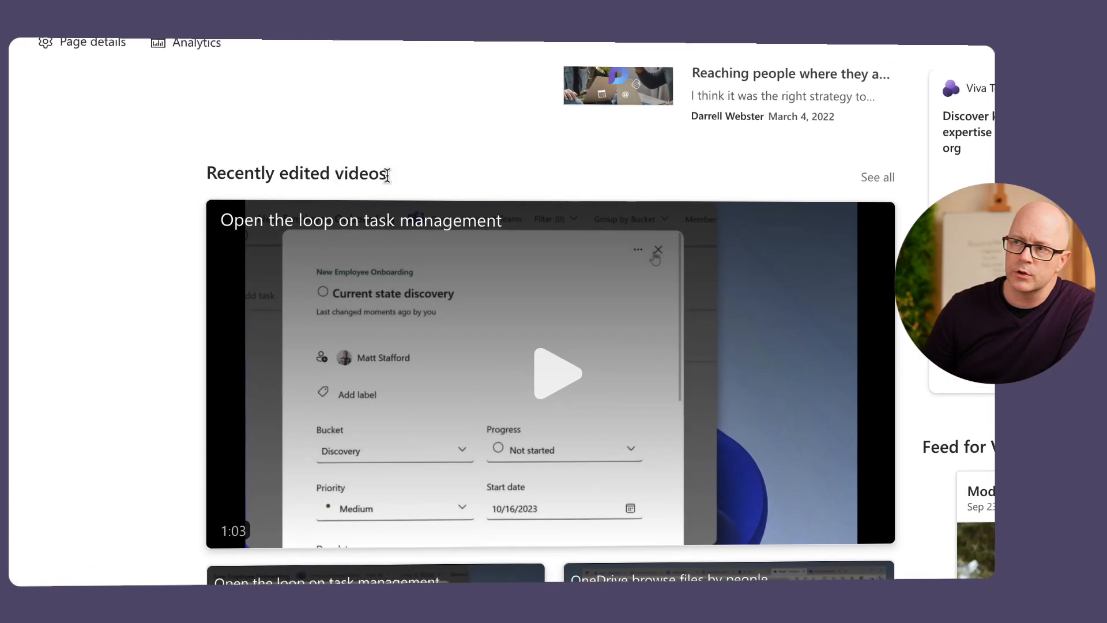
mouse_move(793, 181)
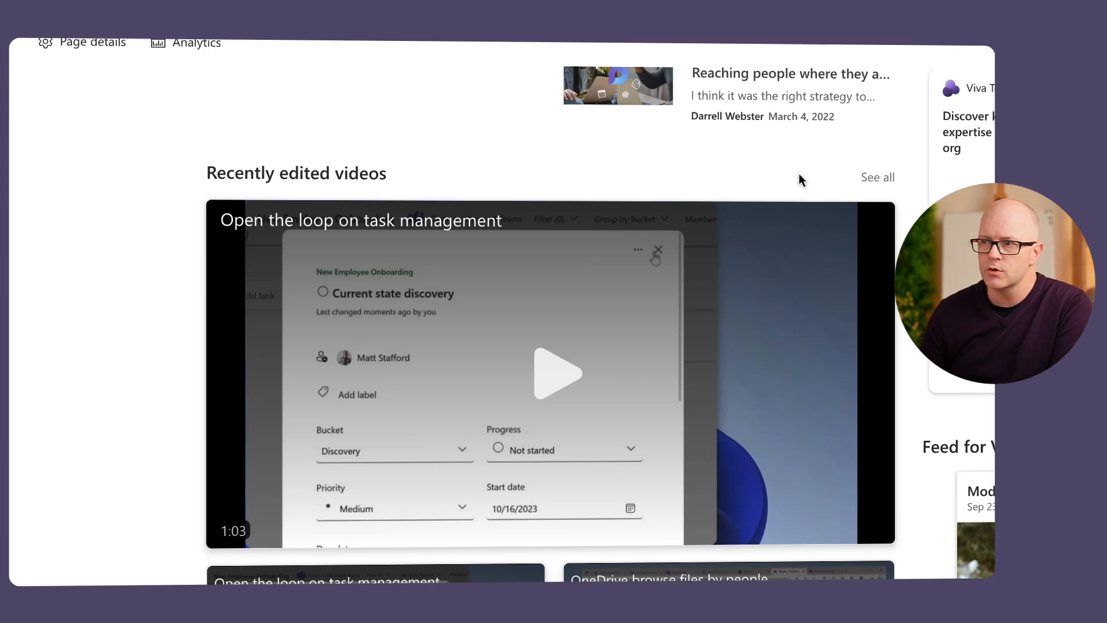
left_click(877, 177)
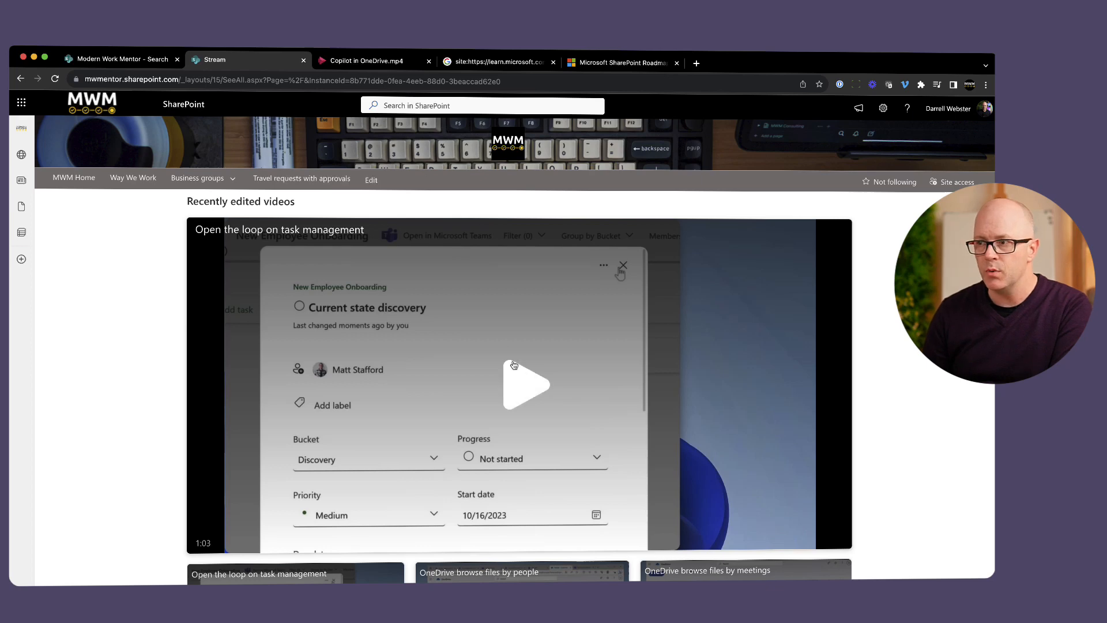
scroll("down", 3)
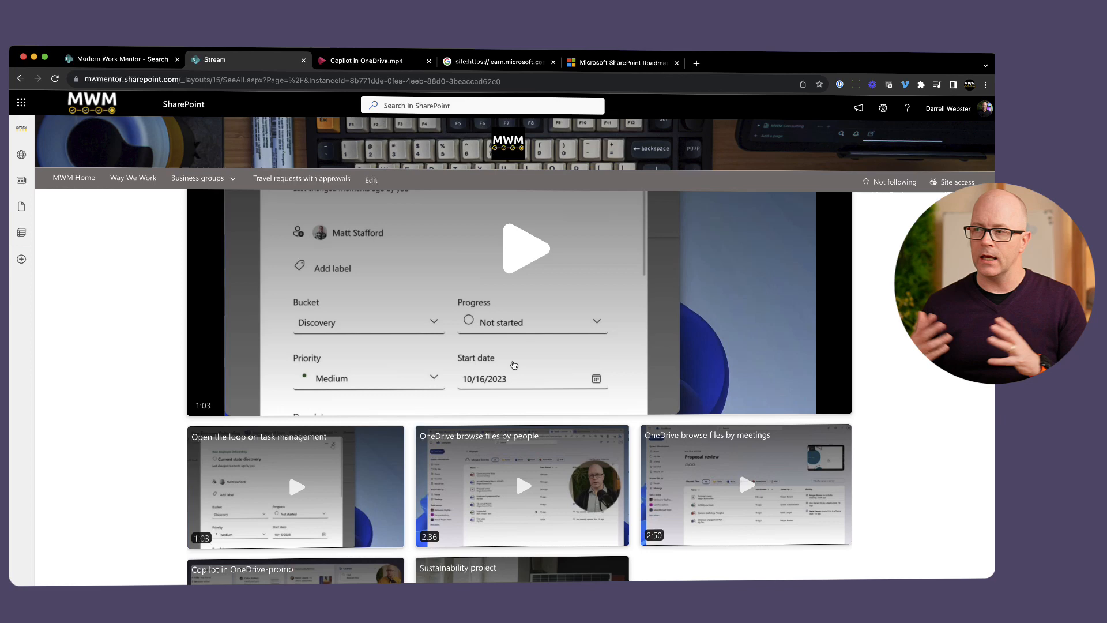
mouse_move(891, 385)
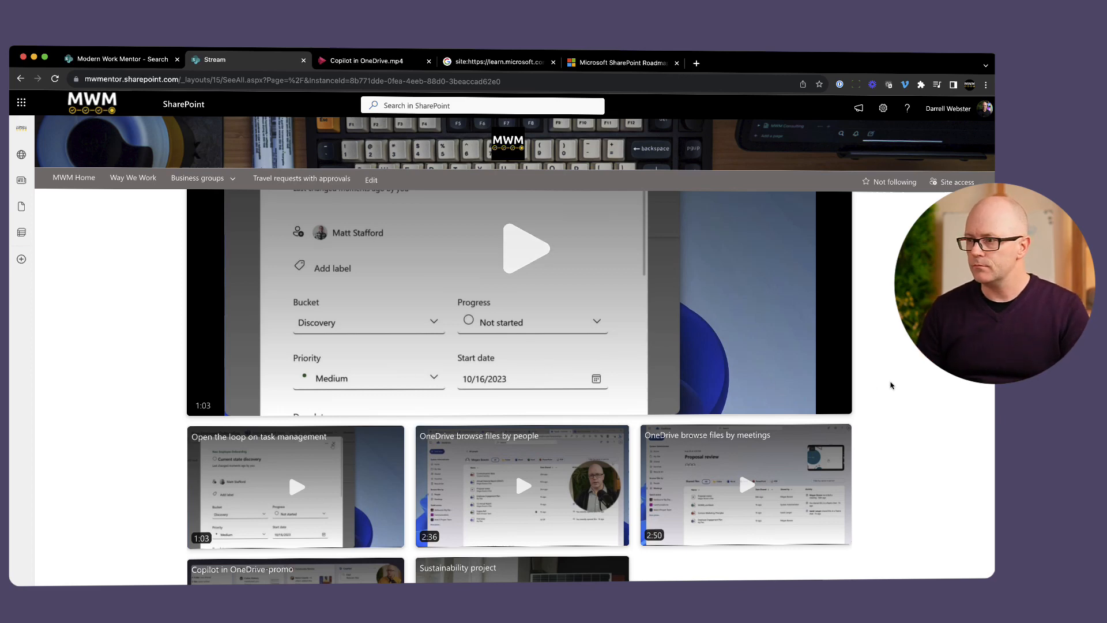
scroll("down", 3)
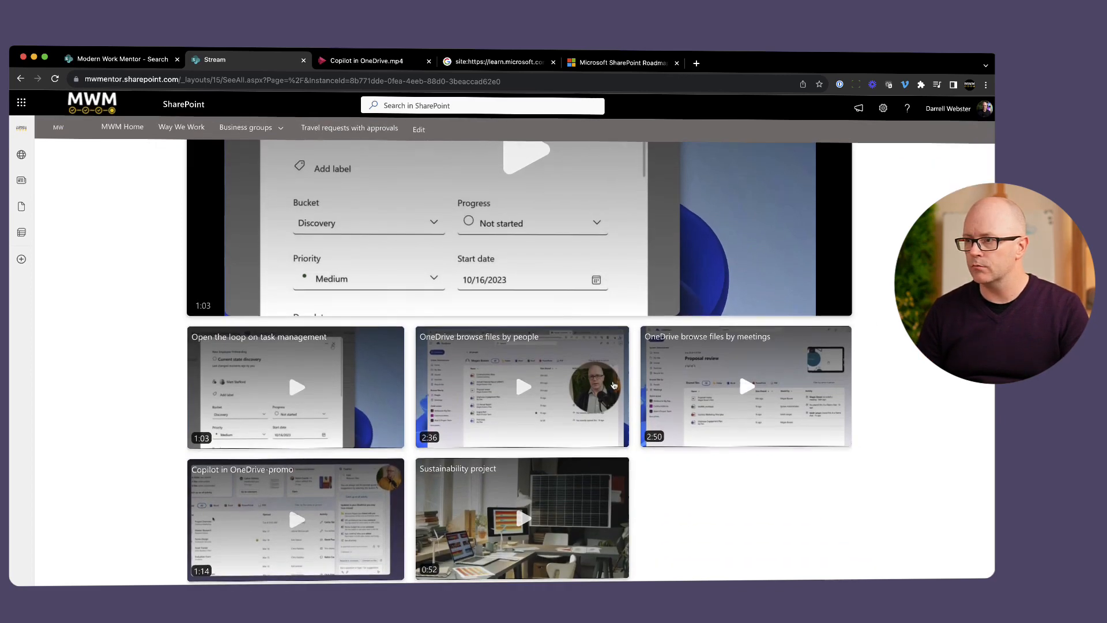
mouse_move(521, 393)
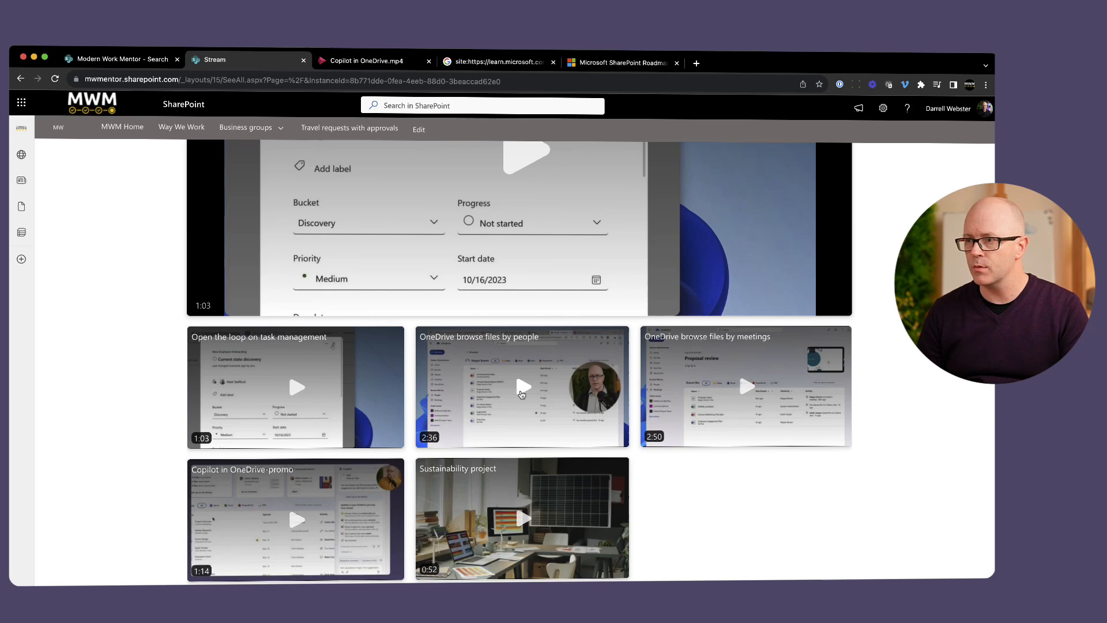
Play the OneDrive browse files by people clip, then Open the loop on task management, and return home.
left_click(521, 386)
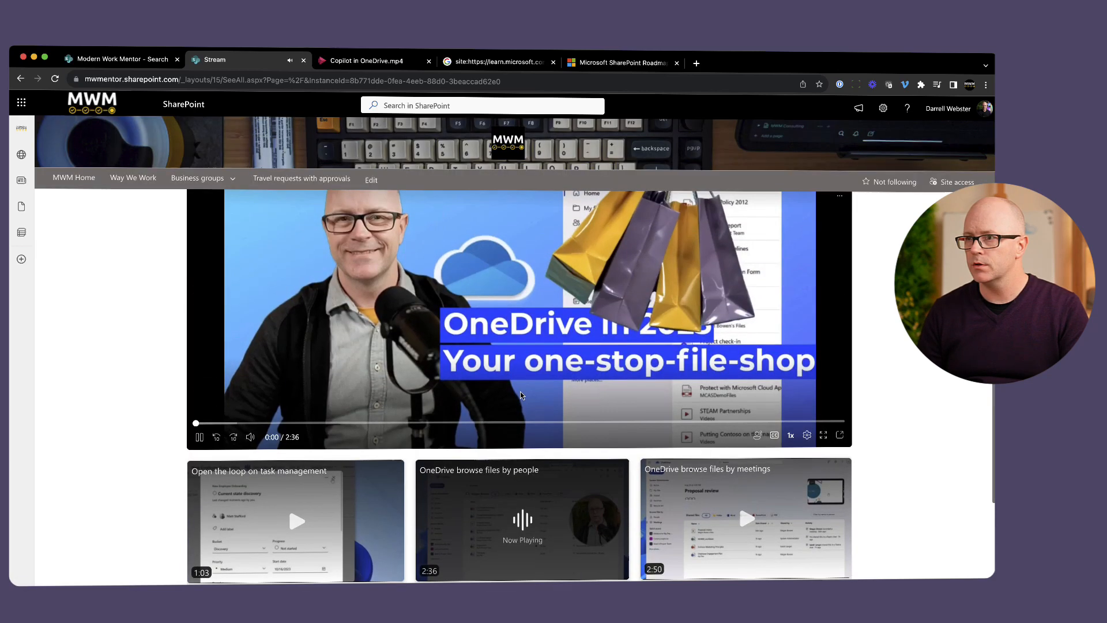
left_click(199, 436)
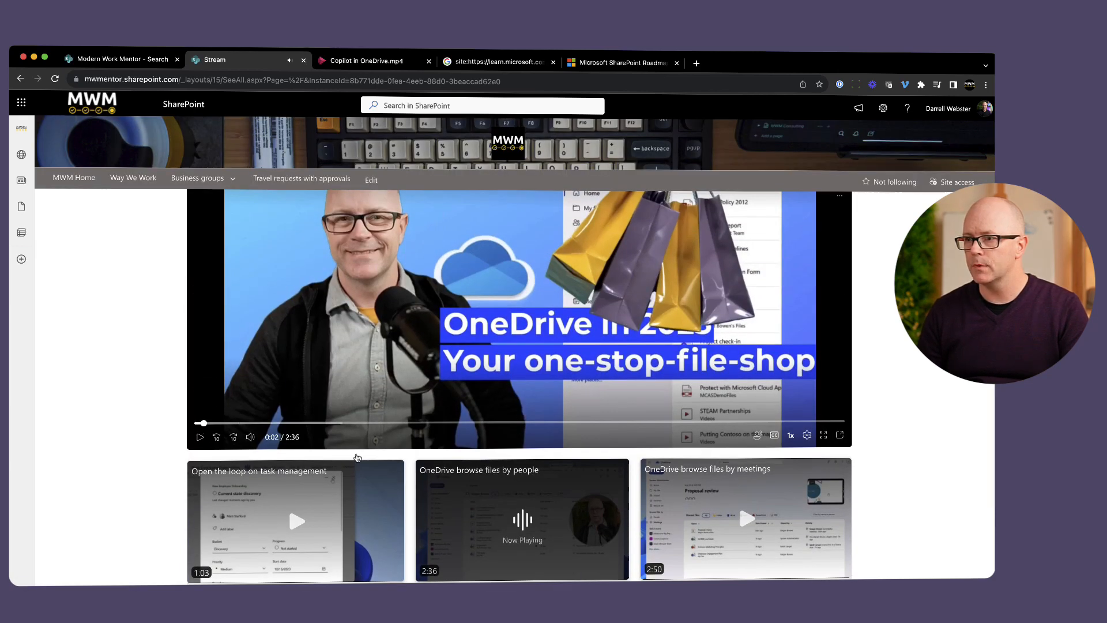
left_click(295, 520)
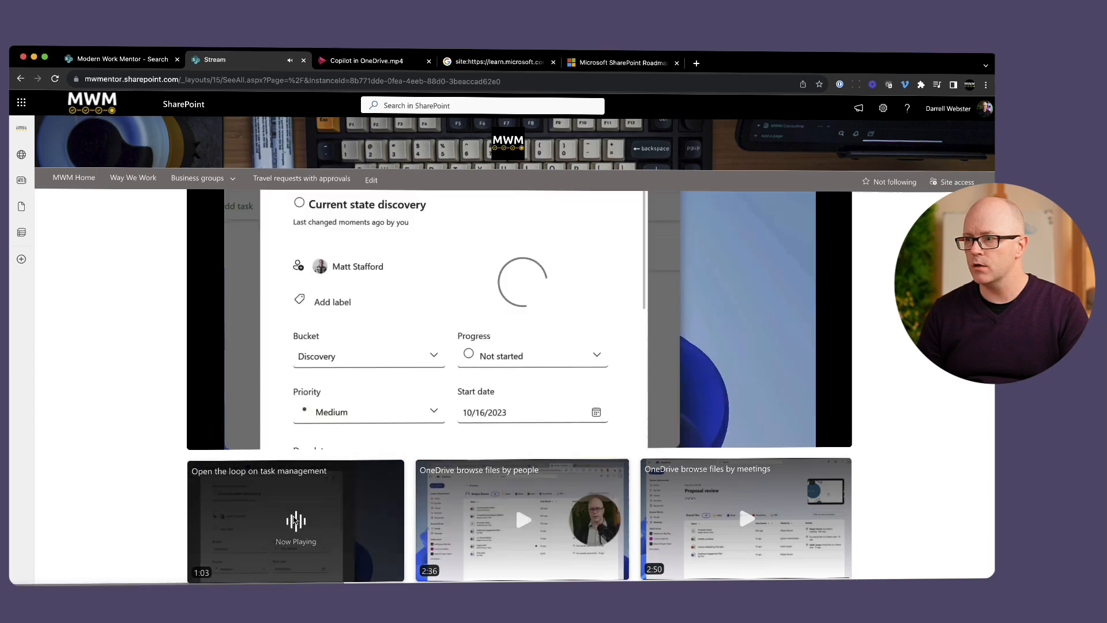
left_click(295, 520)
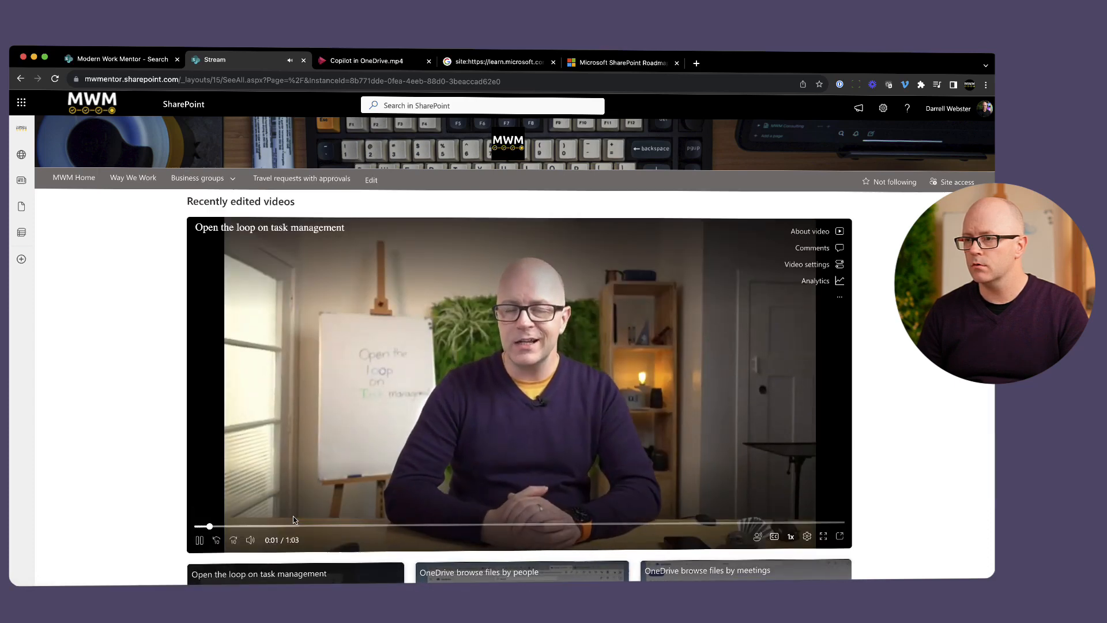
scroll("down", 3)
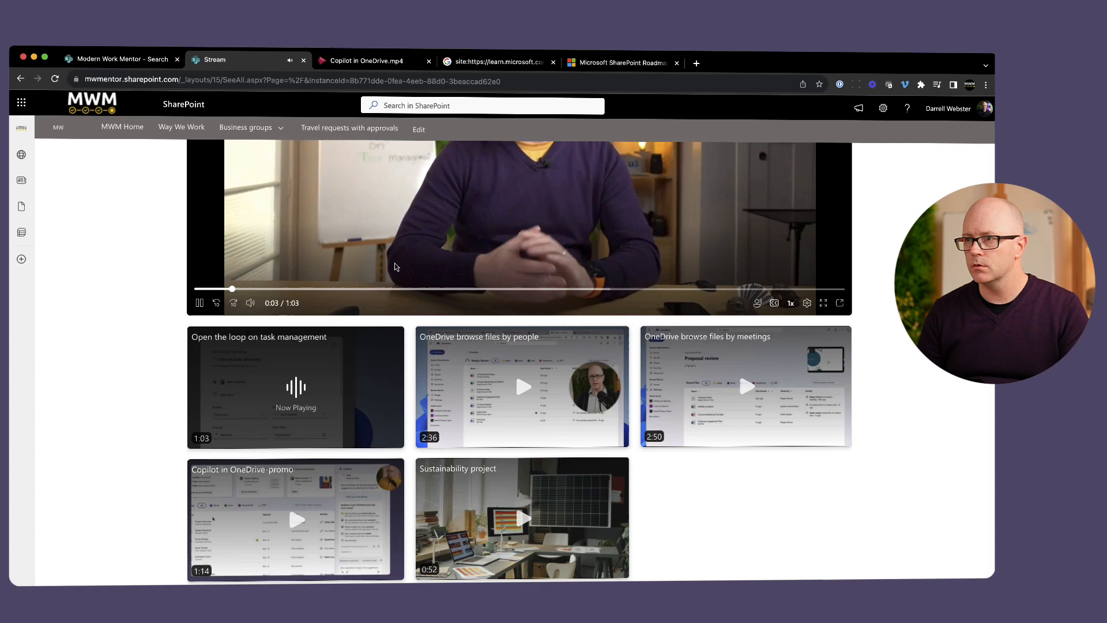
scroll("up", 3)
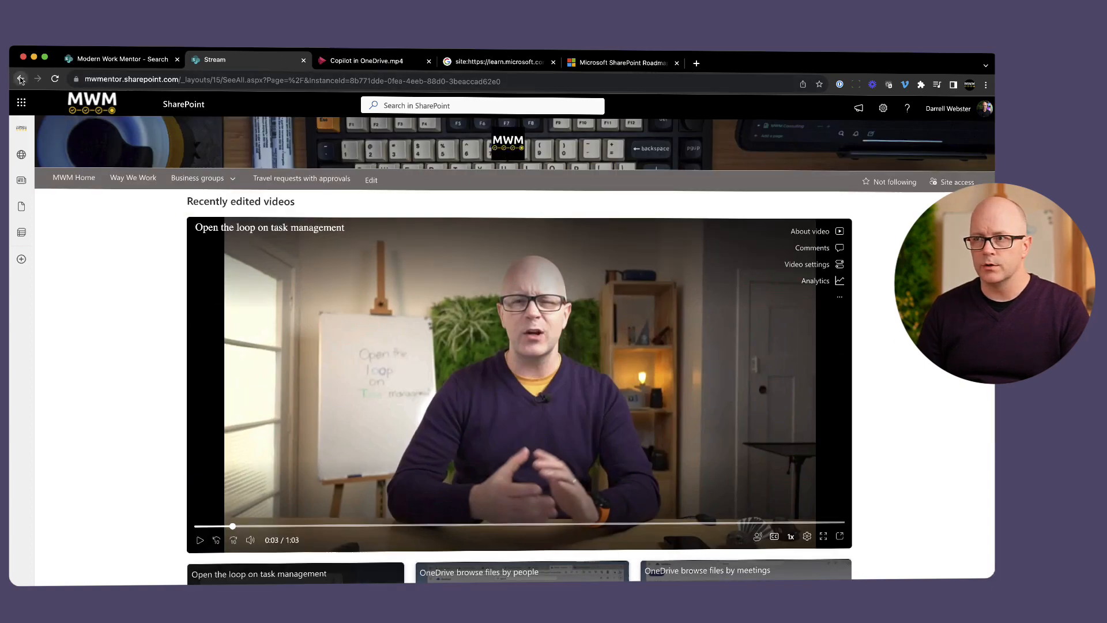
left_click(20, 78)
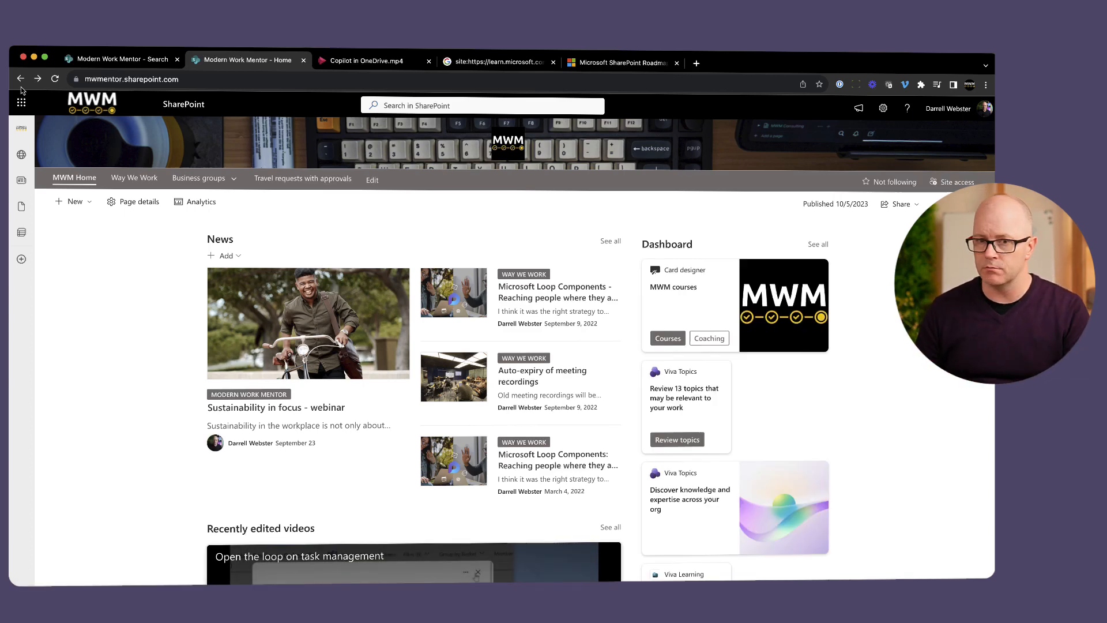
Glance over the MWM Home page, then bring up the Microsoft SharePoint Roadmap article.
scroll("down", 3)
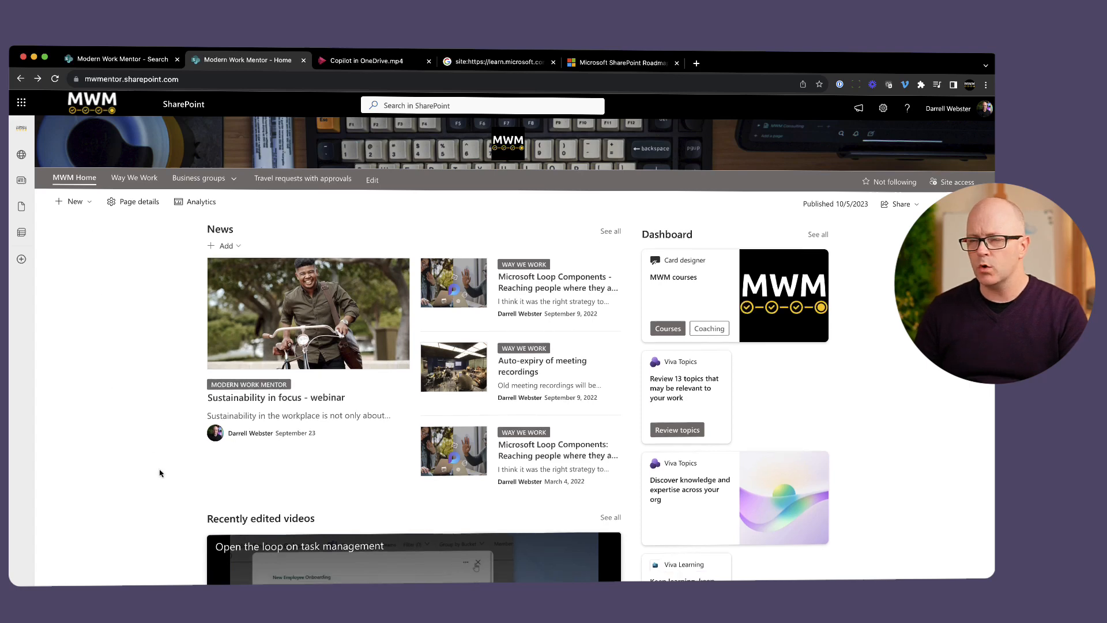
scroll("up", 3)
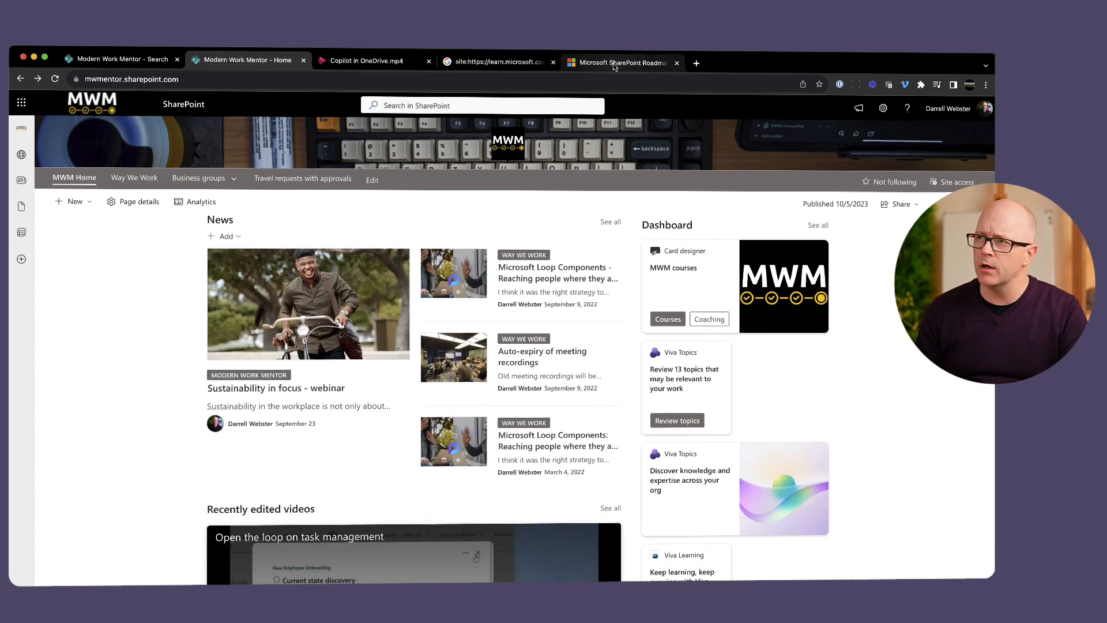
left_click(621, 63)
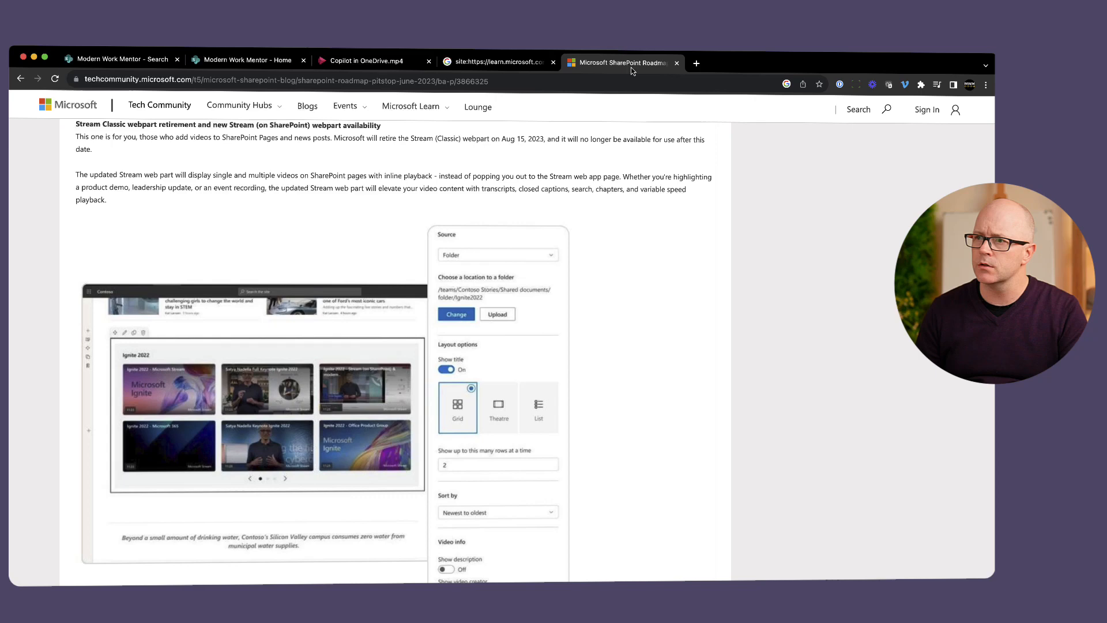
Review the learn.microsoft.com search results for the Stream web part.
left_click(498, 62)
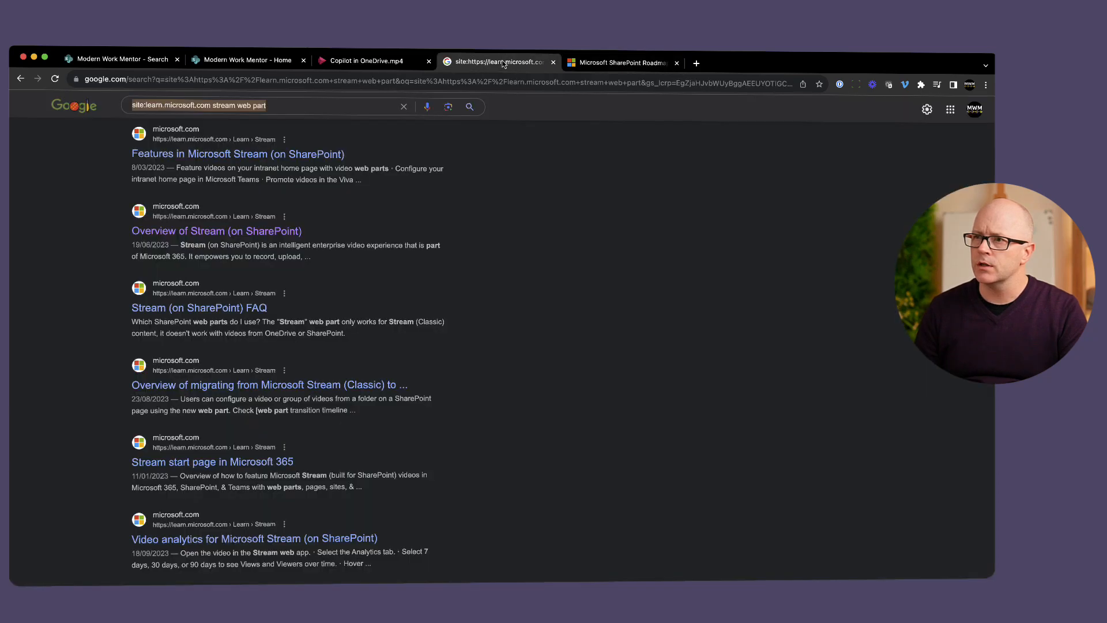
scroll("up", 3)
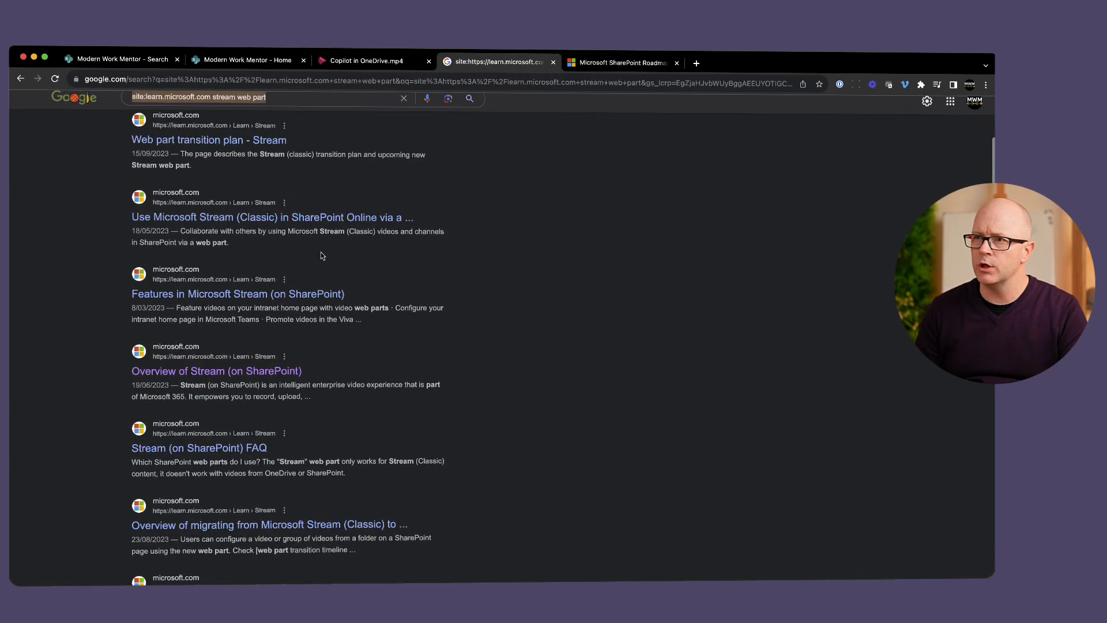
scroll("up", 3)
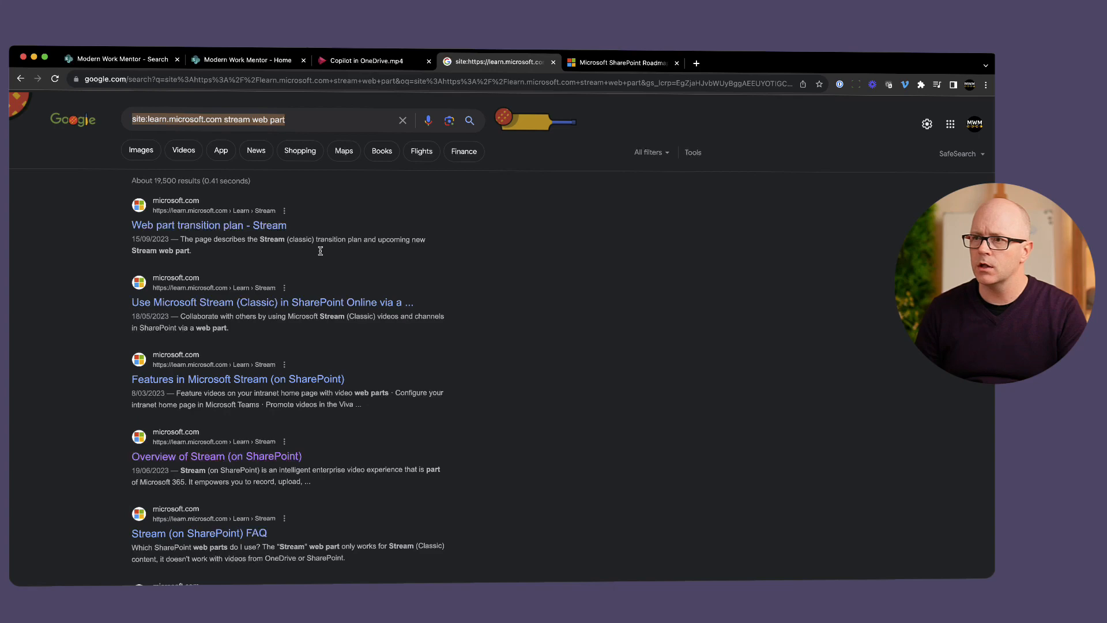
scroll("down", 3)
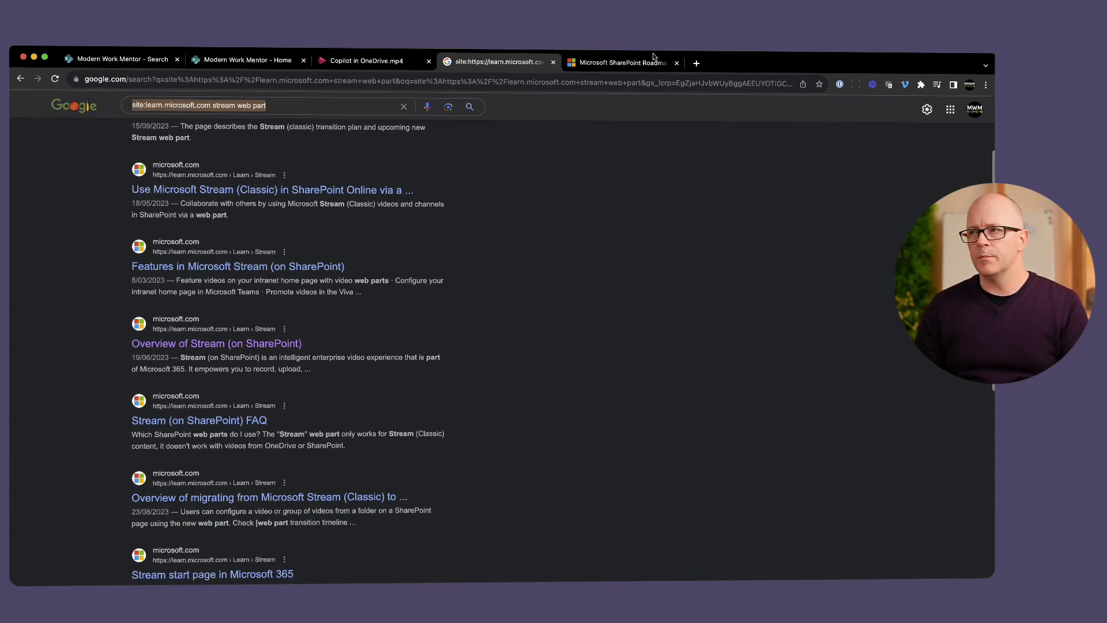
Study the roadmap article's image of Grid, Theatre and List layouts, then rerun the Tech Community search.
left_click(621, 62)
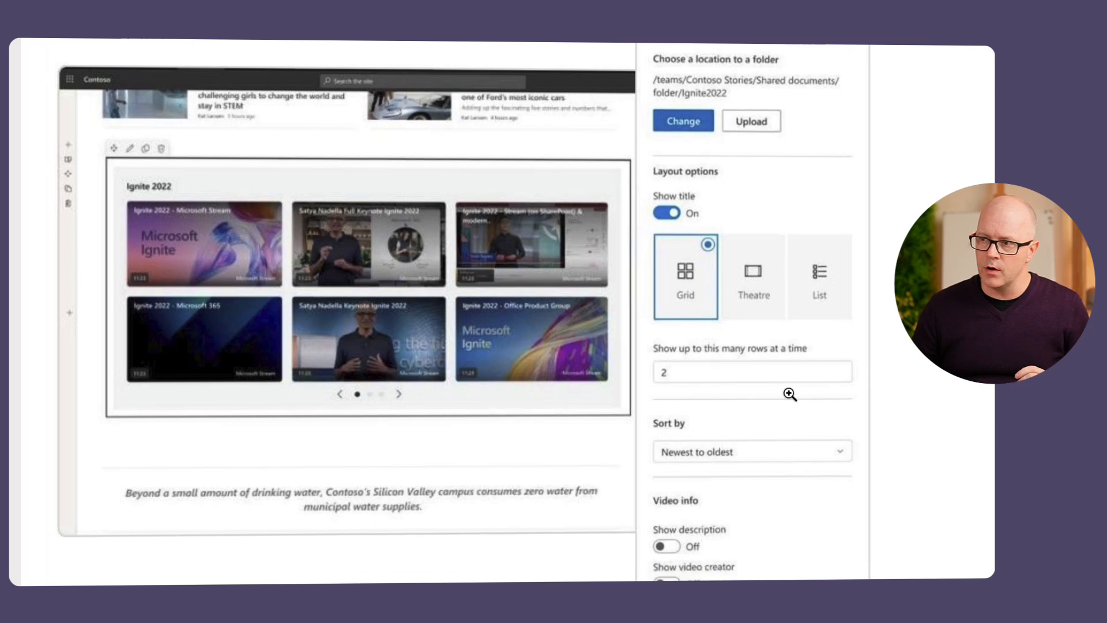
scroll("down", 3)
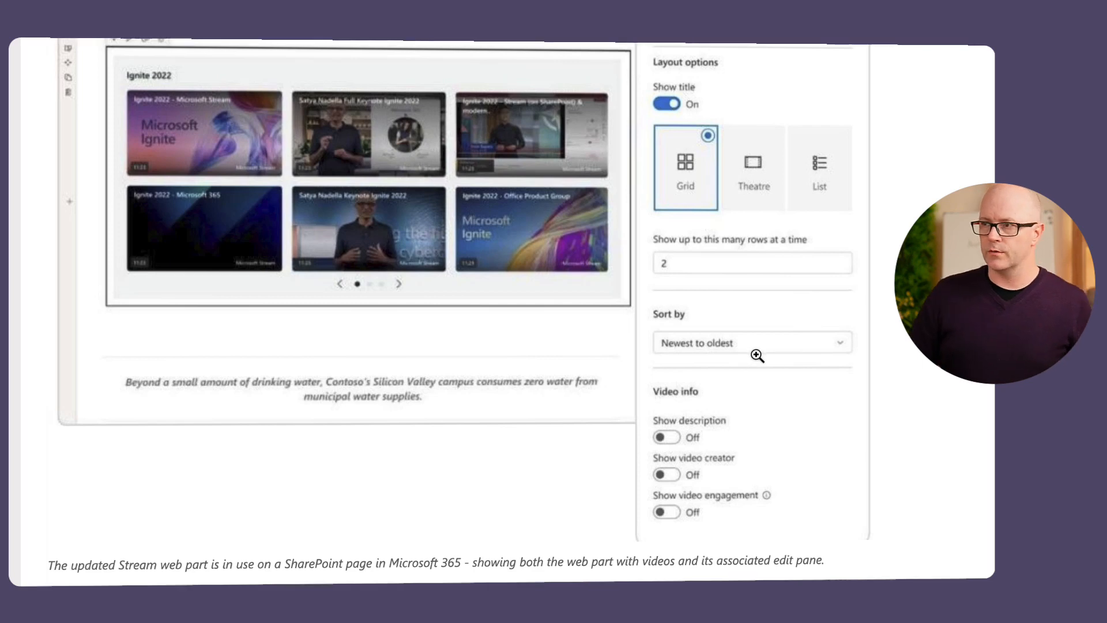
scroll("up", 3)
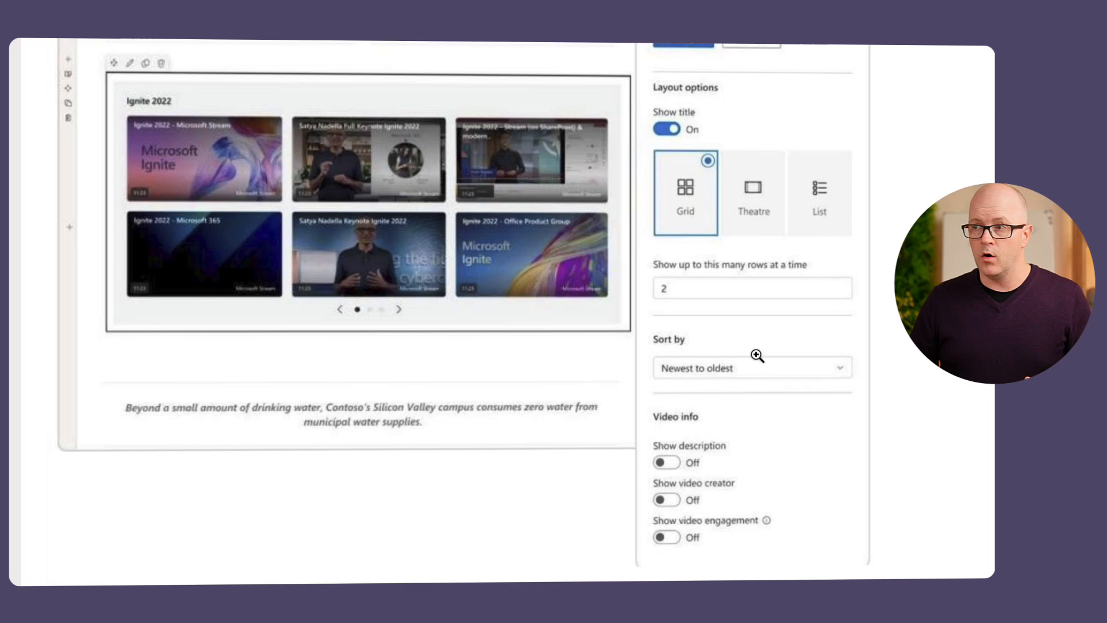
scroll("down", 3)
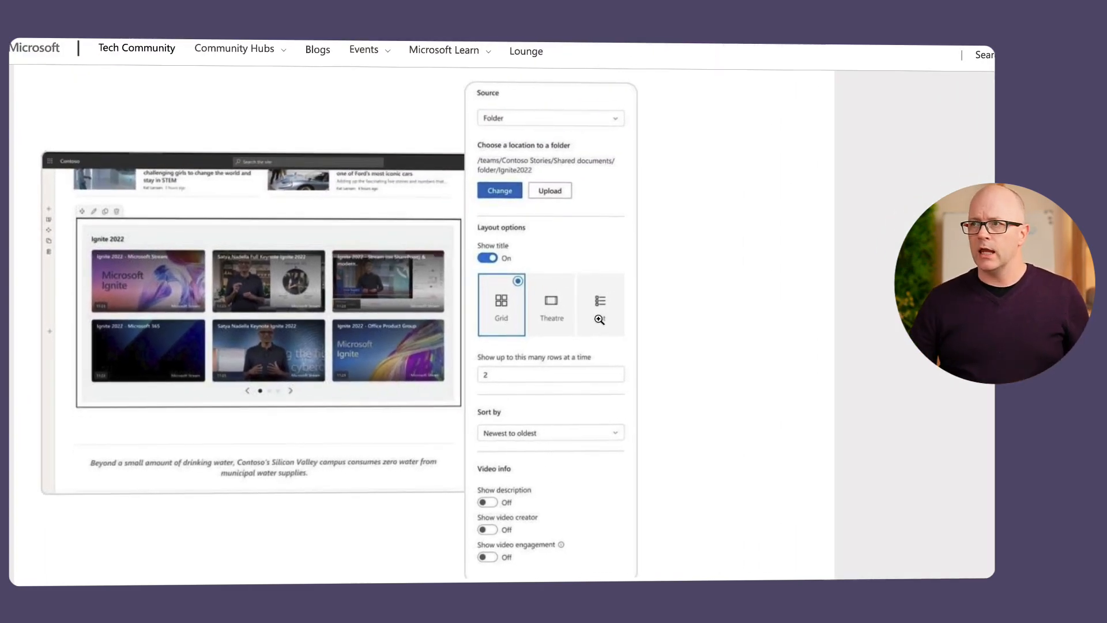
mouse_move(600, 305)
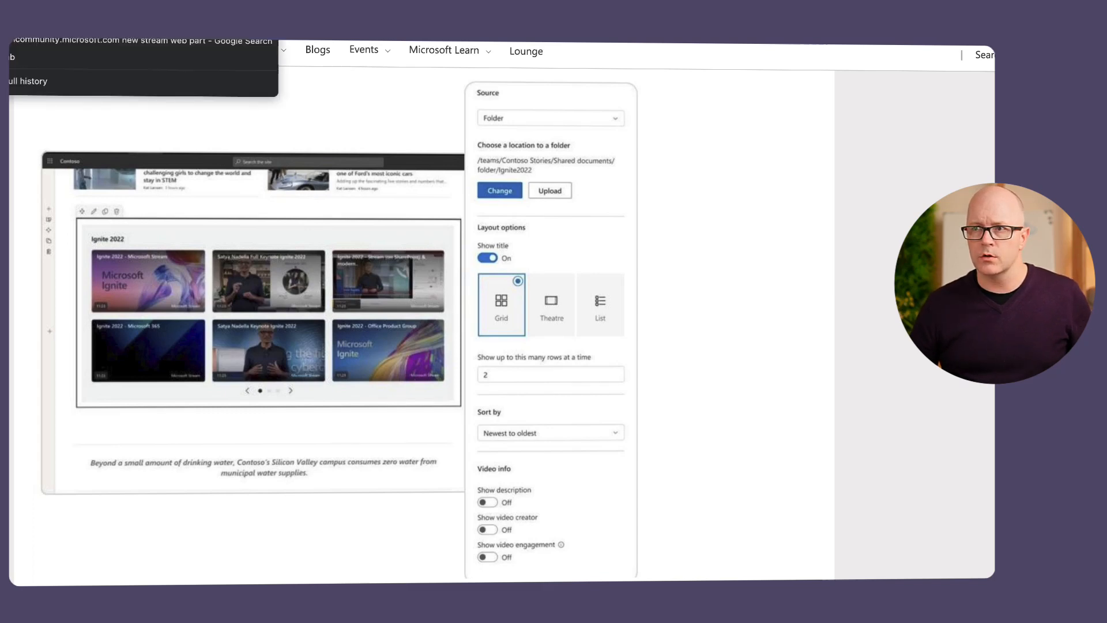
left_click(140, 41)
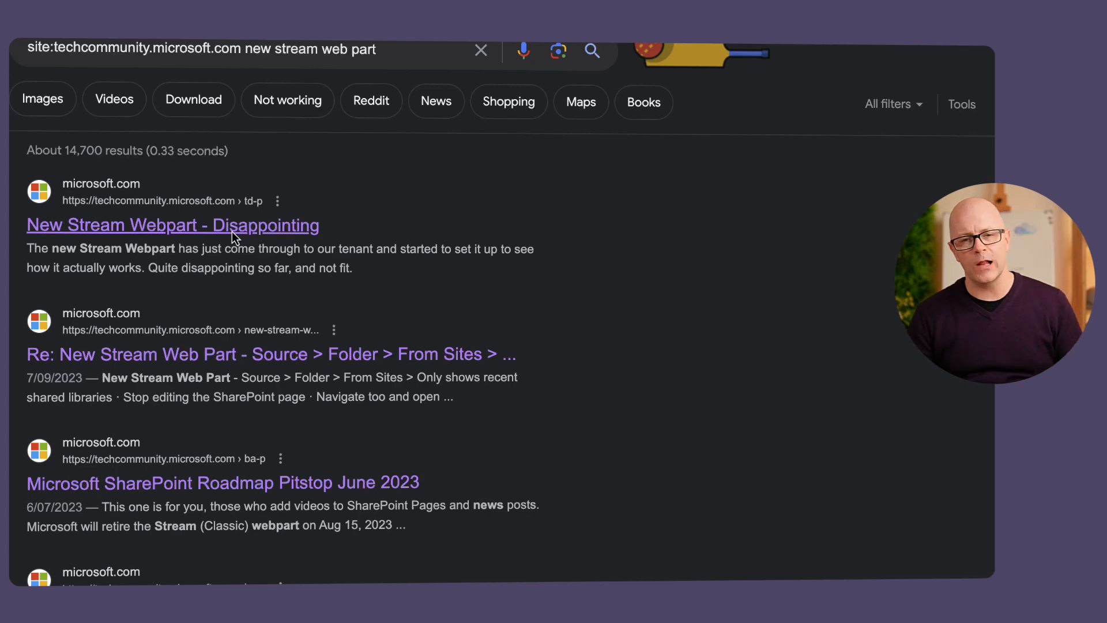
Read through the 'New Stream Webpart - Disappointing' Tech Community post.
left_click(172, 225)
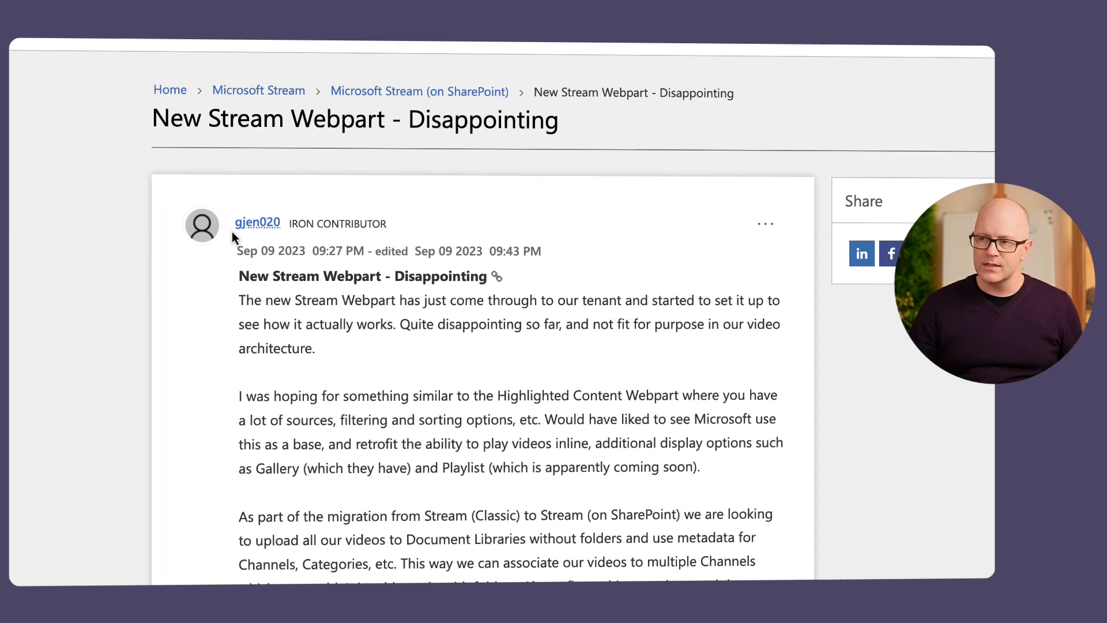
scroll("down", 3)
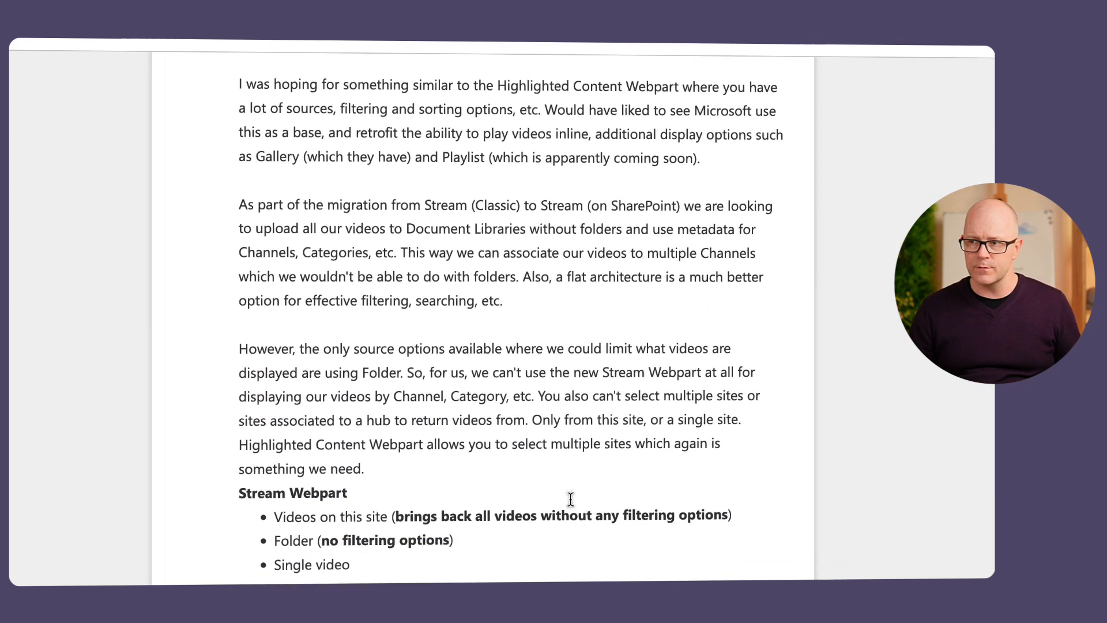
scroll("down", 3)
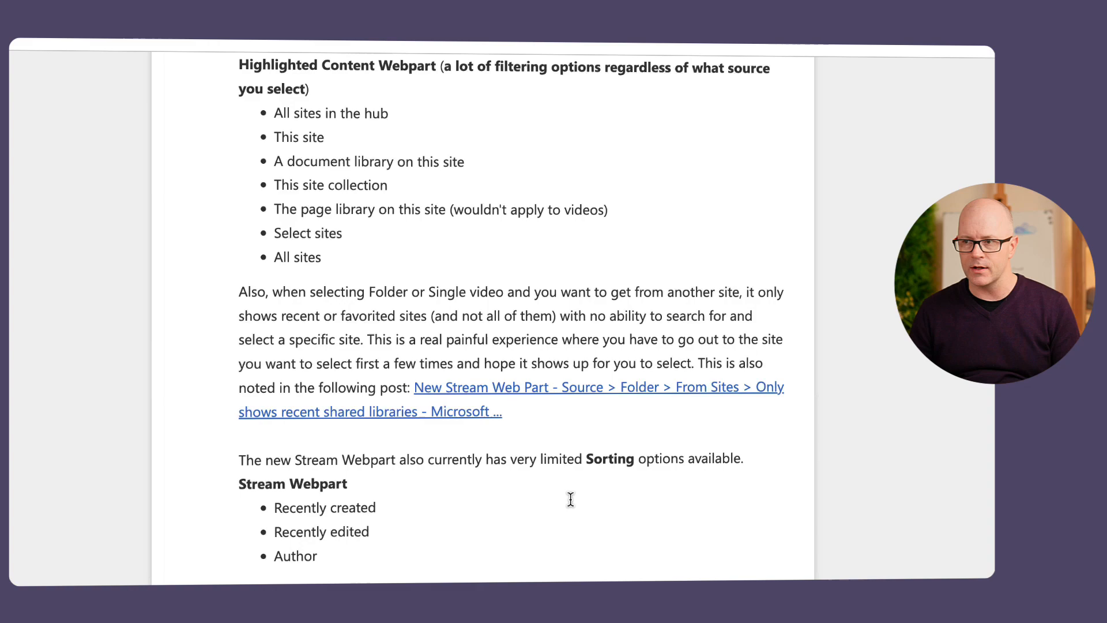
scroll("down", 3)
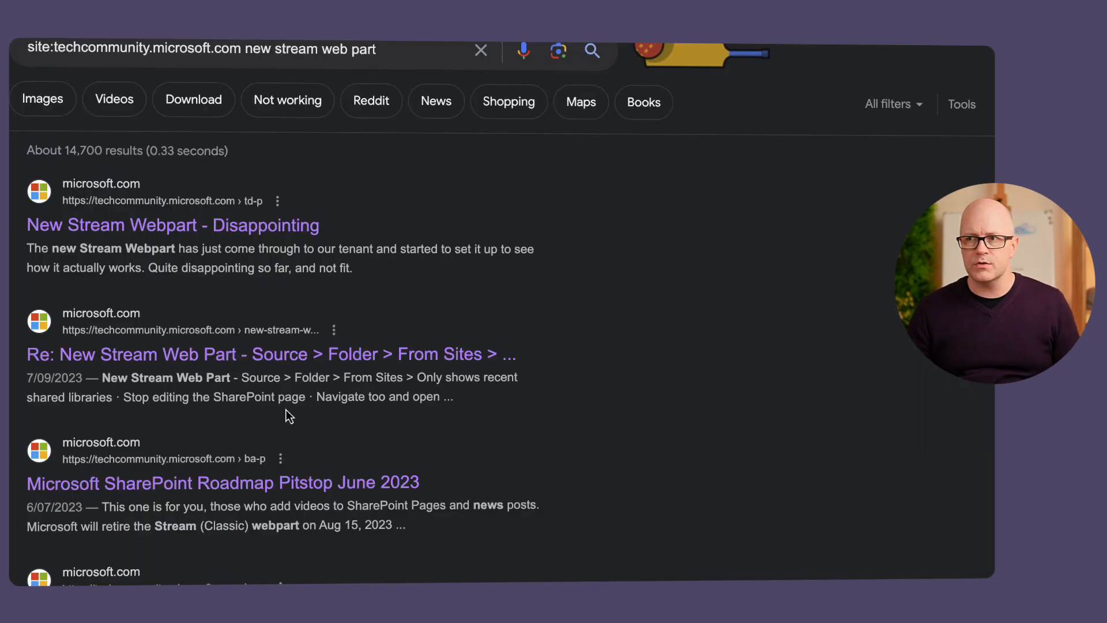
Read the thread about the Folder source only showing recent shared libraries, then head back.
left_click(272, 354)
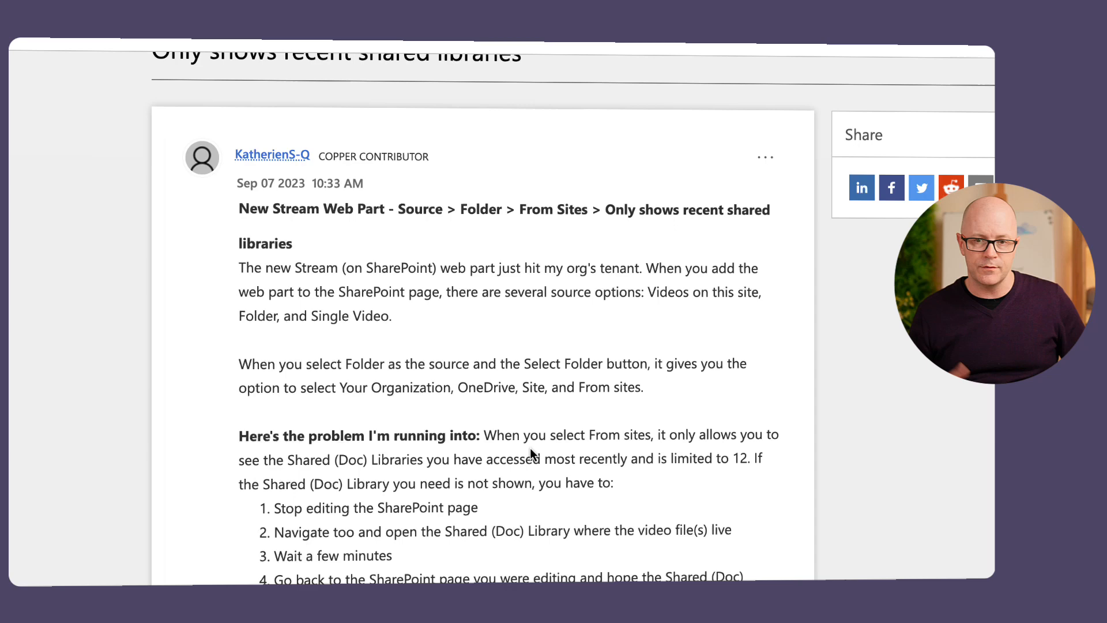
scroll("down", 3)
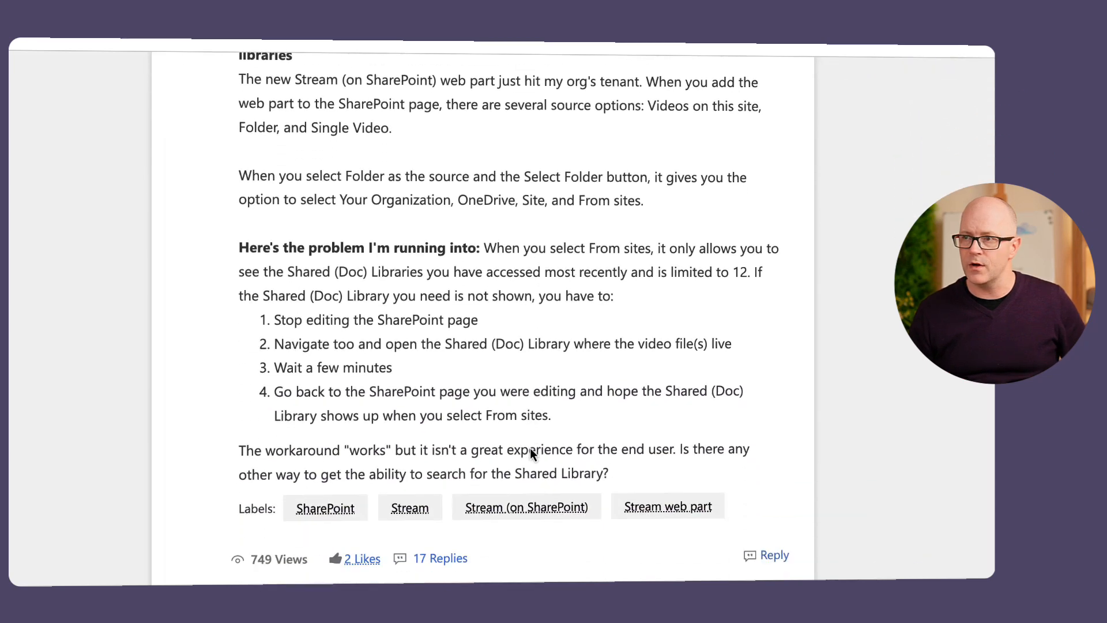
scroll("up", 3)
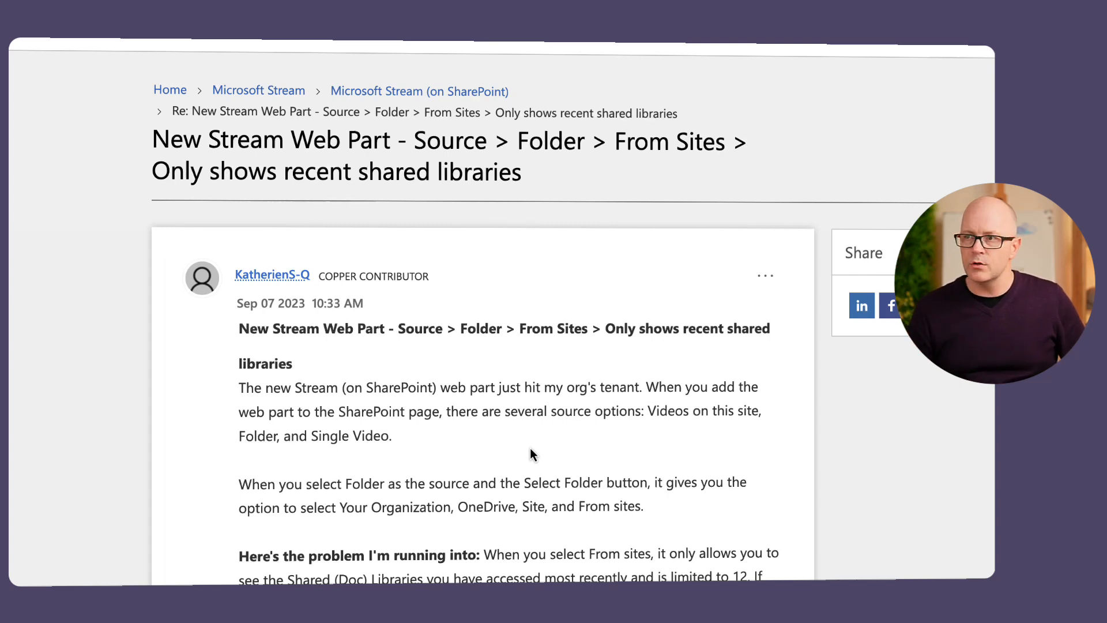
mouse_move(246, 96)
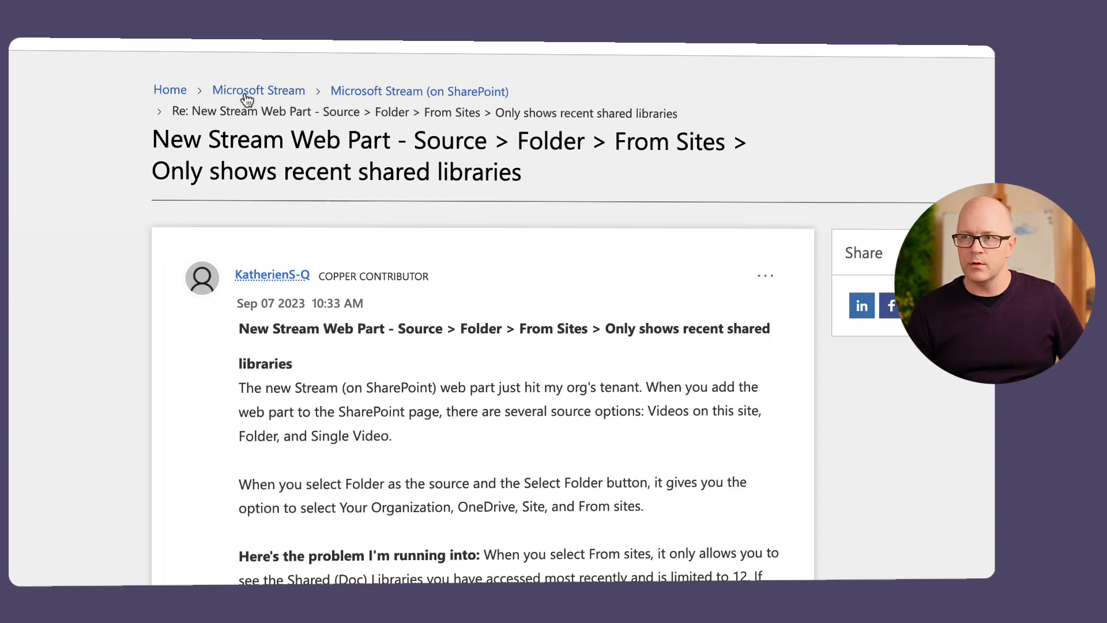
mouse_move(259, 90)
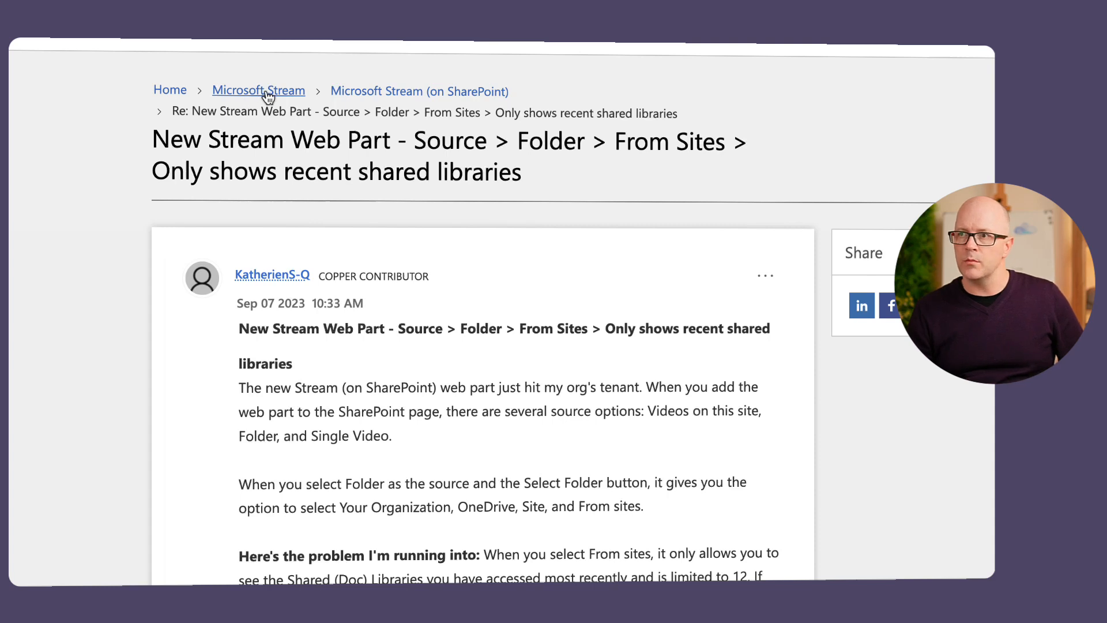
mouse_move(420, 90)
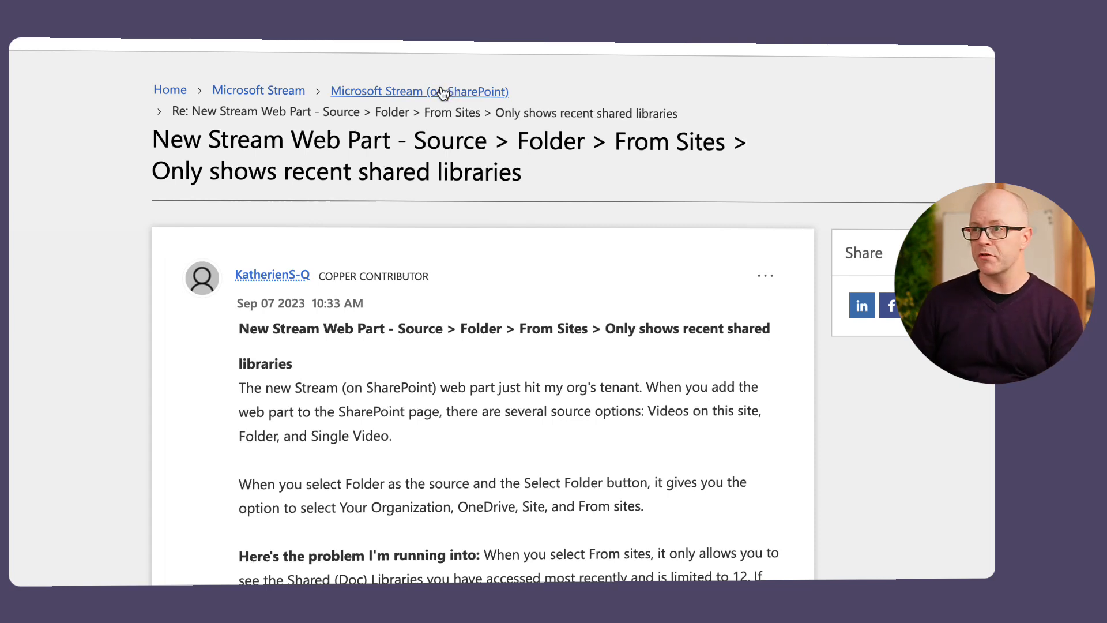
left_click(419, 91)
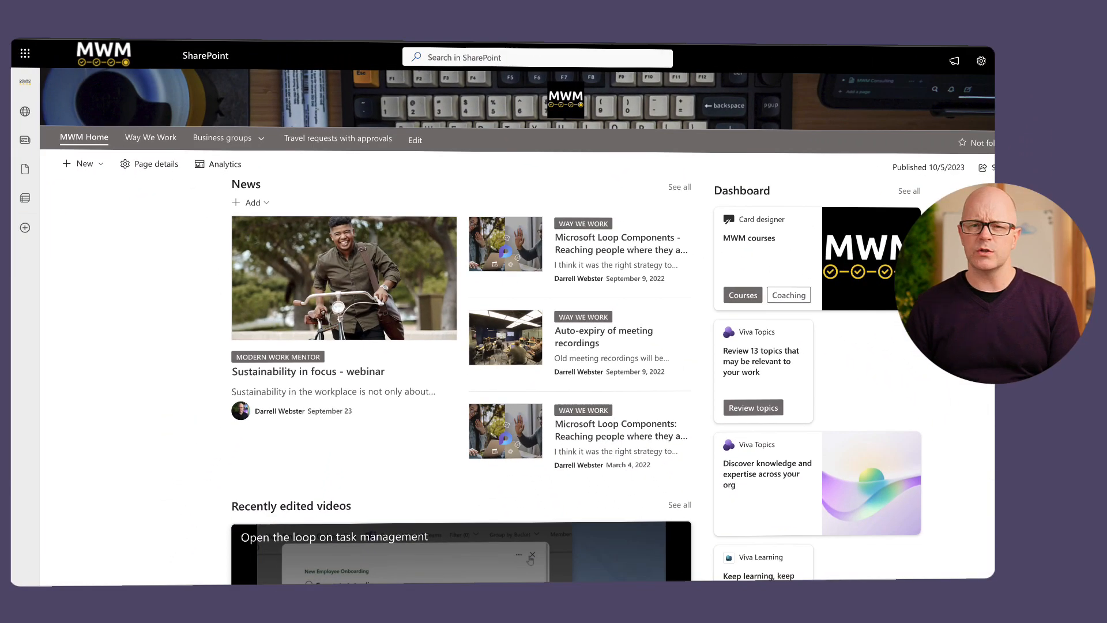
Review the Recently edited videos theater section on MWM Home and reopen the page for editing.
scroll("down", 3)
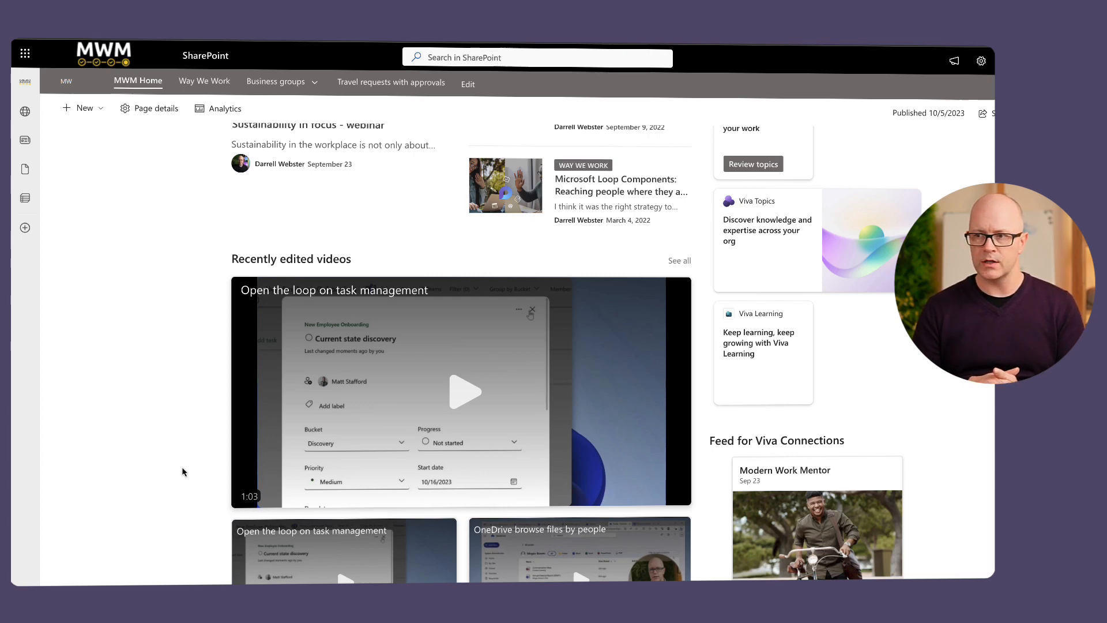
scroll("down", 3)
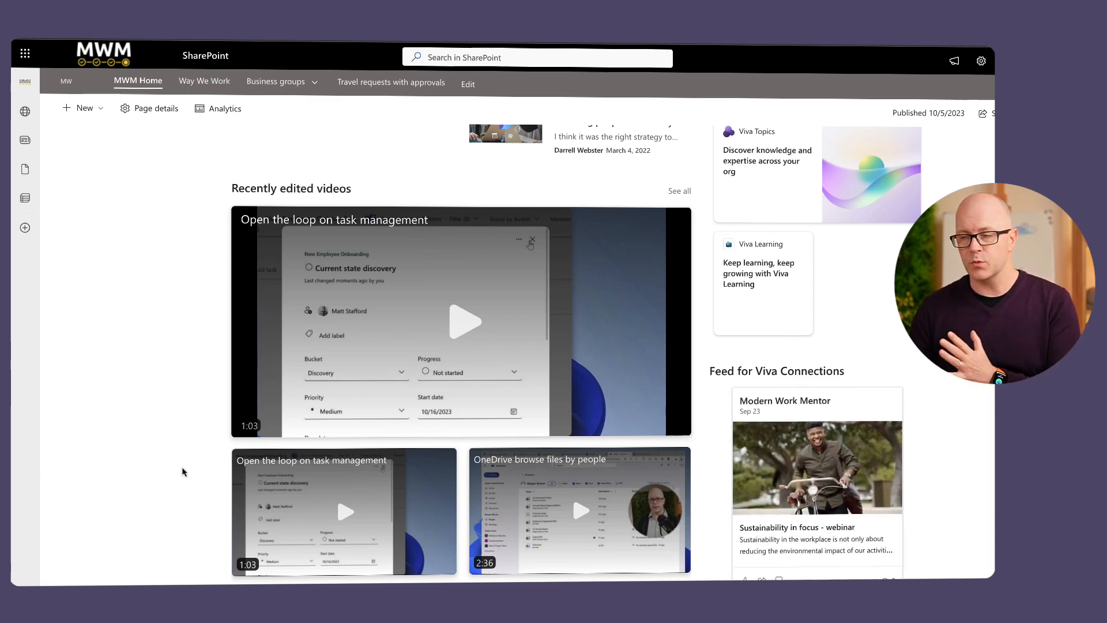
scroll("down", 3)
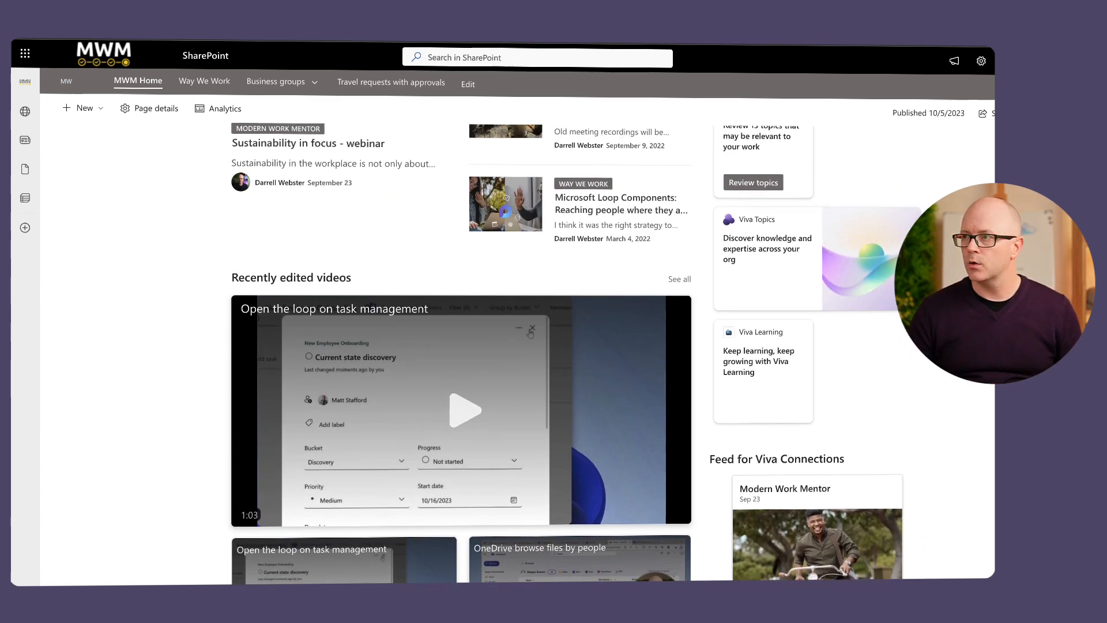
left_click(467, 84)
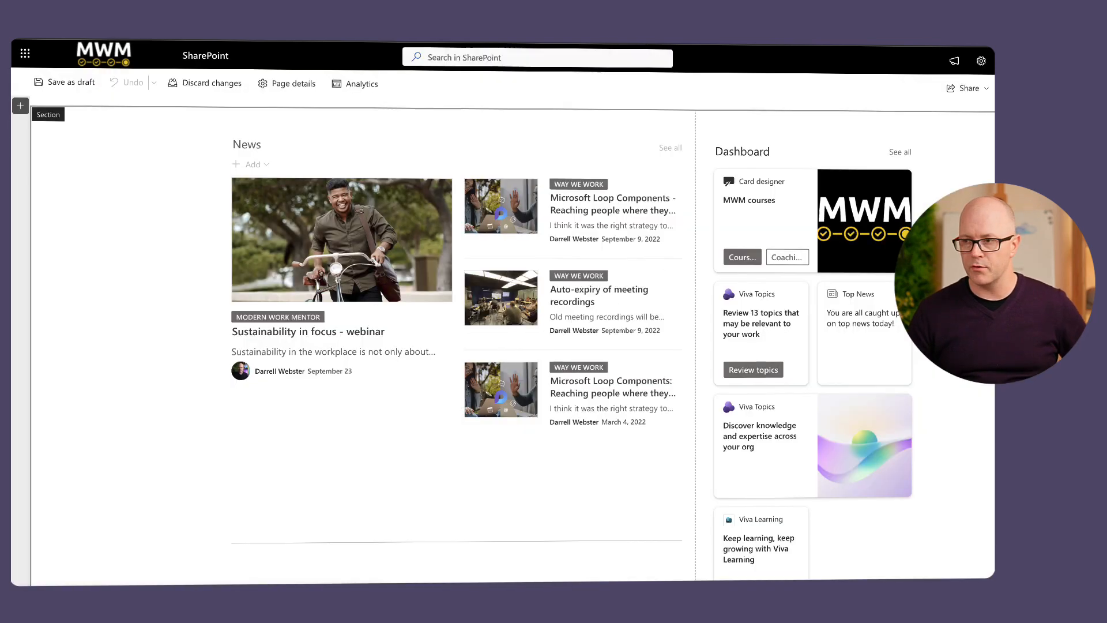
scroll("down", 3)
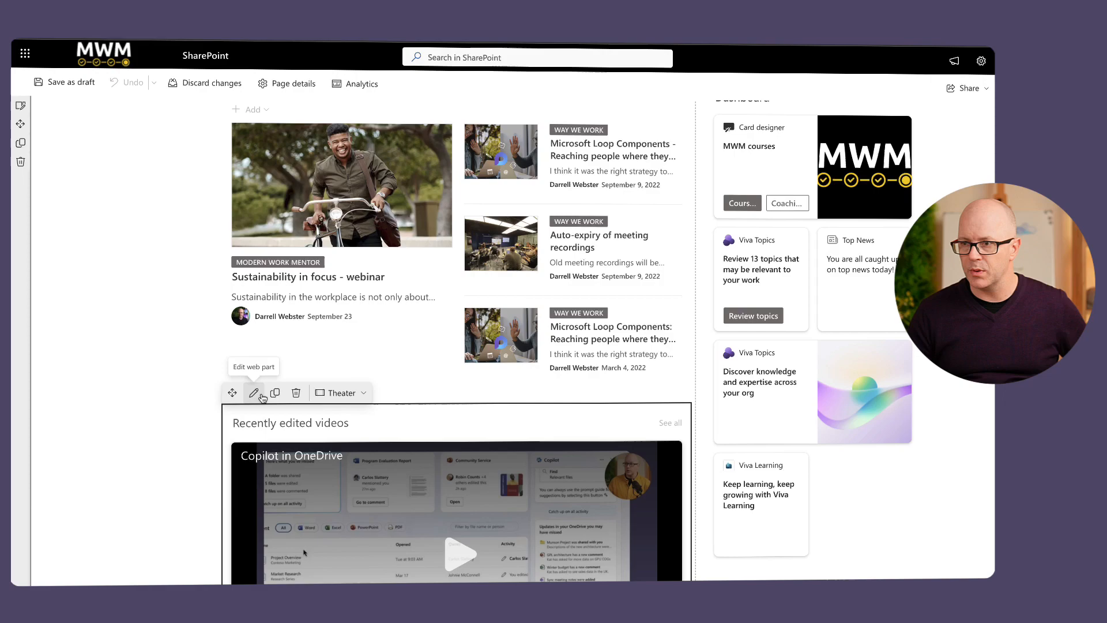
left_click(253, 392)
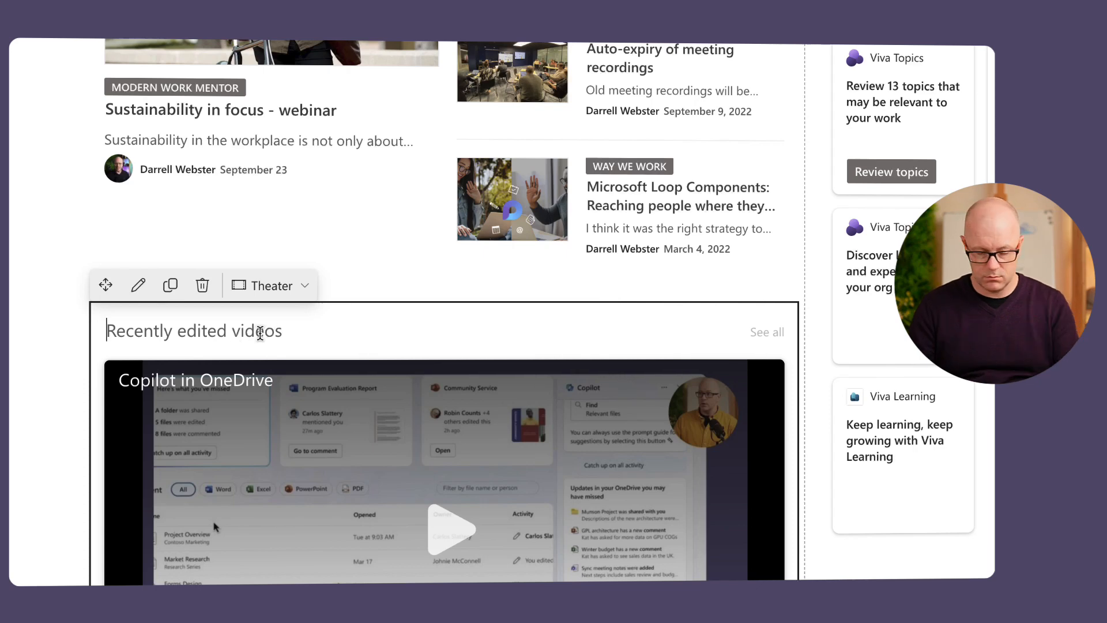
type("asdfa")
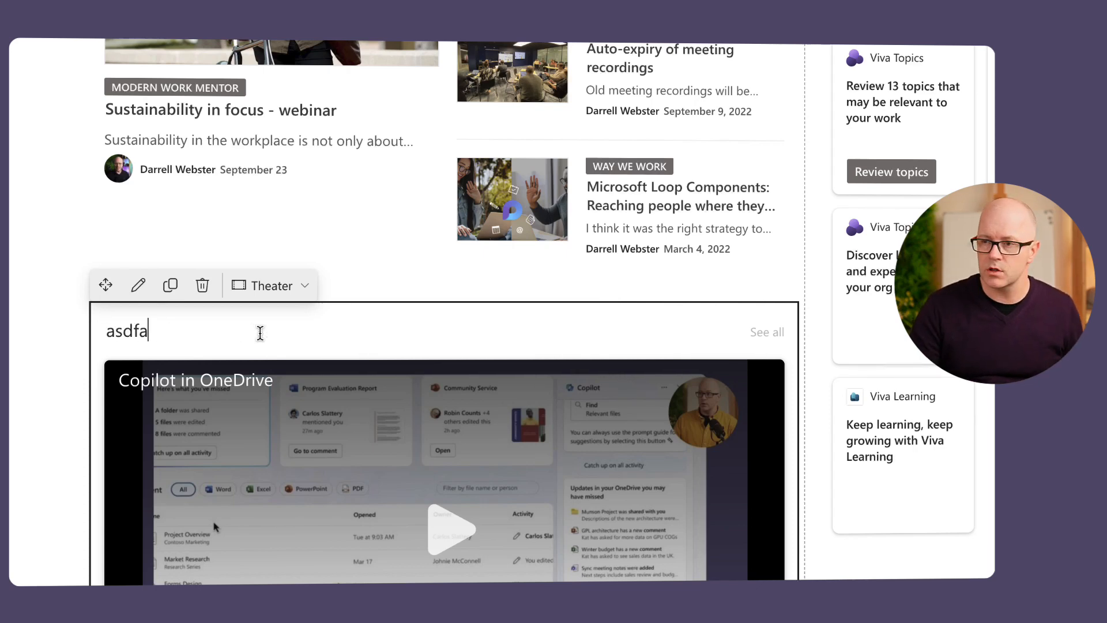
type("Recently edited videos")
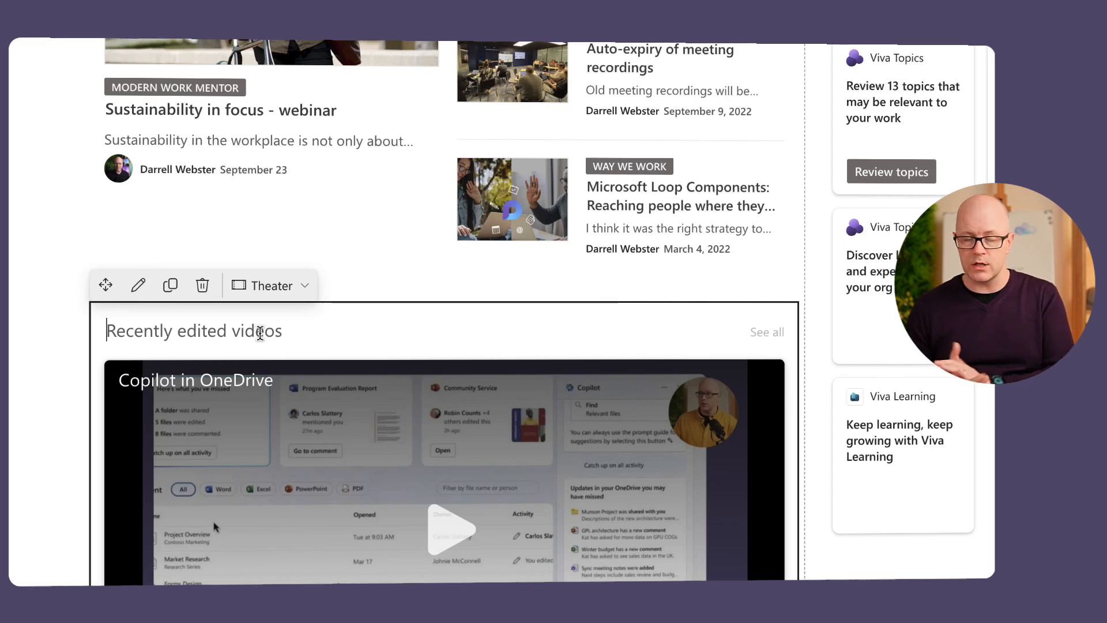